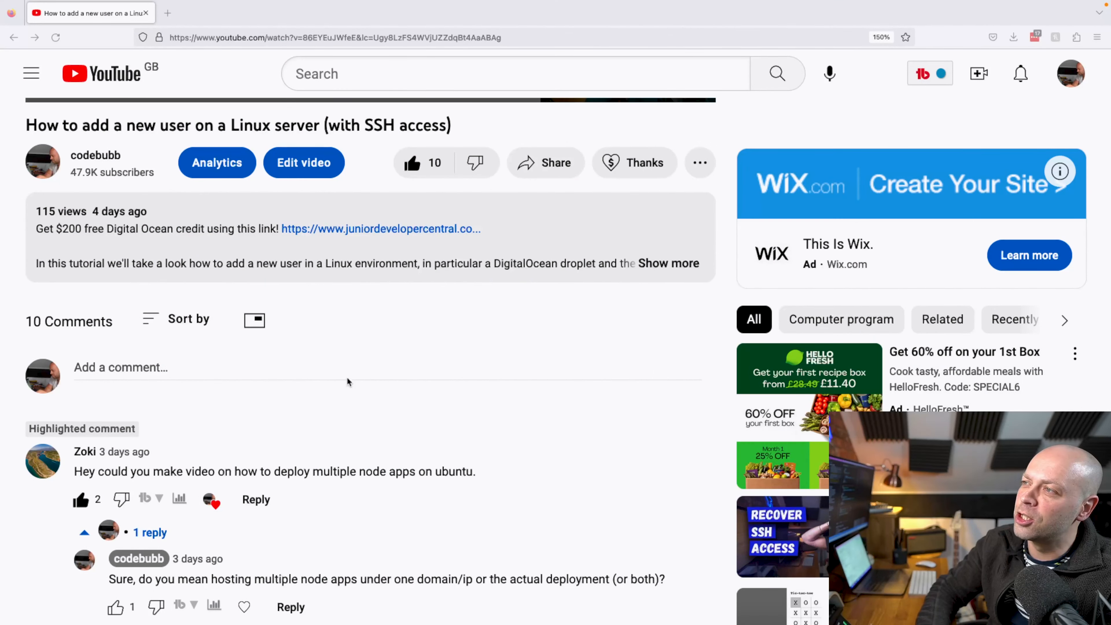
mouse_move(201, 438)
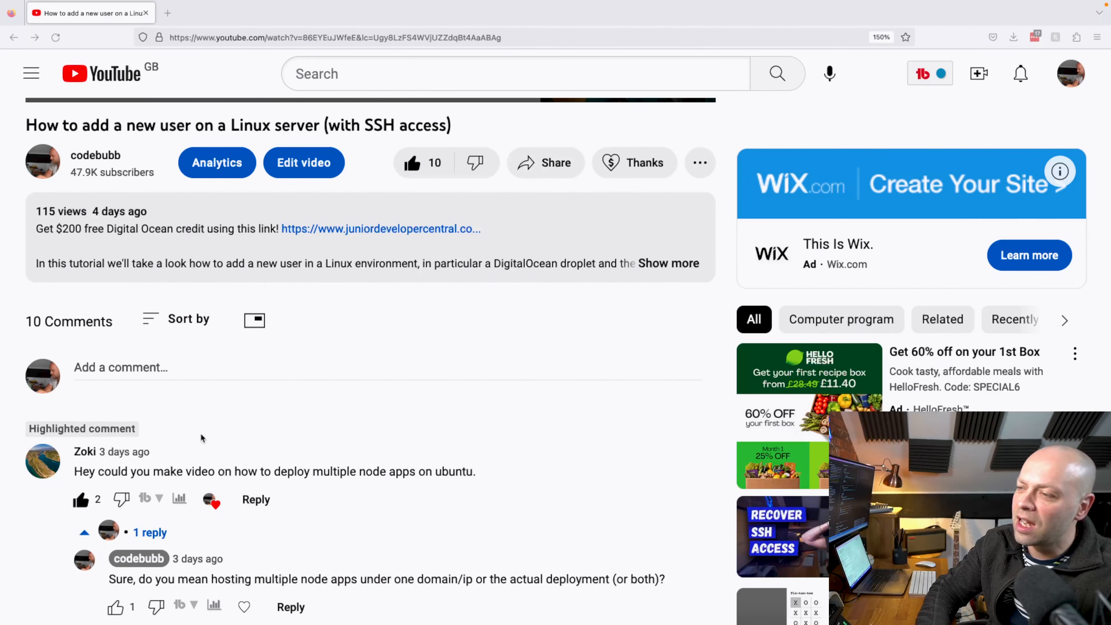
mouse_move(323, 471)
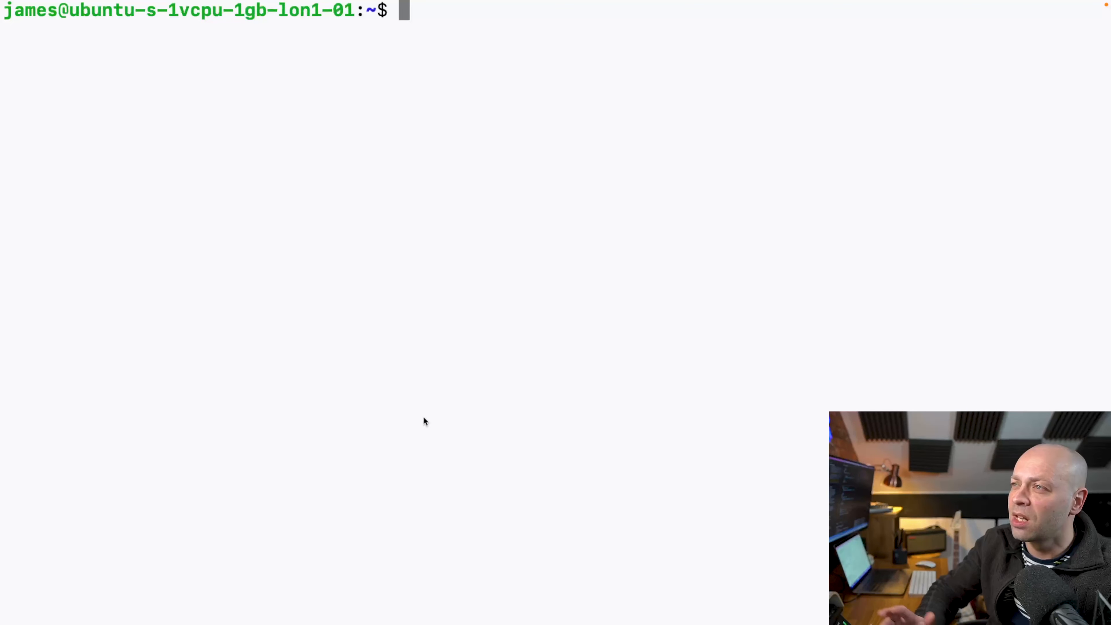
- List the home folder and app1, then print app1/app1.js, the port-3000 Node server
text(ls)
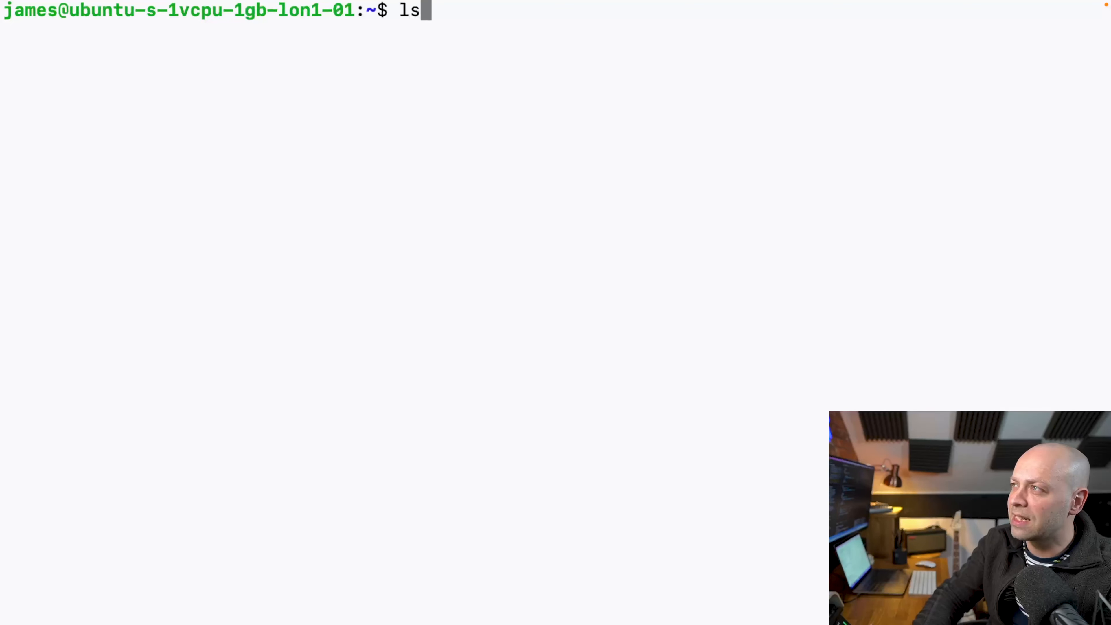
key(Return)
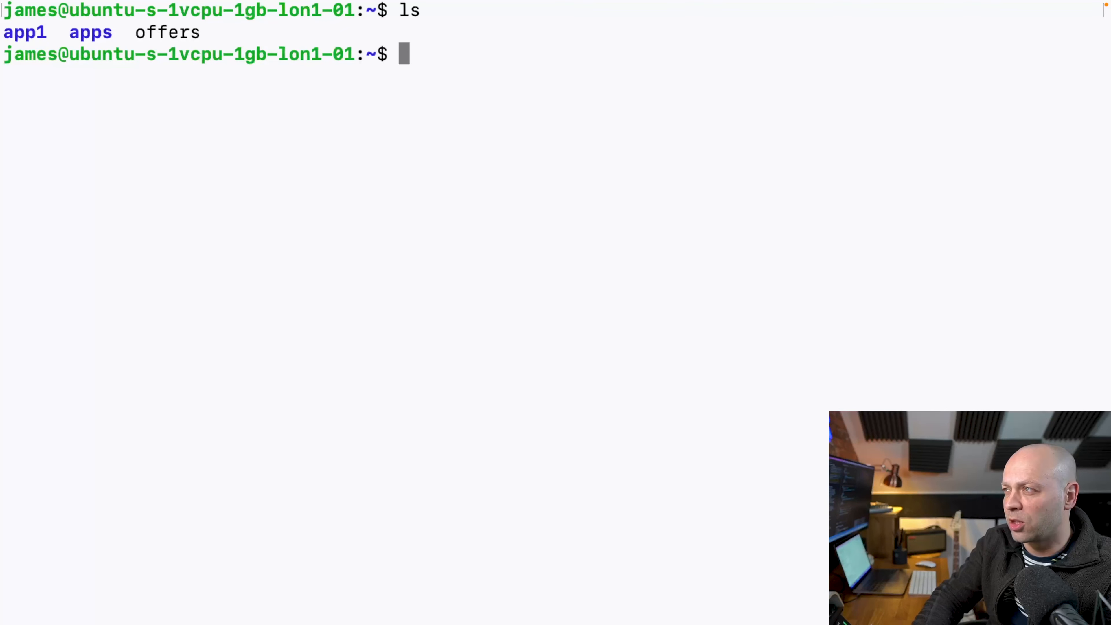
text(ls app)
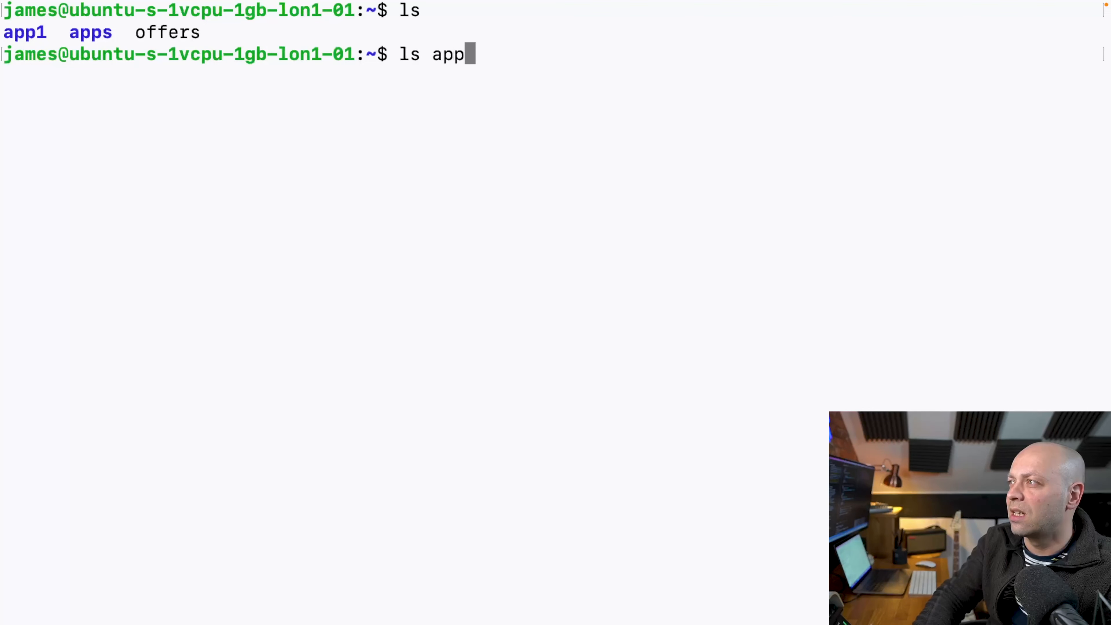
key(Return)
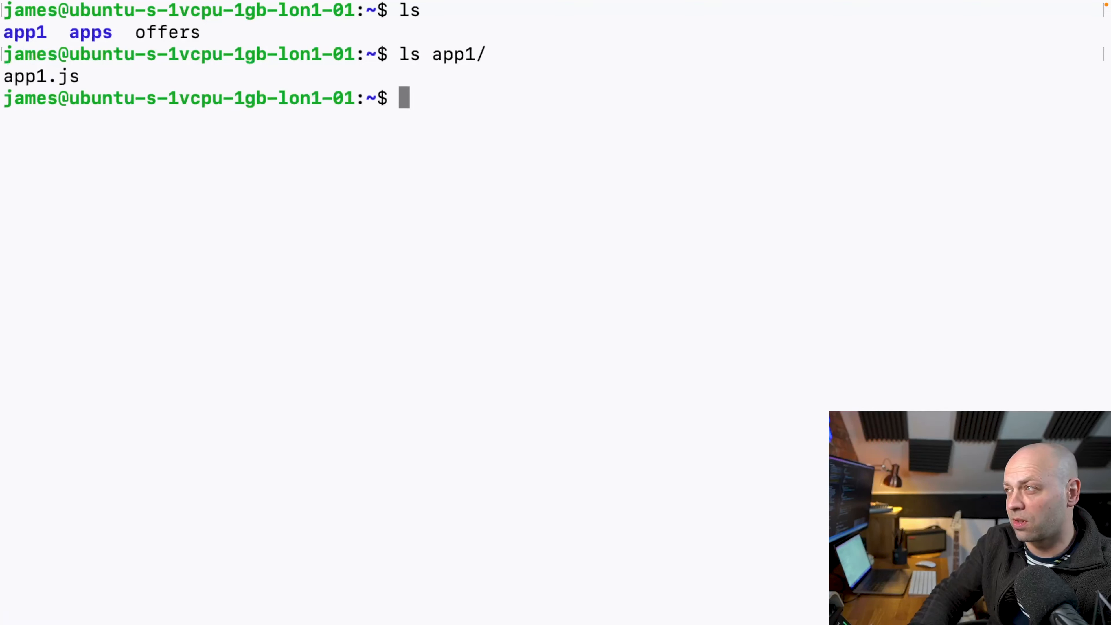
text(cat app)
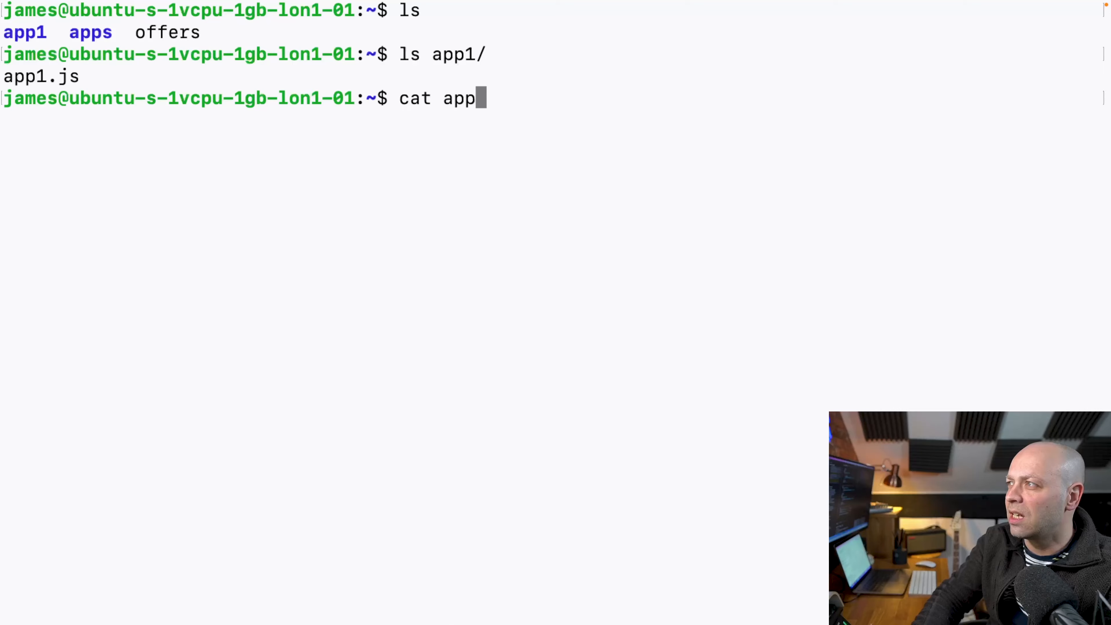
text(1/app1.js)
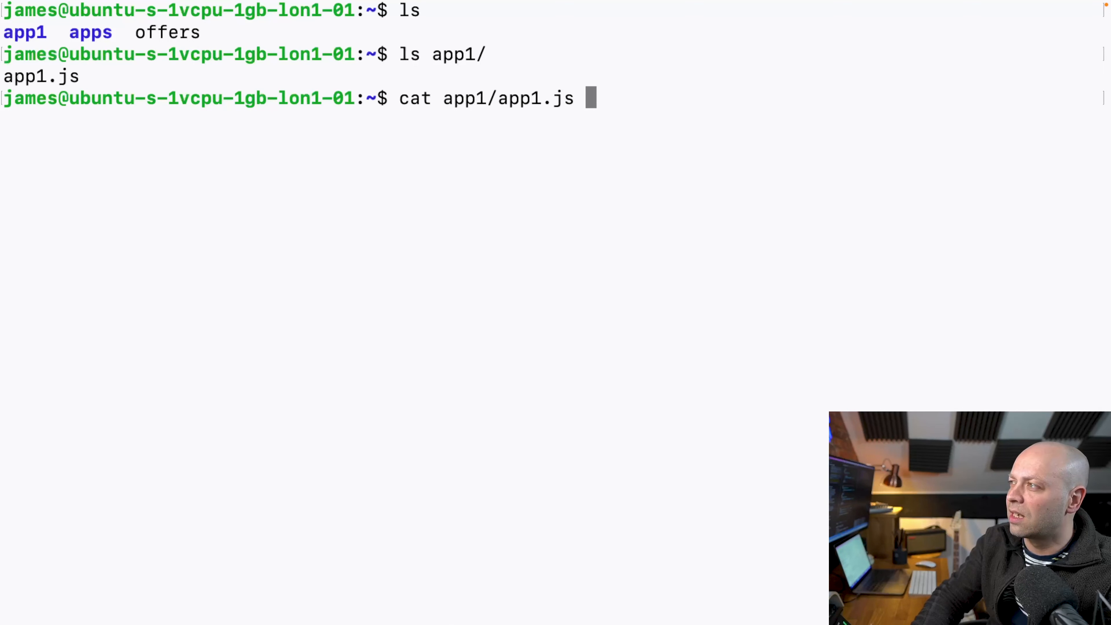
key(Return)
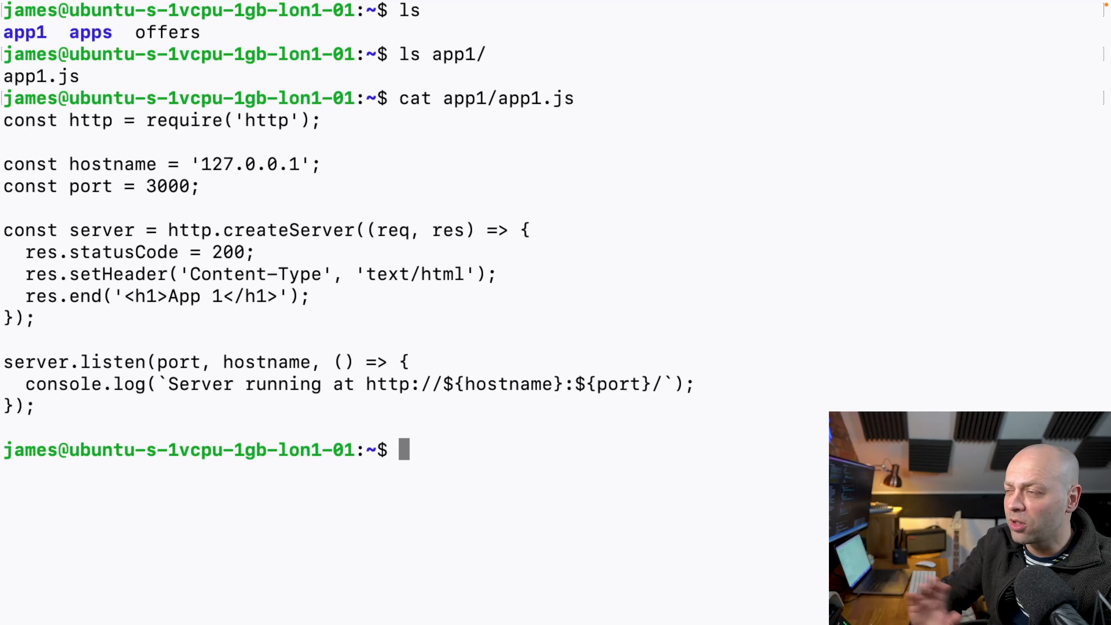
mouse_move(285, 189)
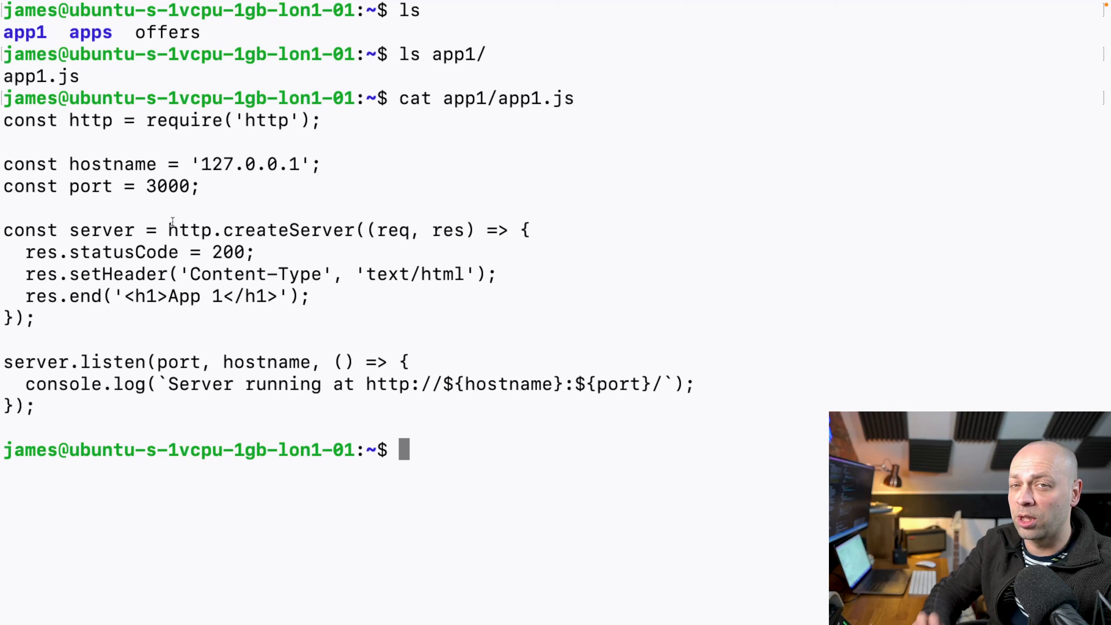
mouse_move(212, 273)
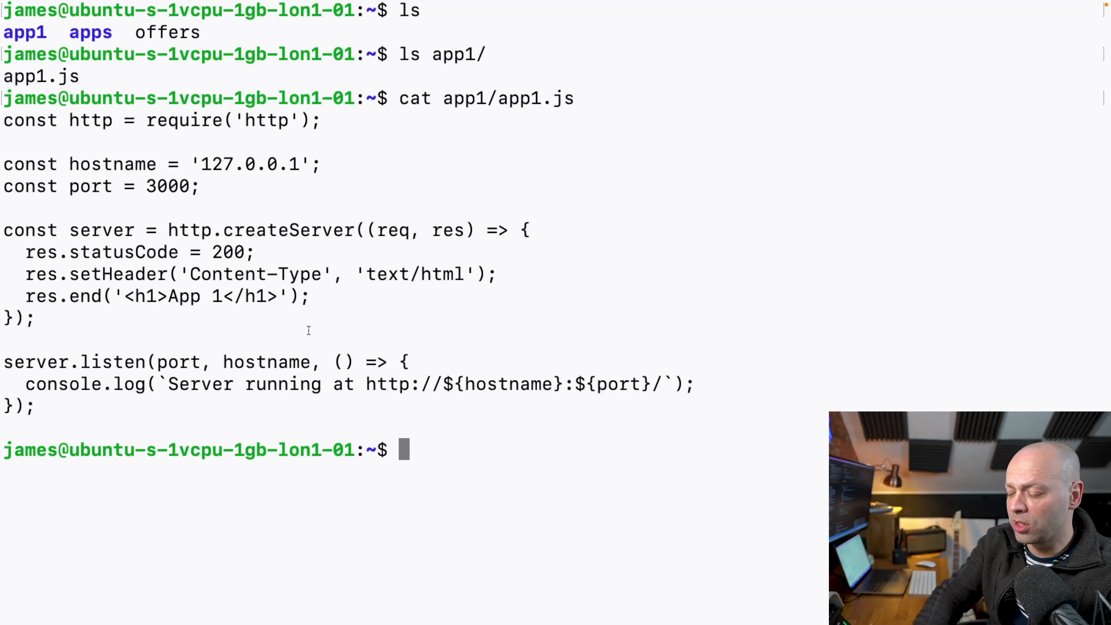
- Start typing node app1/app1.js, then abandon it in favour of pm2
text(node app)
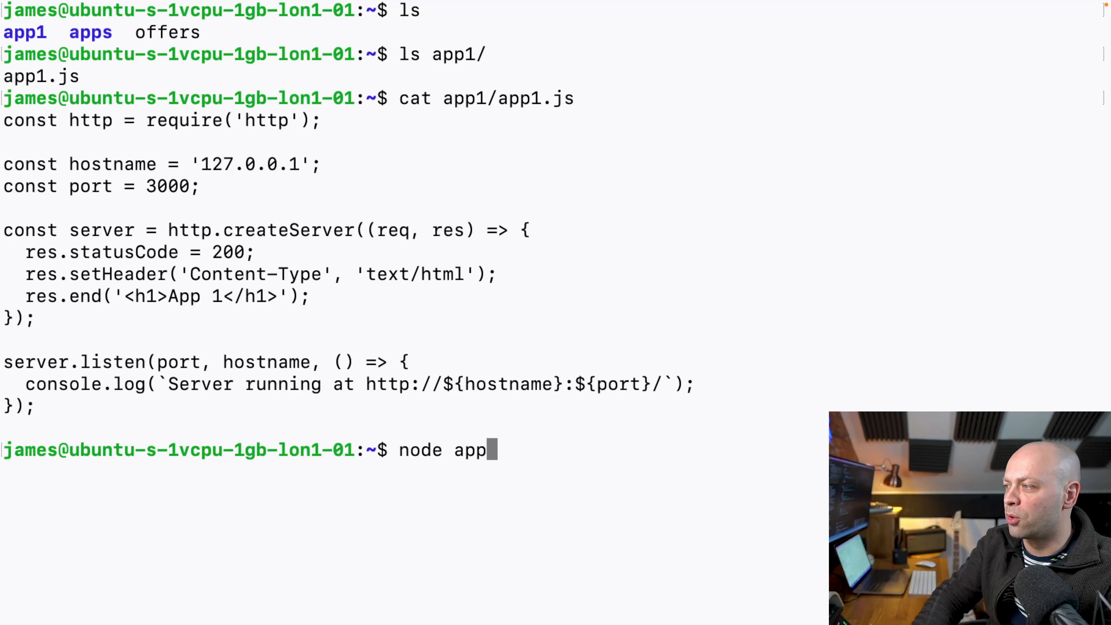
text(1/app1.js)
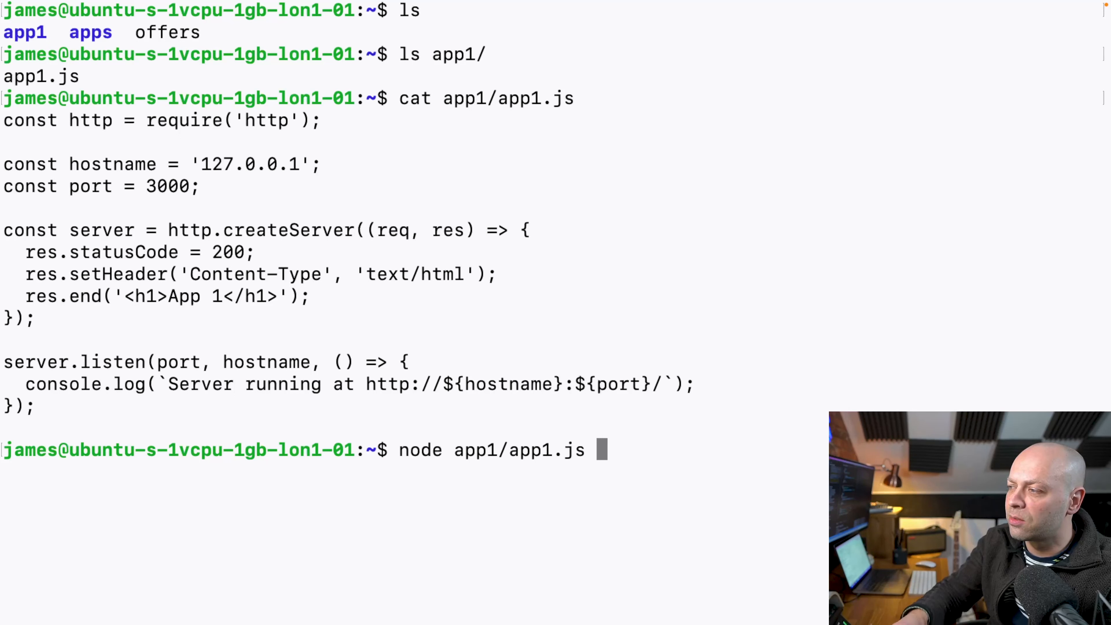
key(Backspace)
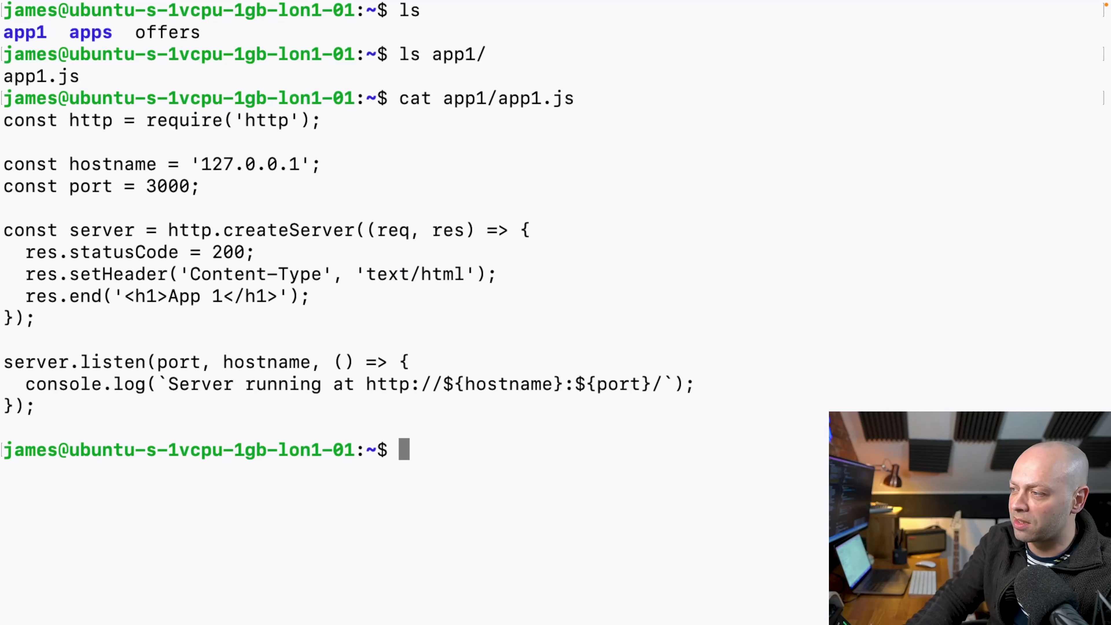
text(pm)
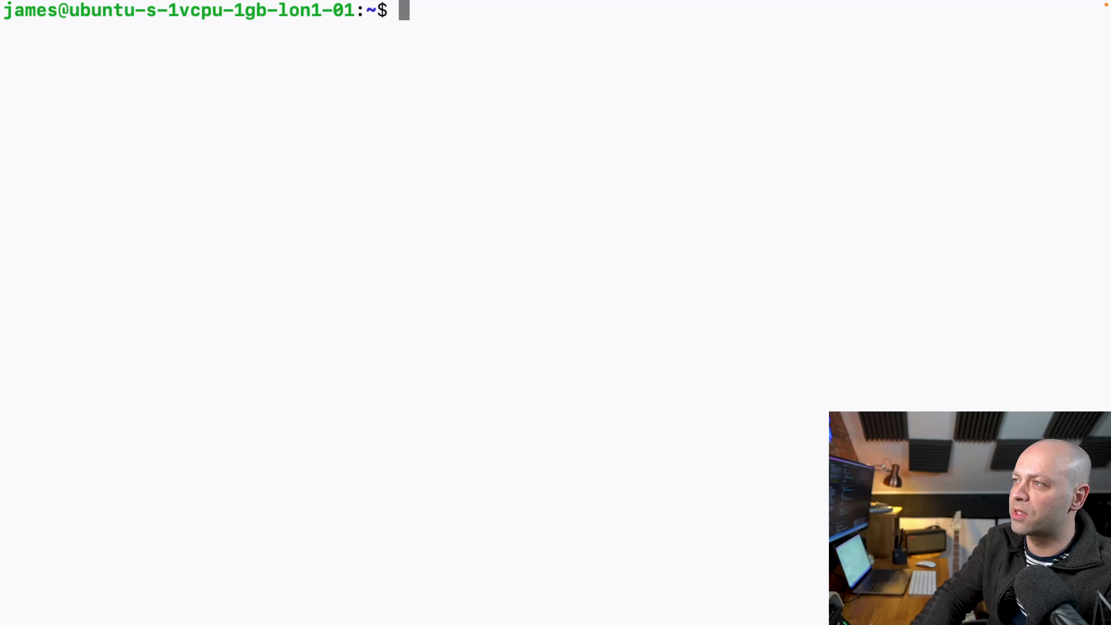
- Check pm2 is available and start app1/app1.js as a pm2-managed process
text(n)
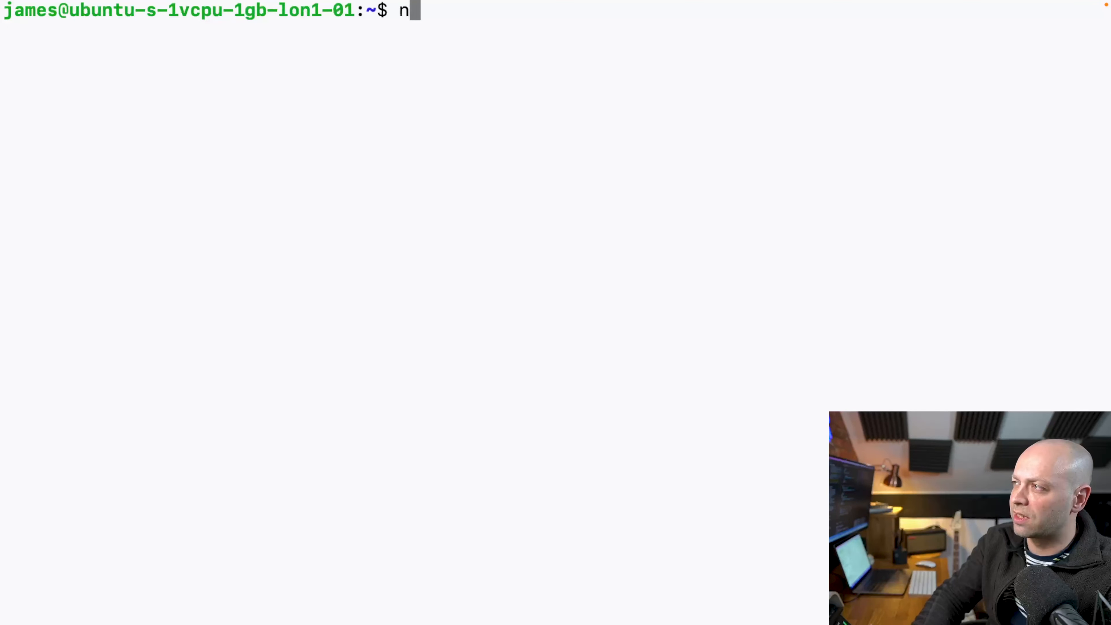
key(Backspace)
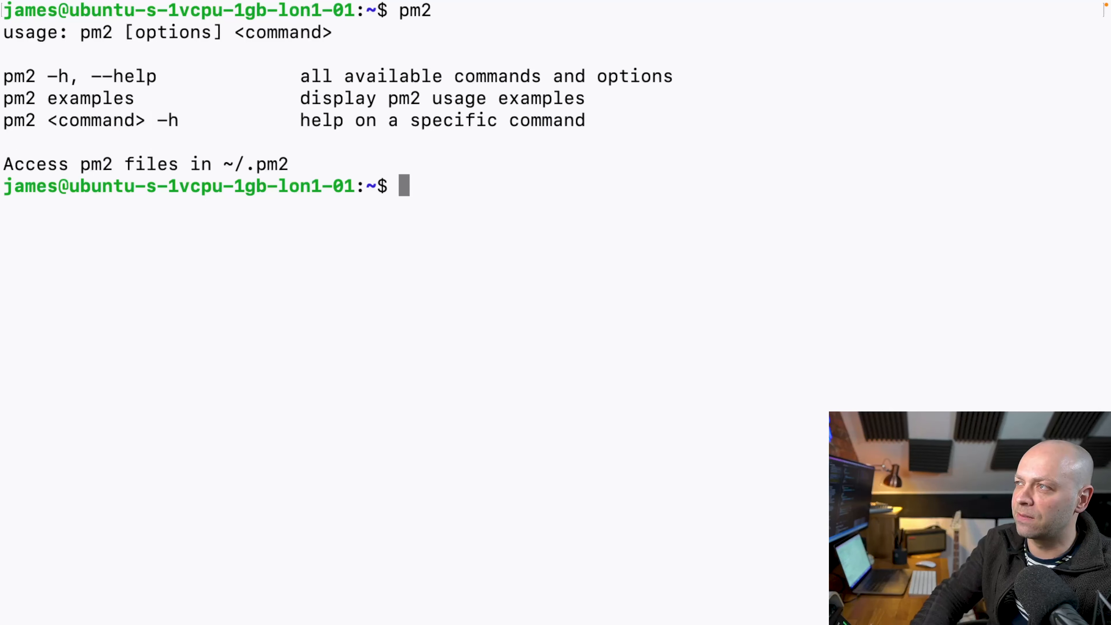
text(pm2)
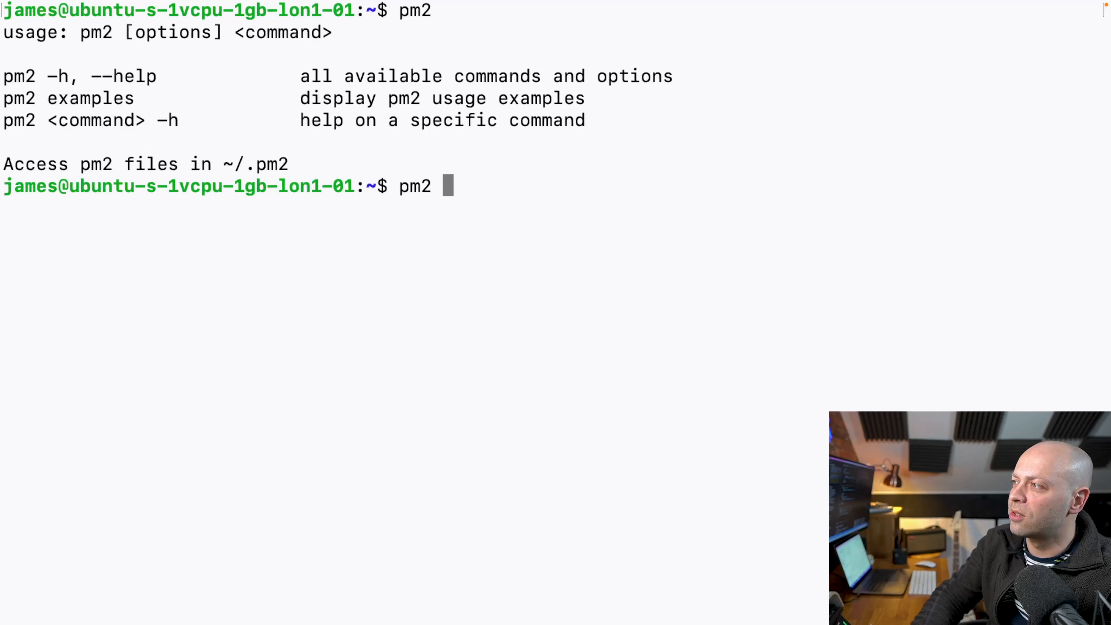
text(app1/)
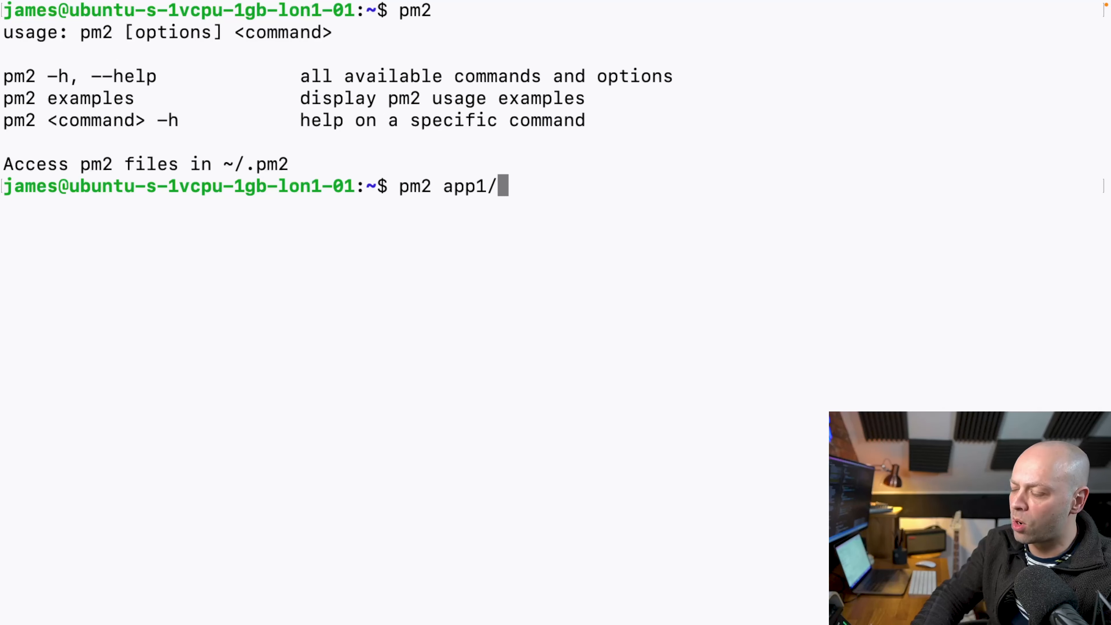
text(app1.js)
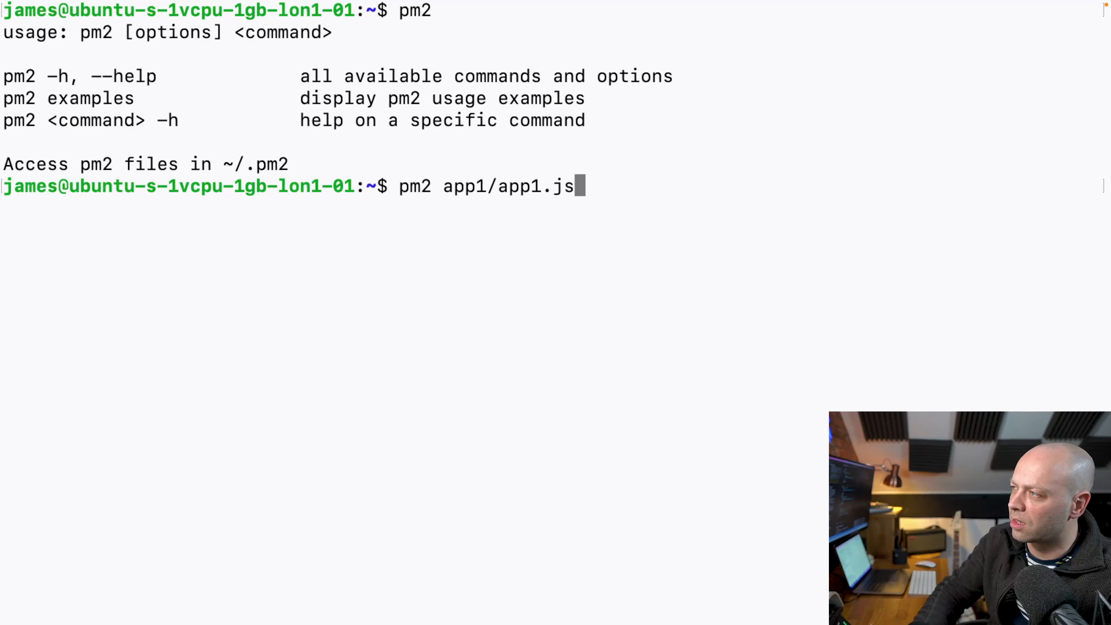
text(star)
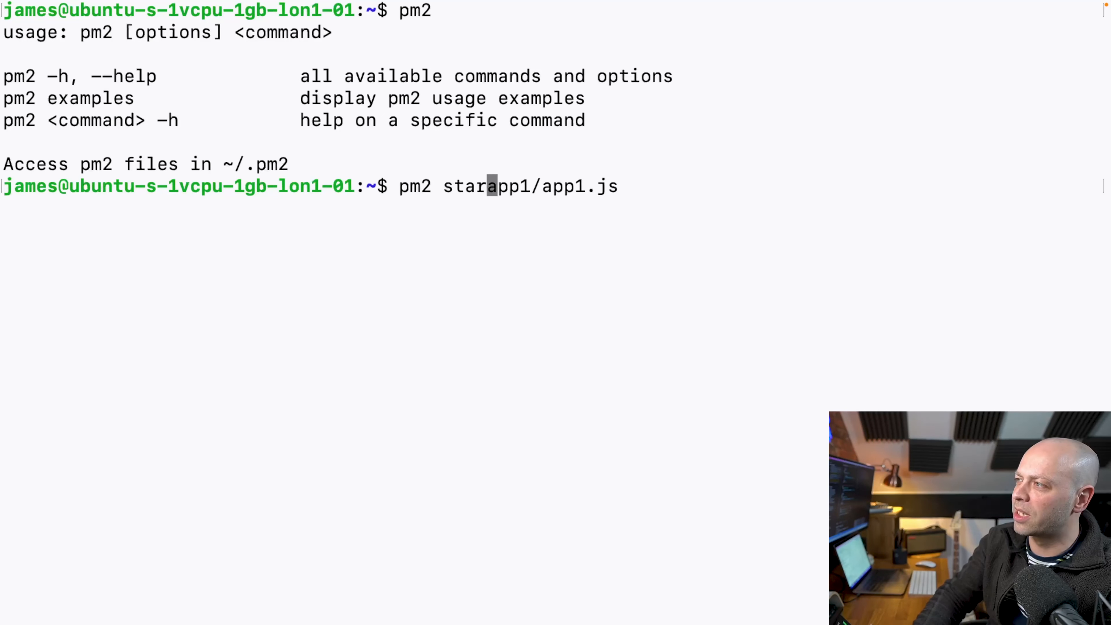
text(t )
key(Return)
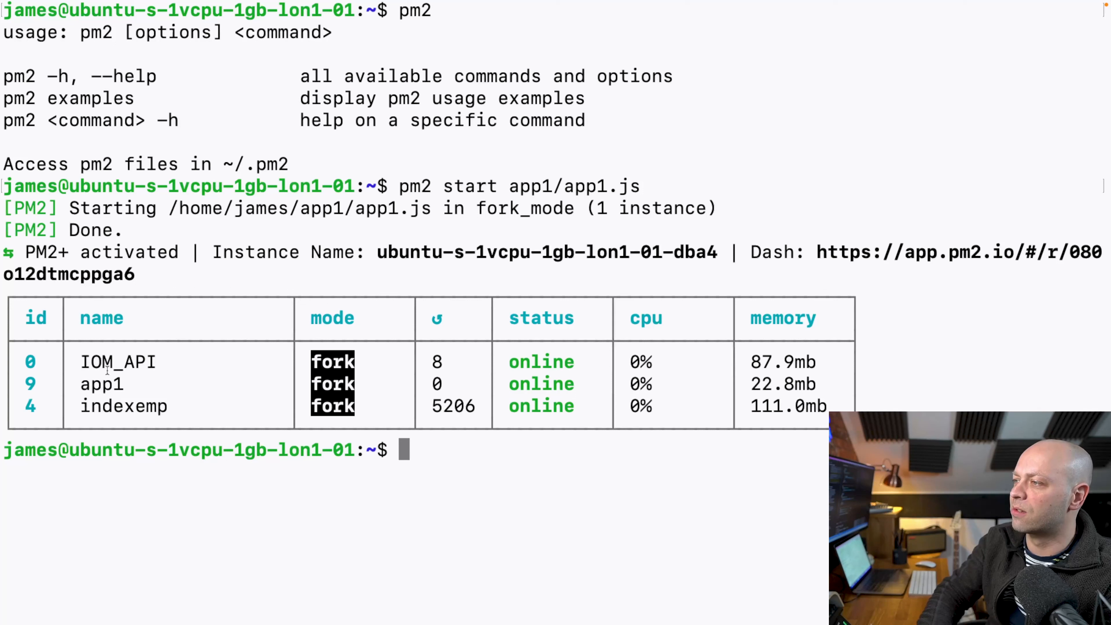
- Note app1 online in the pm2 process table and clear the screen
click(127, 384)
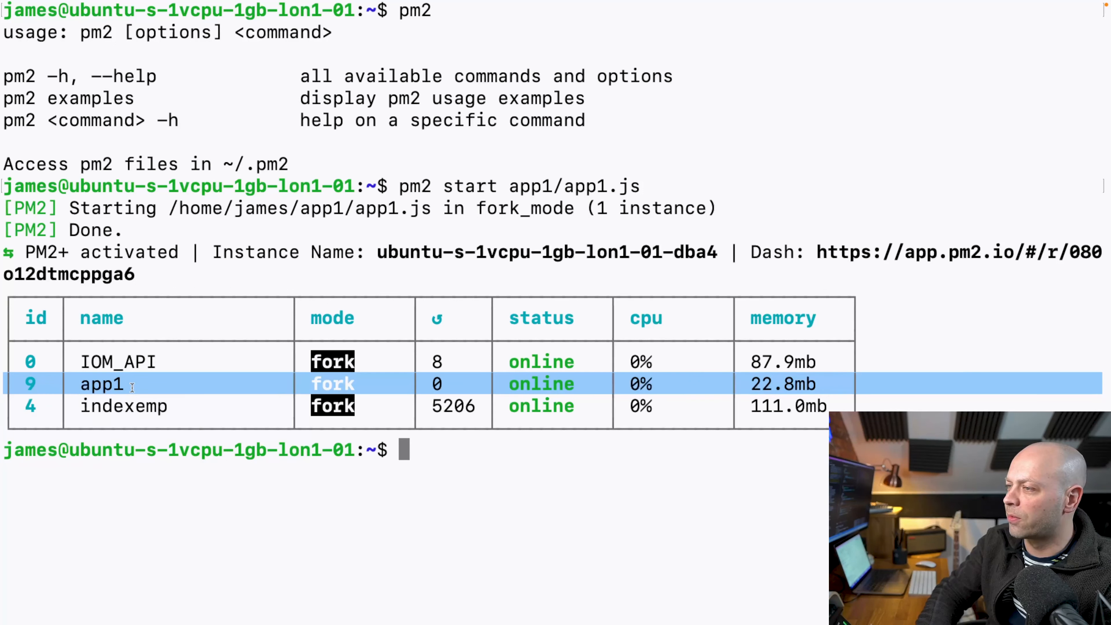
mouse_move(445, 496)
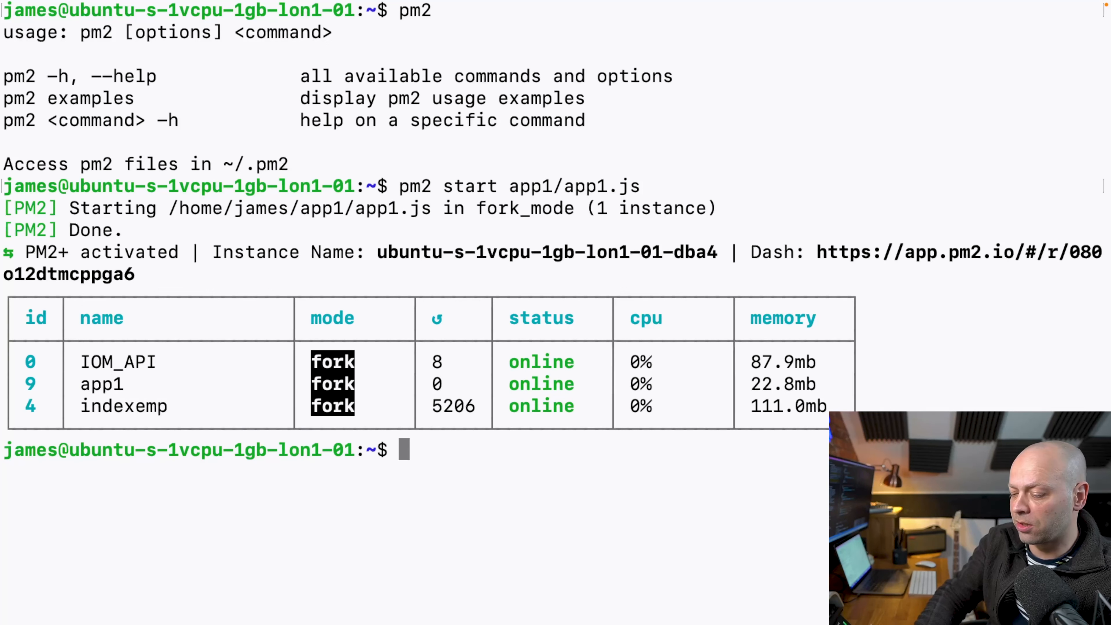
text(clear)
text(curl)
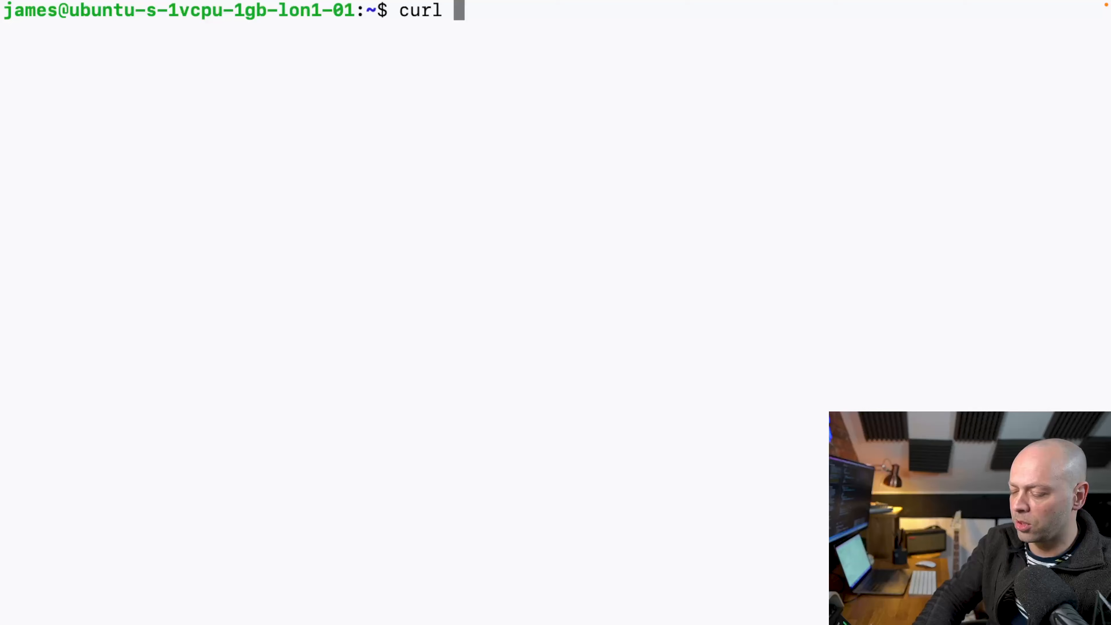
text(http://)
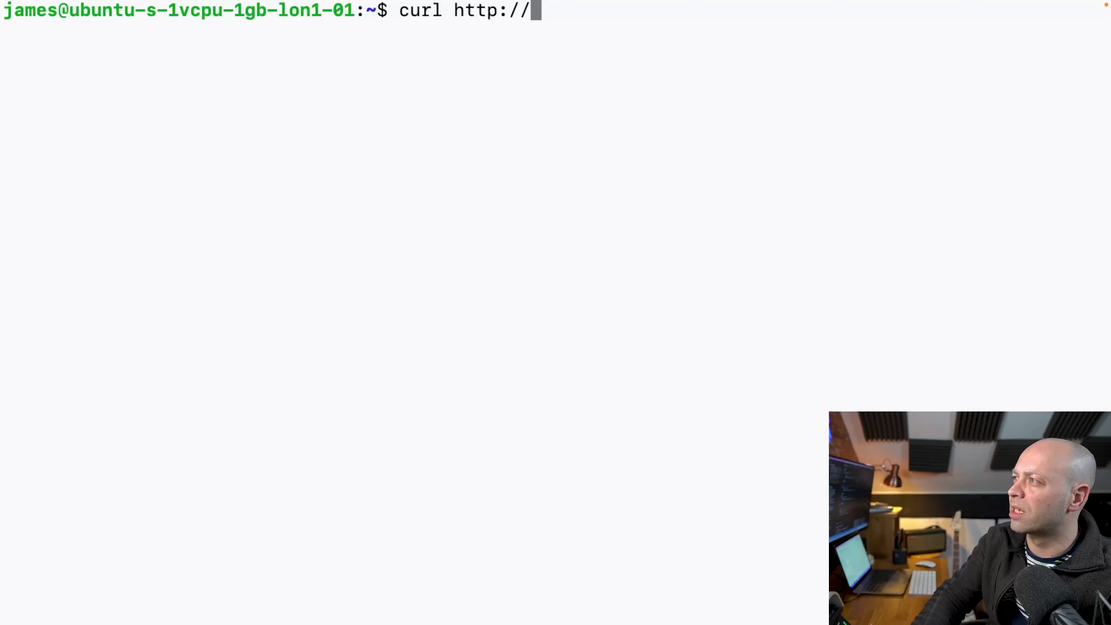
text(localhost:)
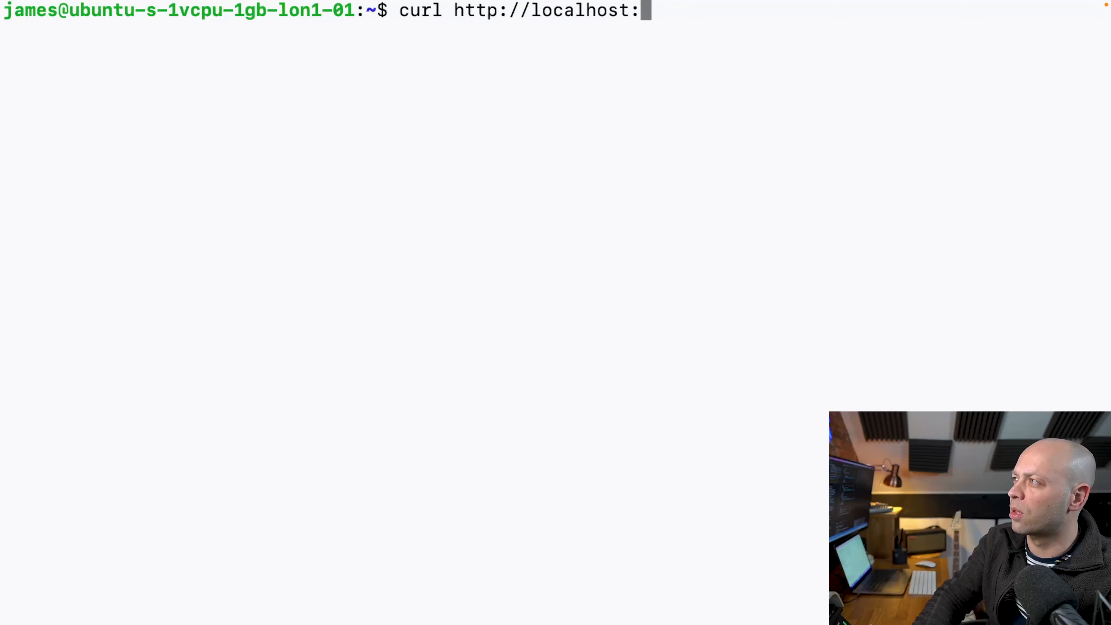
key(Return)
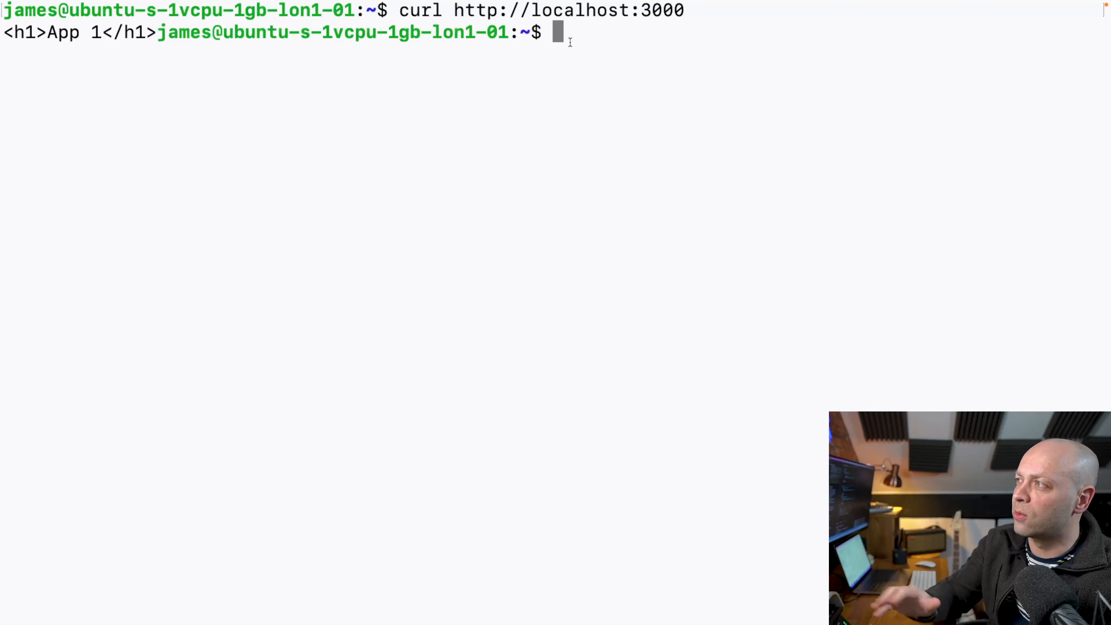
text(sudo)
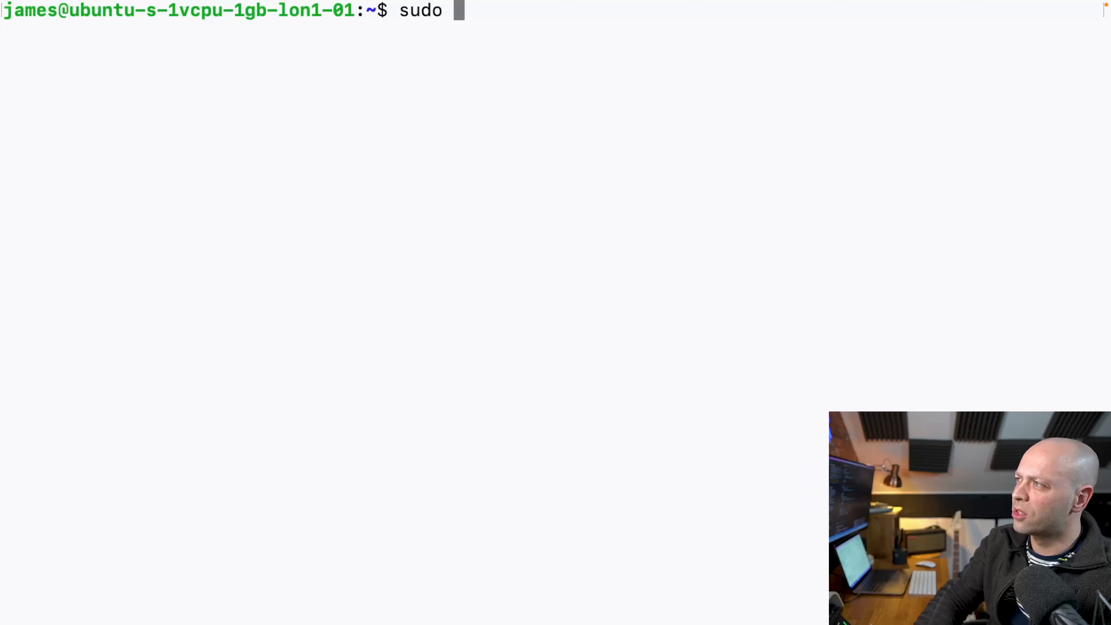
- Open /etc/nginx/sites-available/devquotes.net in nano with sudo
text(nano /e)
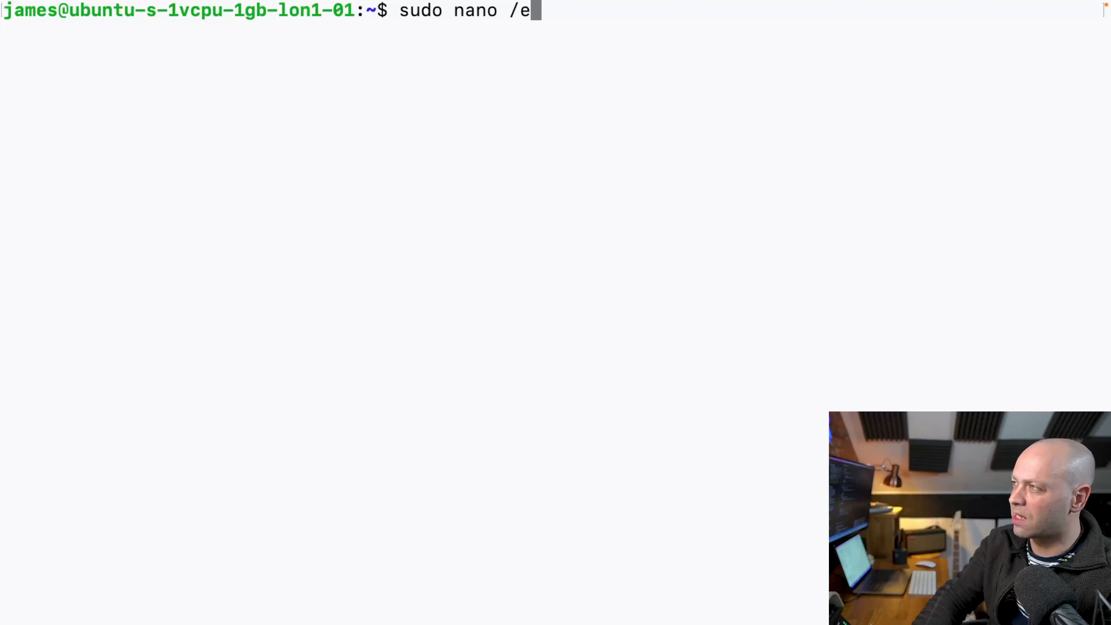
text(tc/nginx/)
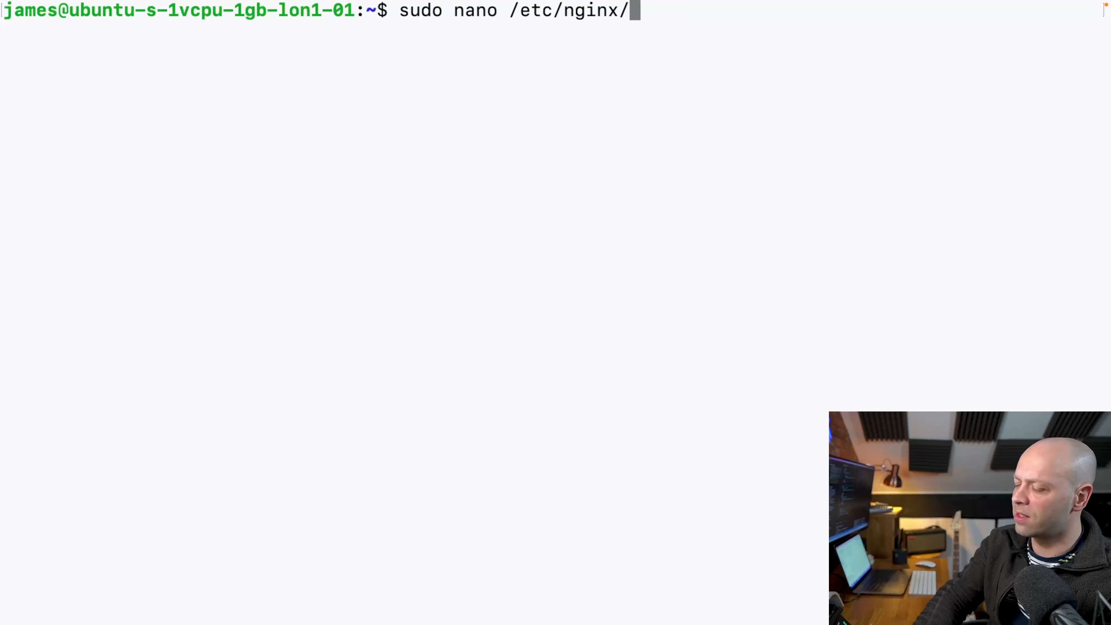
text(sites-available/)
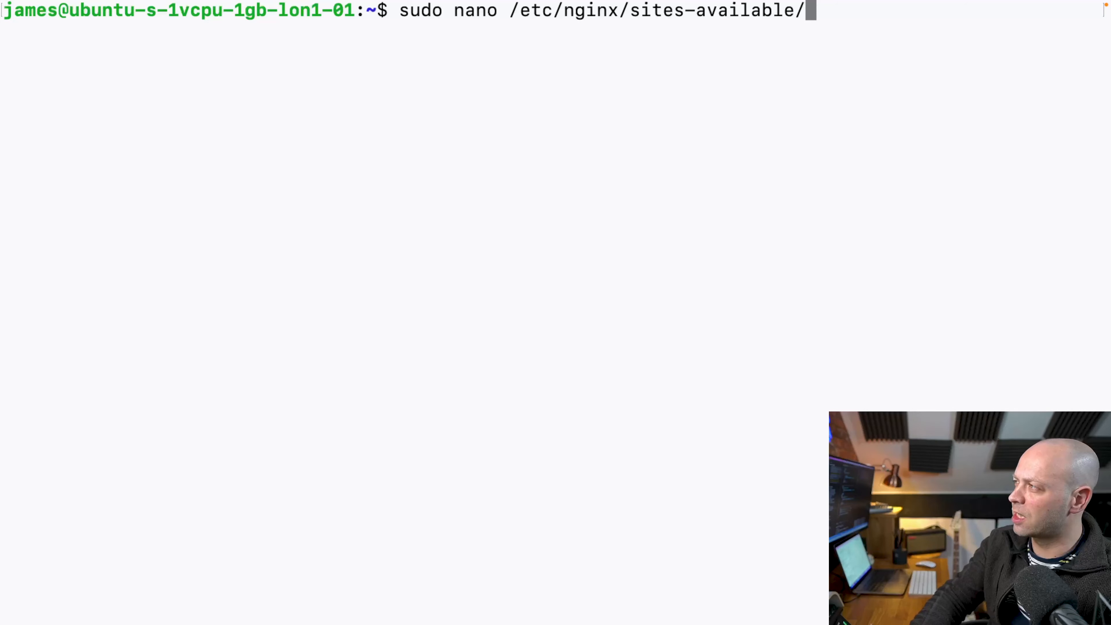
text(dev)
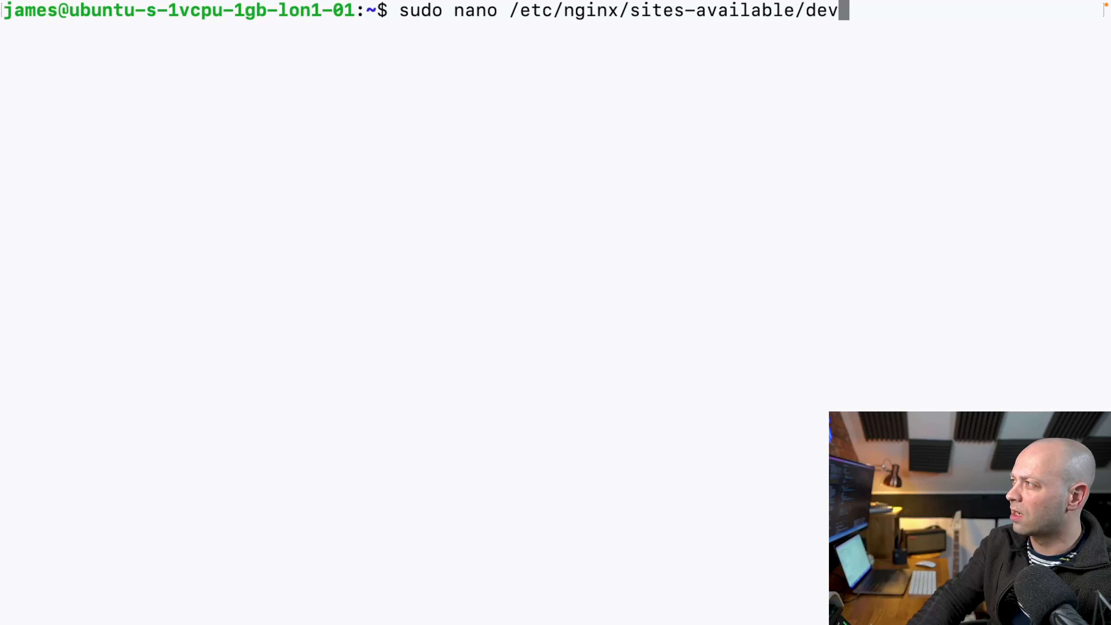
text(quotes.net)
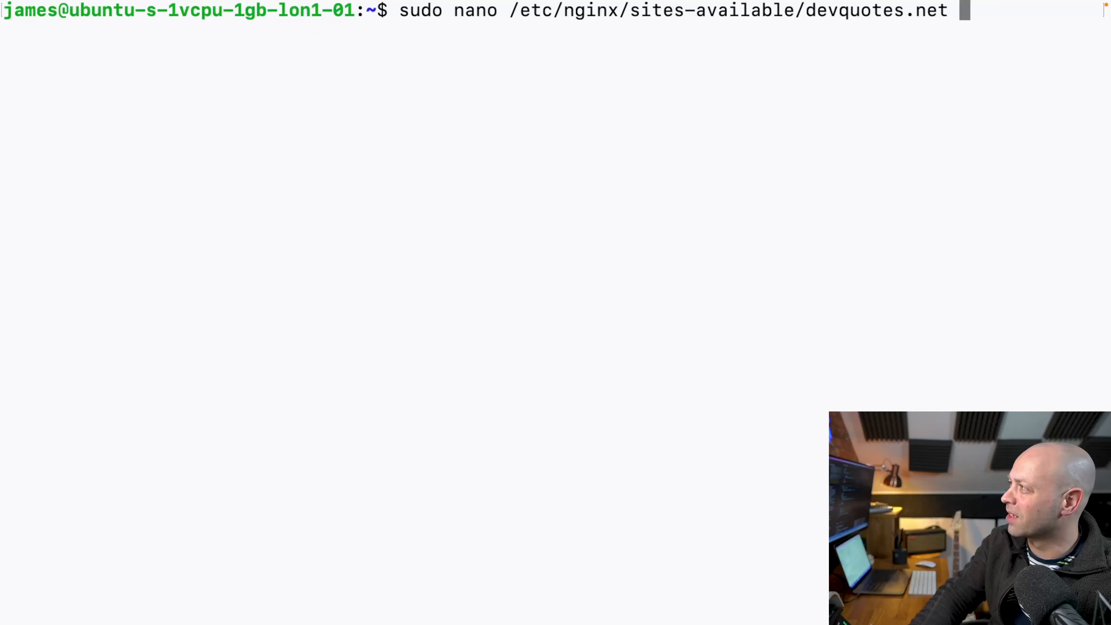
key(Return)
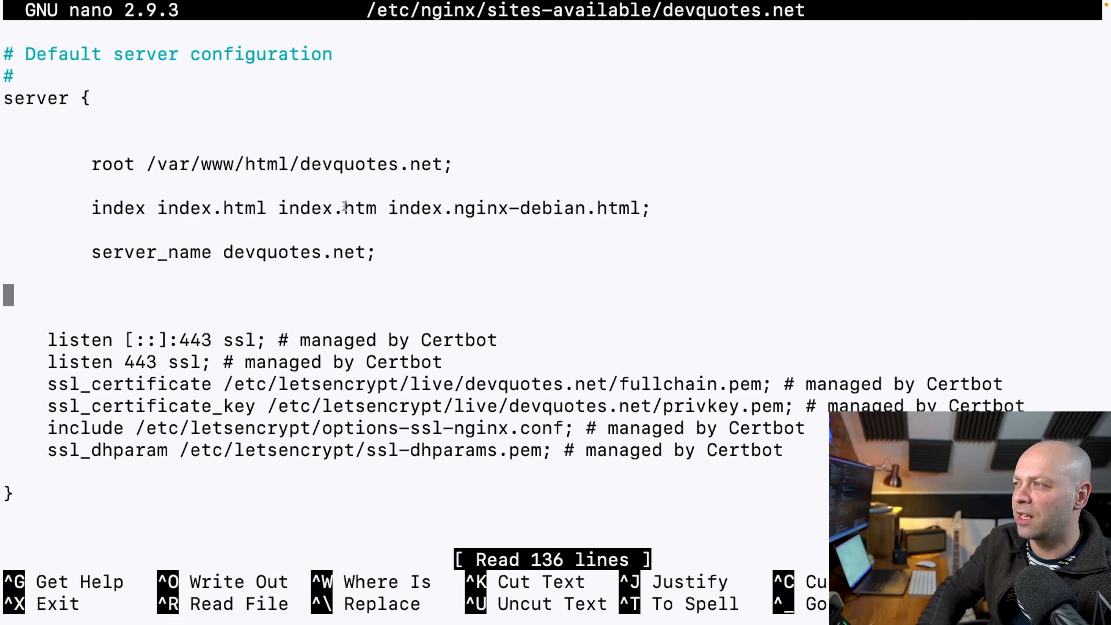
mouse_move(430, 279)
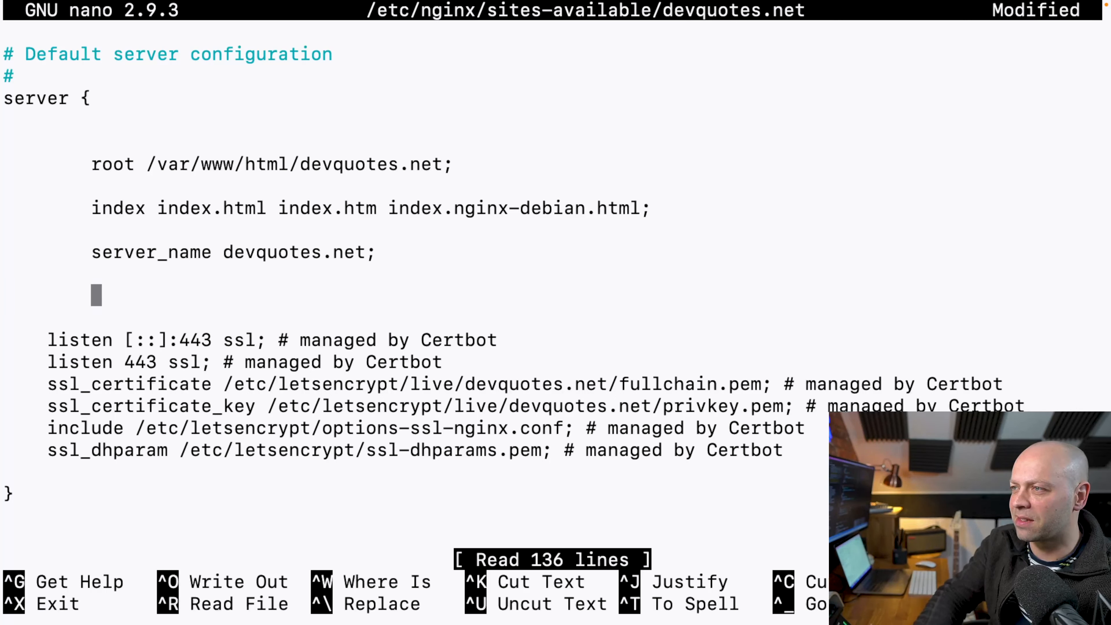
text(location)
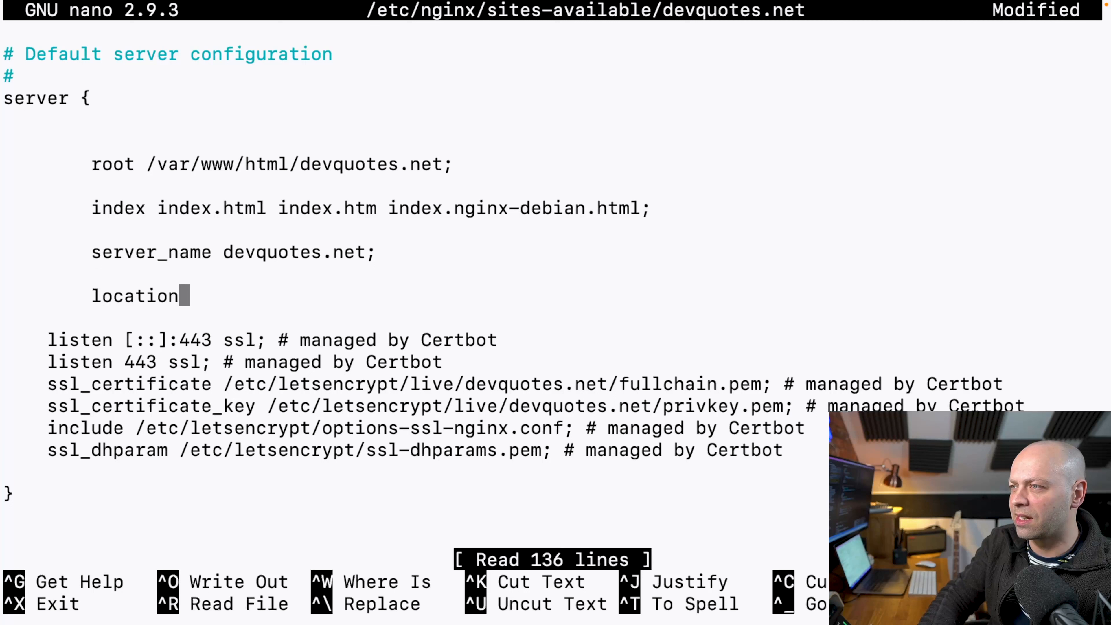
text(/)
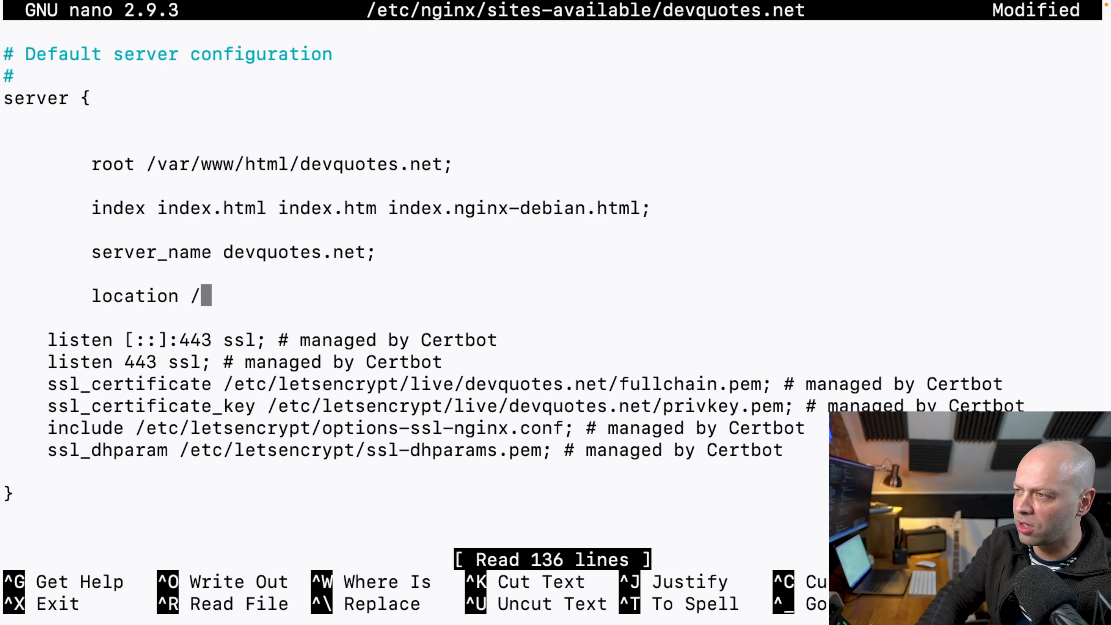
text(app1 {)
text(})
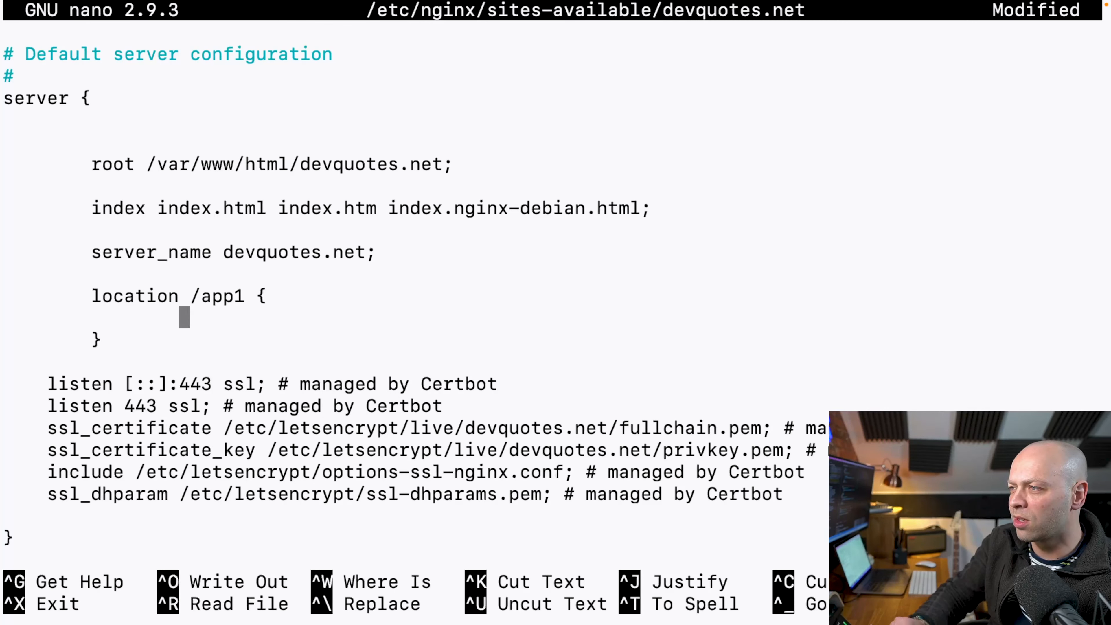
text(pr)
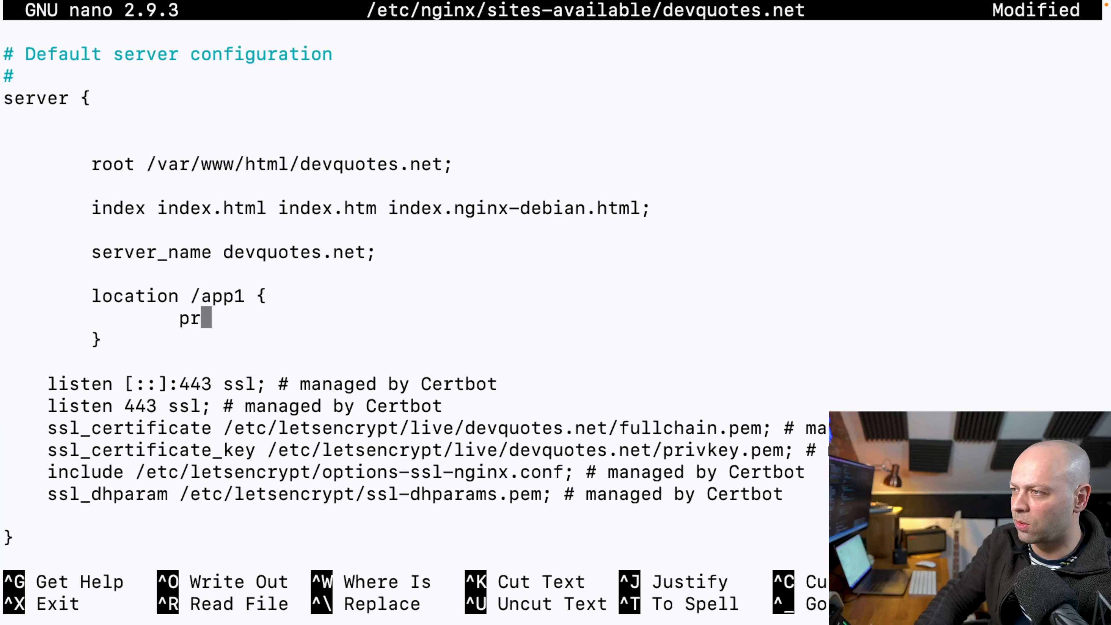
text(oxy_pass)
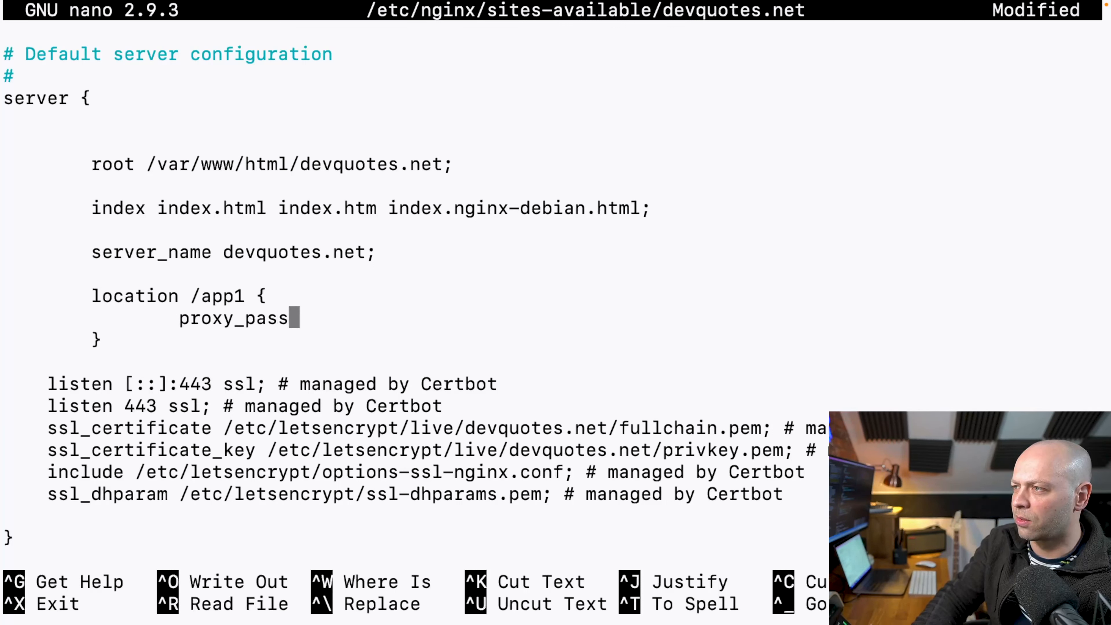
text(htt)
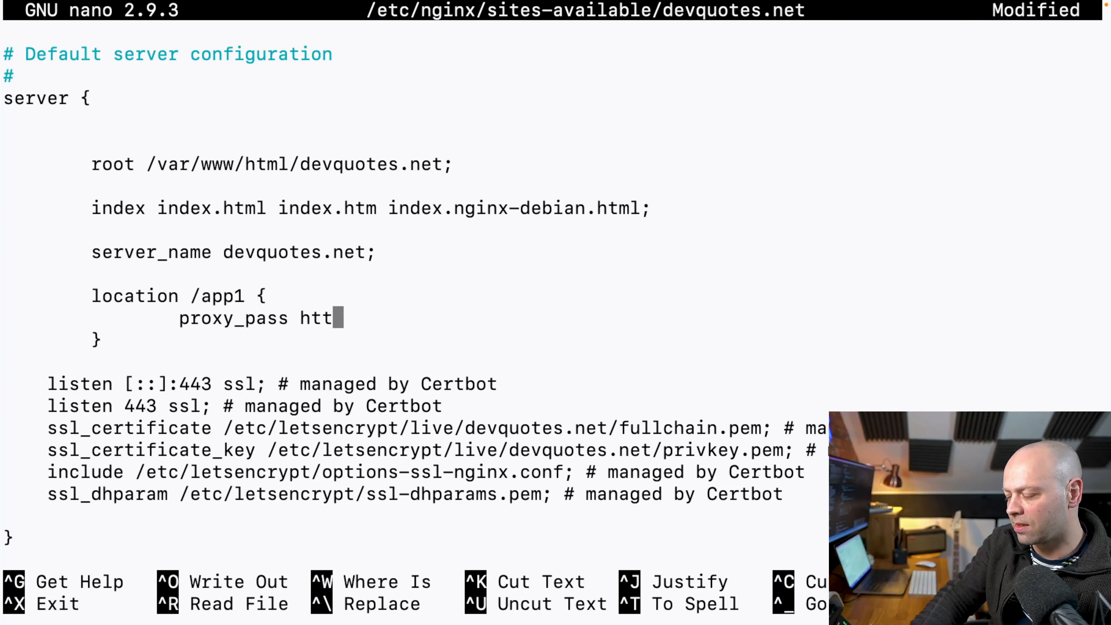
text(p://loc)
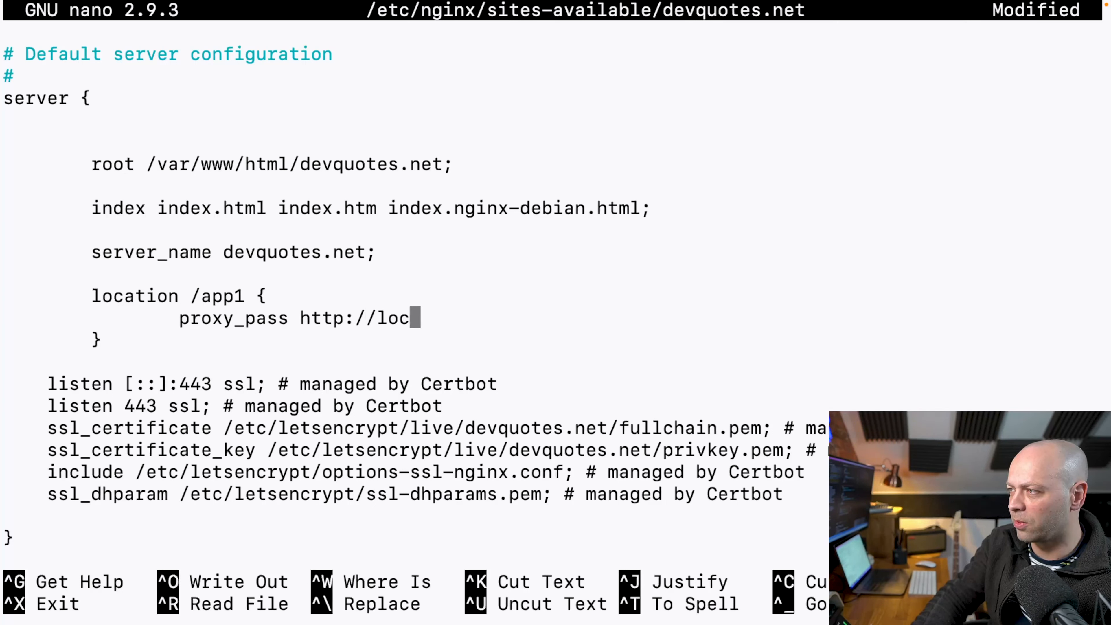
text(alhost:300)
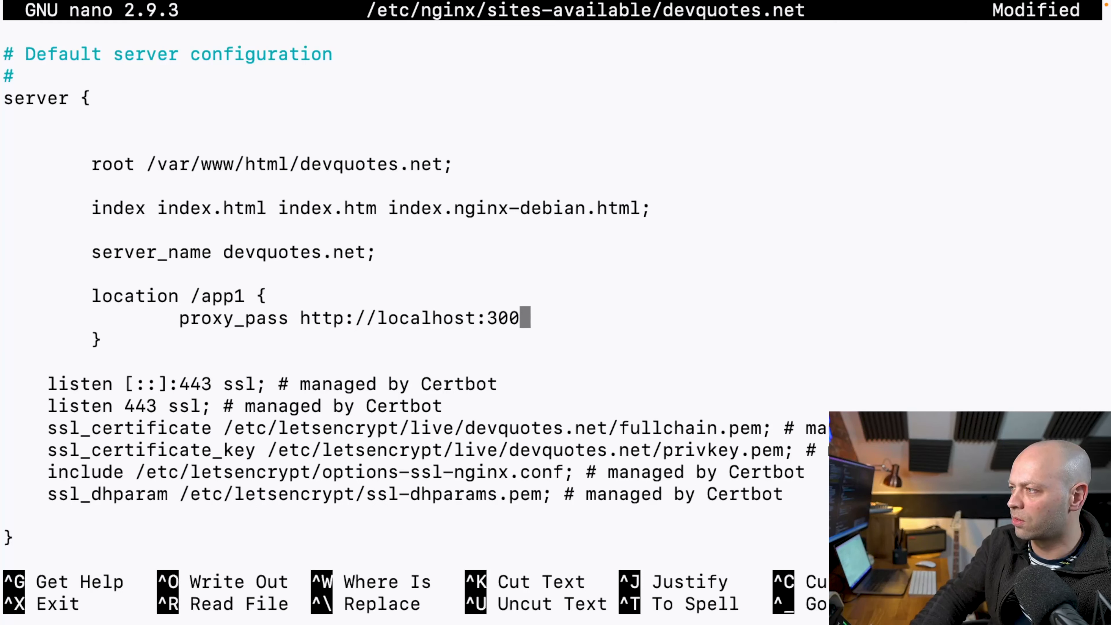
text(0/;)
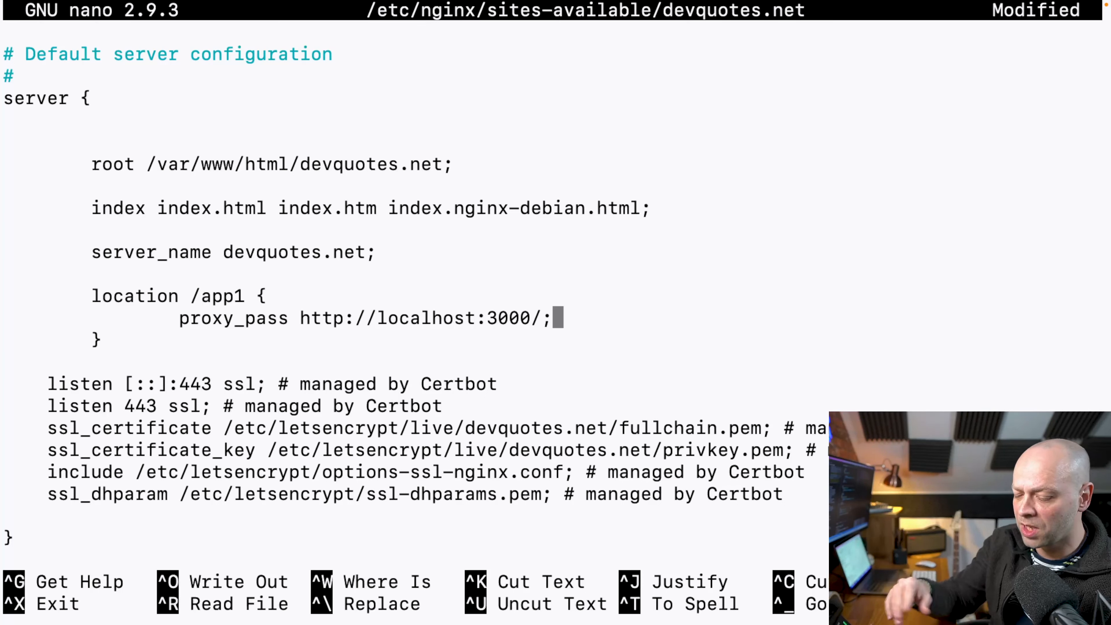
key(ctrl+o)
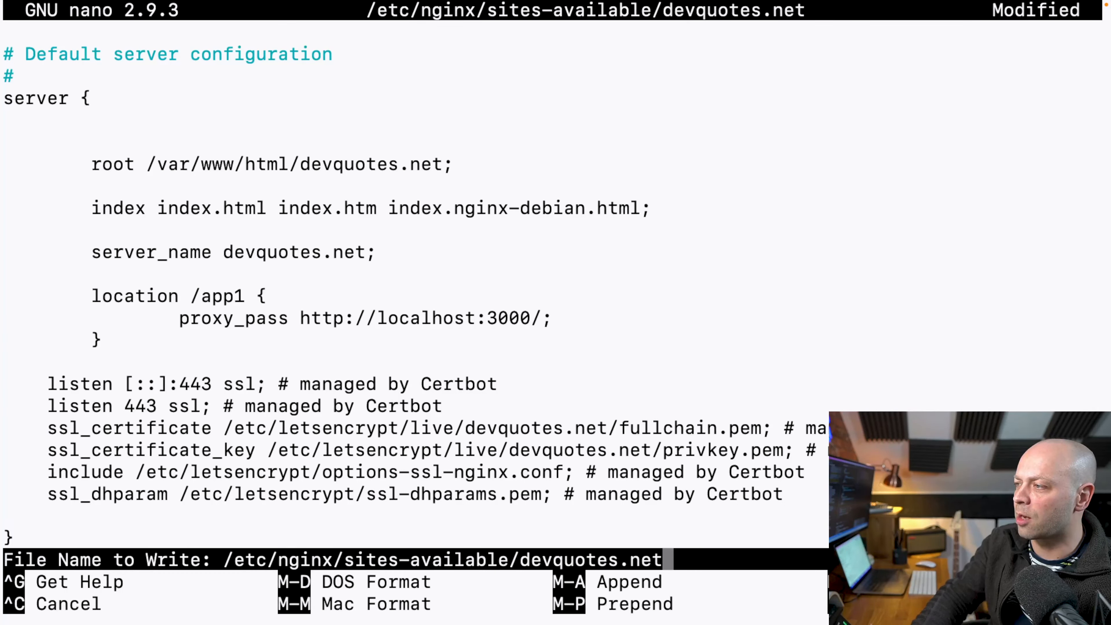
- Confirm the save, exit nano, and test the nginx configuration with sudo nginx -t
key(Return)
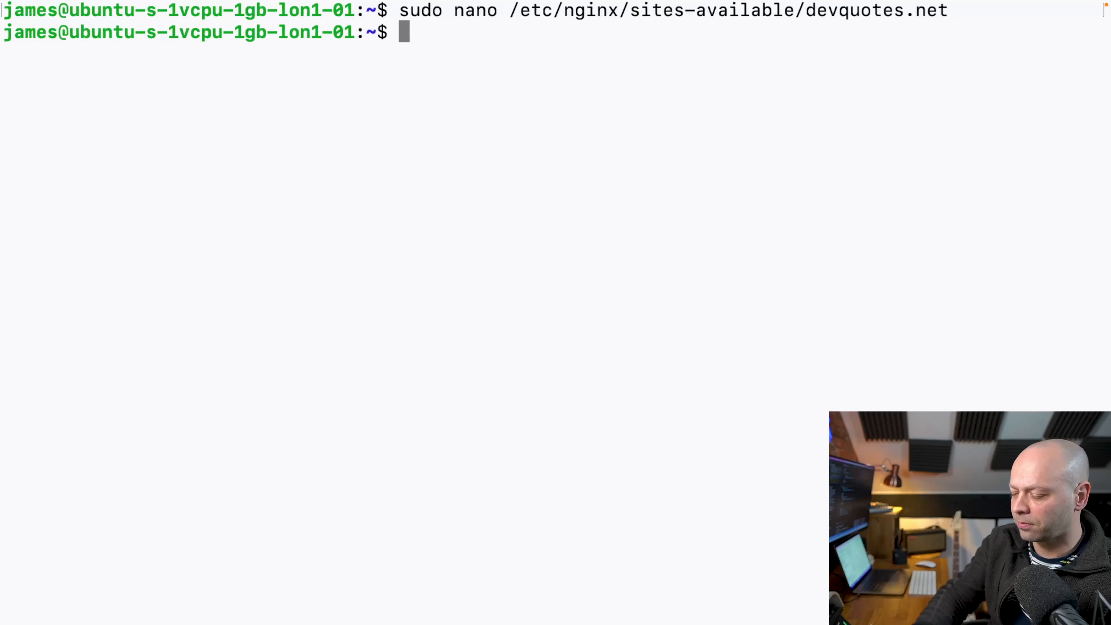
text(sudo nginx)
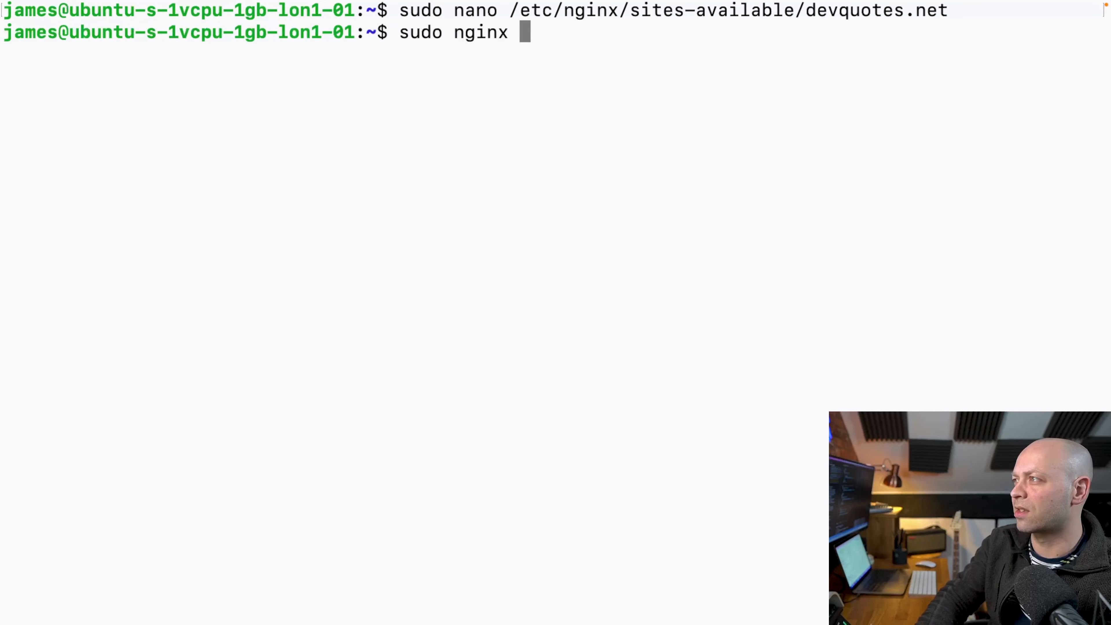
key(Return)
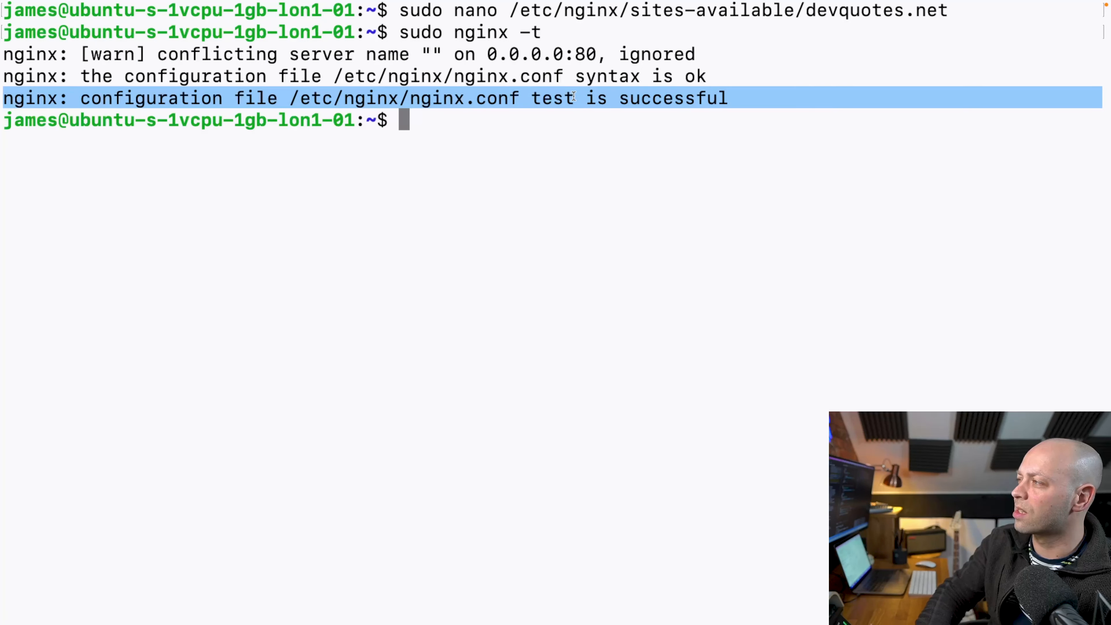
- Reload nginx with sudo systemctl reload nginx
text(sud)
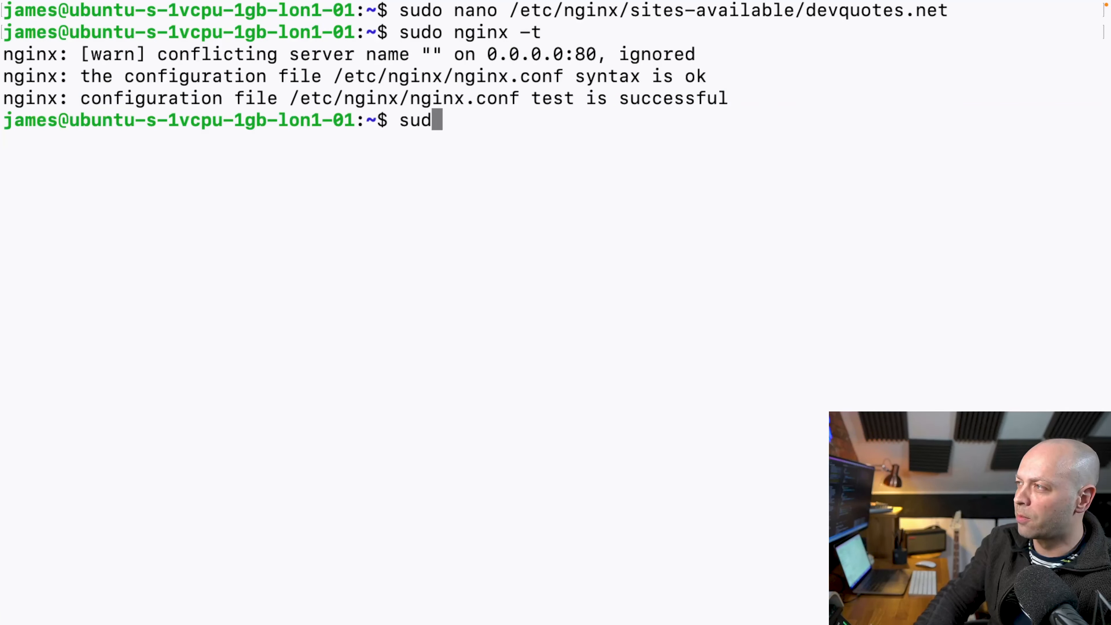
text(o)
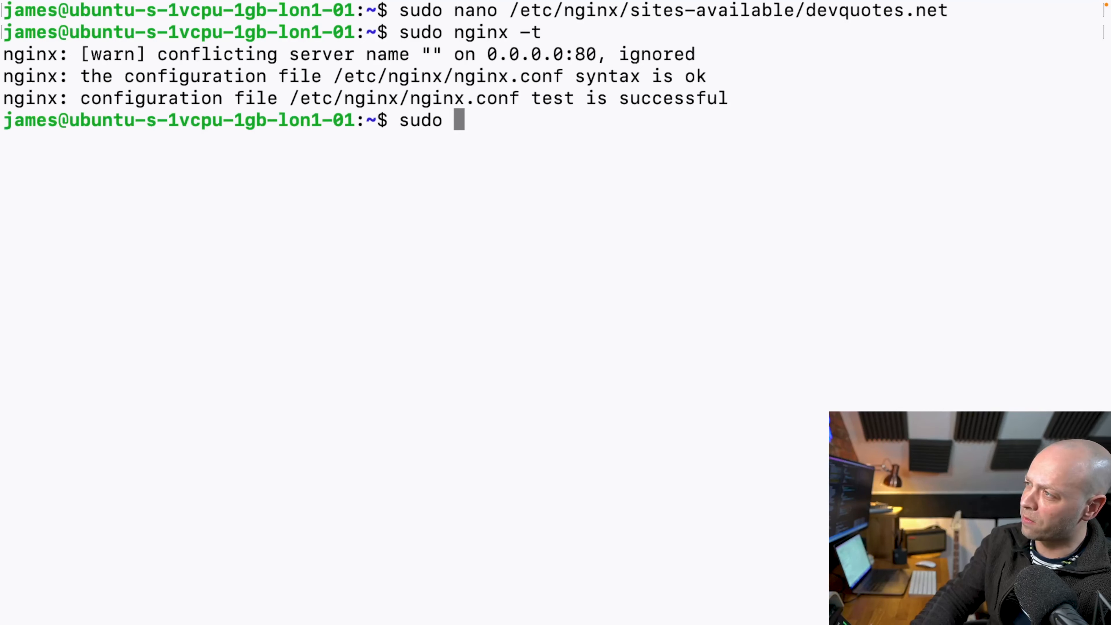
text(system)
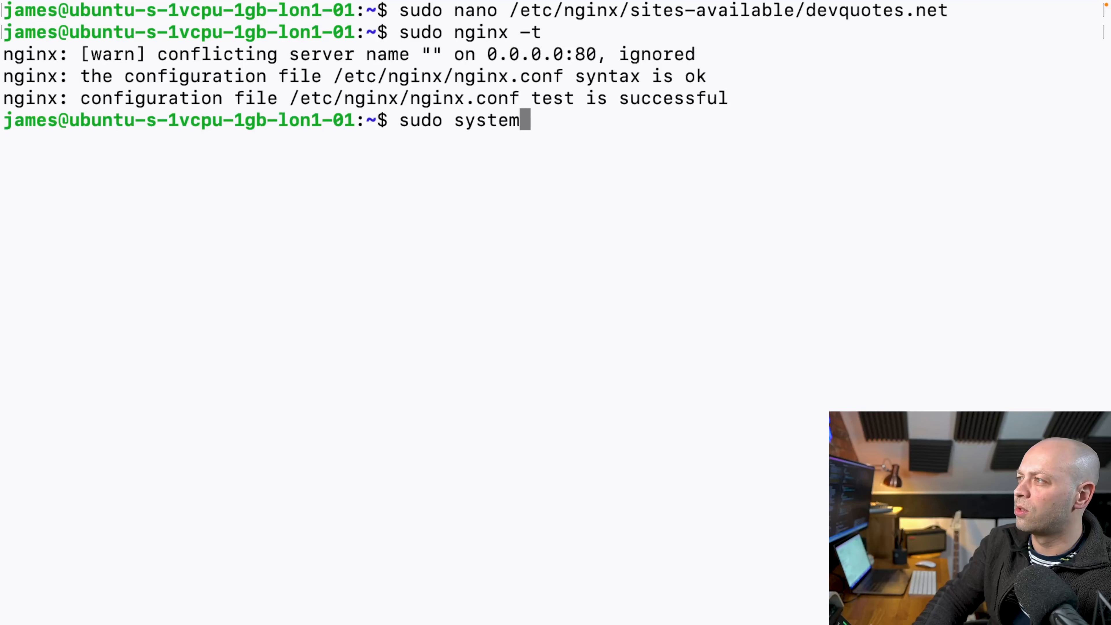
text(ctl rel)
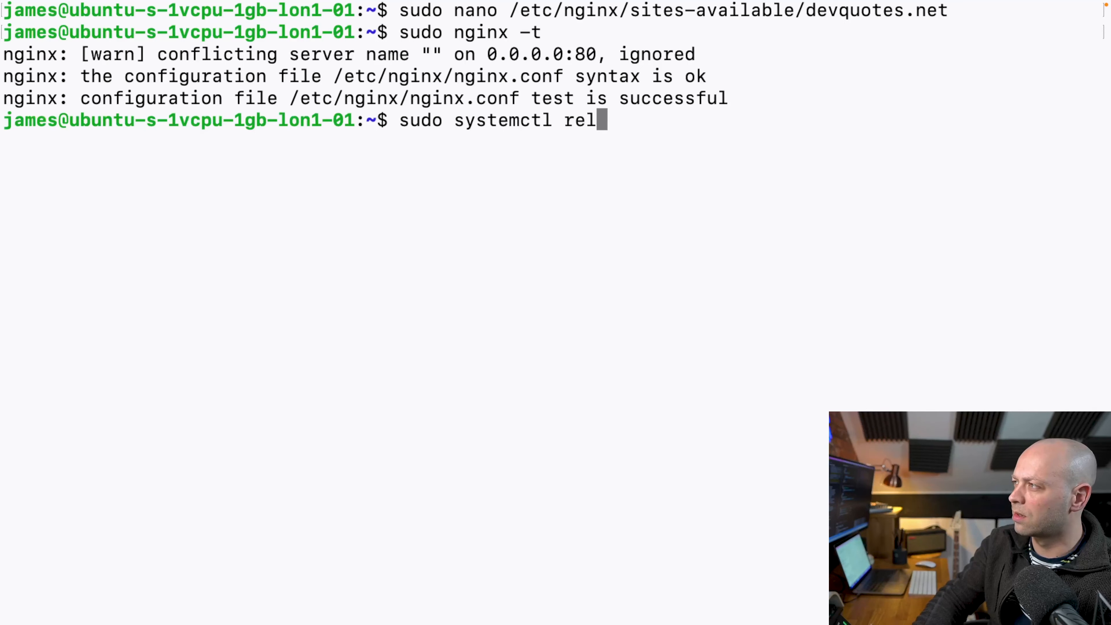
text(oad ng)
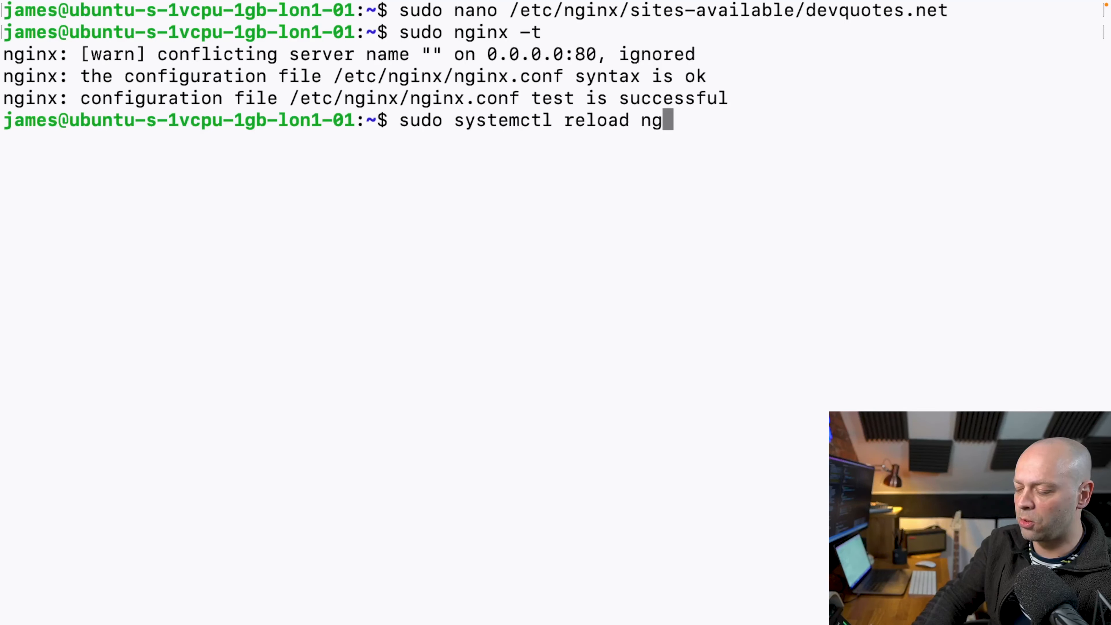
key(Return)
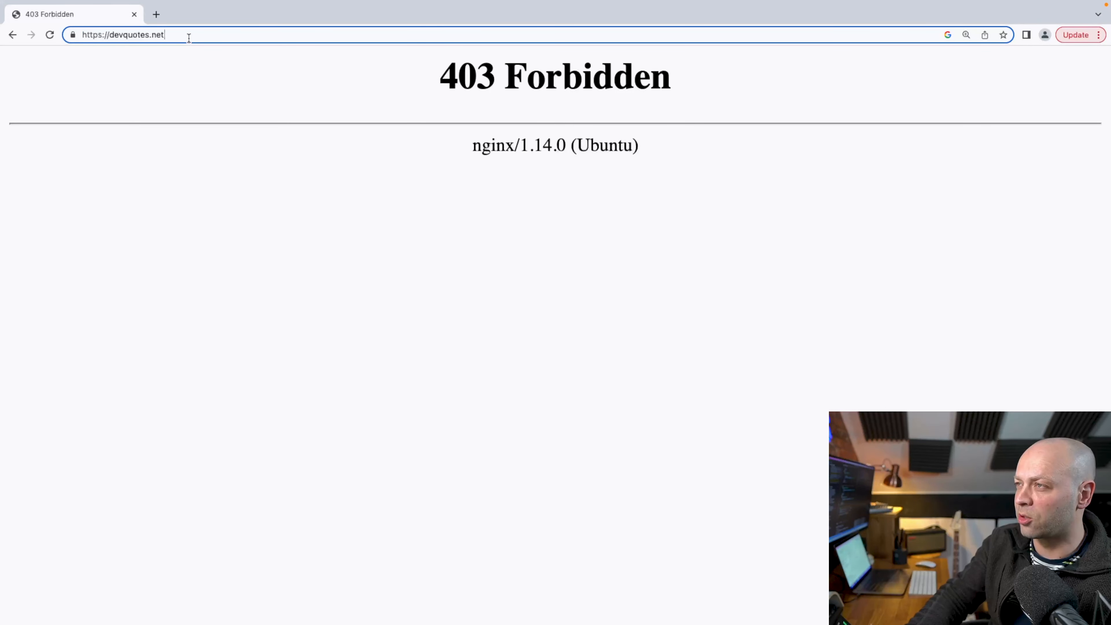
- Browse to devquotes.net/app1 and confirm the App 1 page appears
text(/app1)
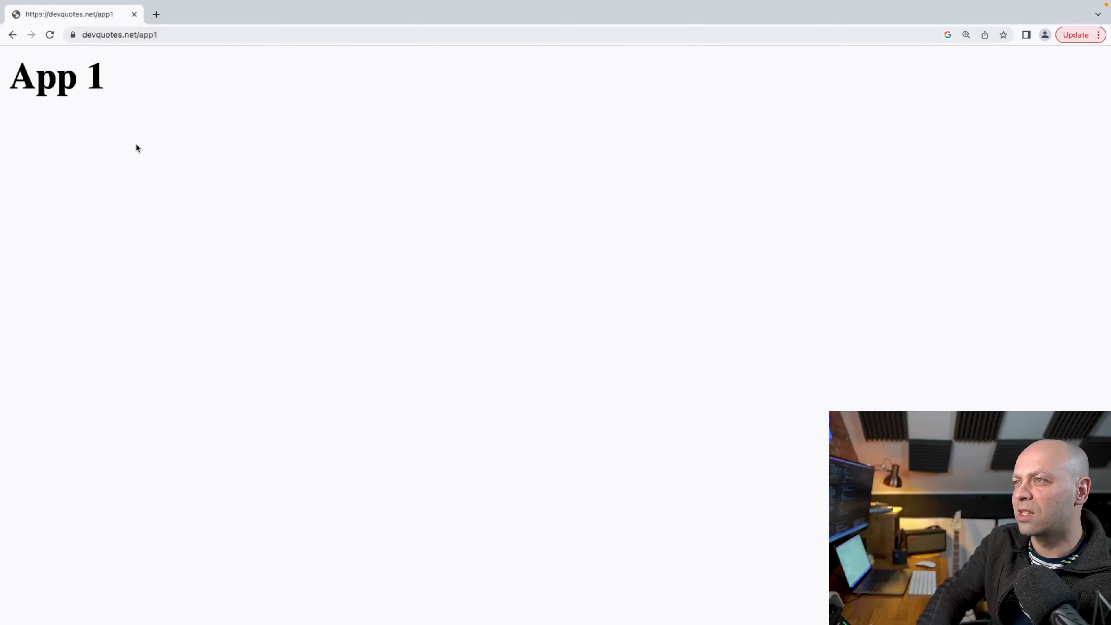
mouse_move(97, 110)
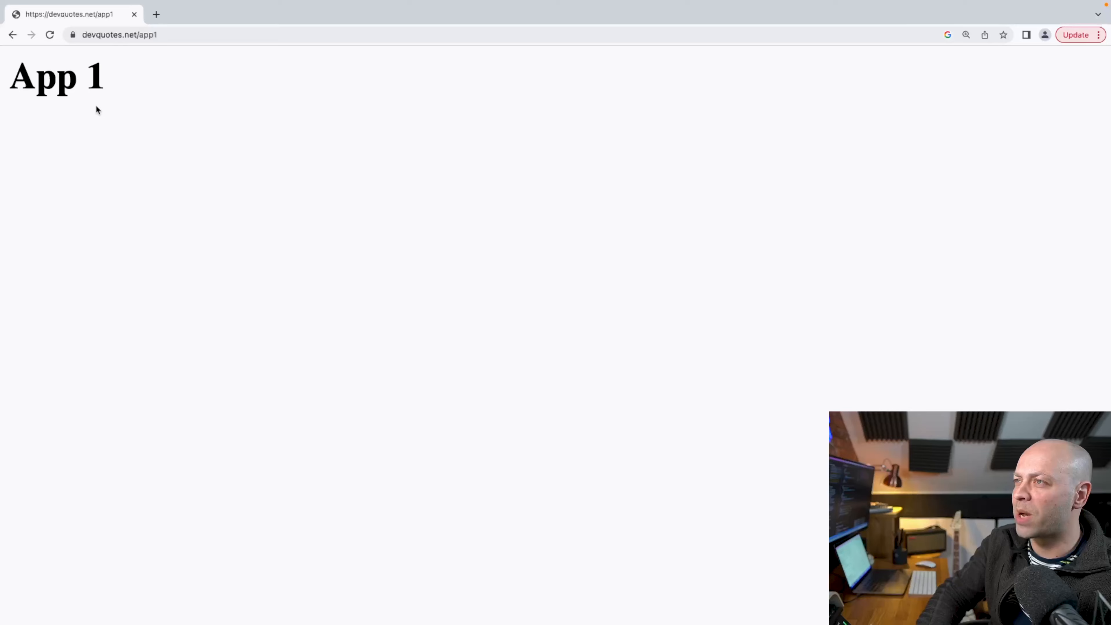
mouse_move(179, 110)
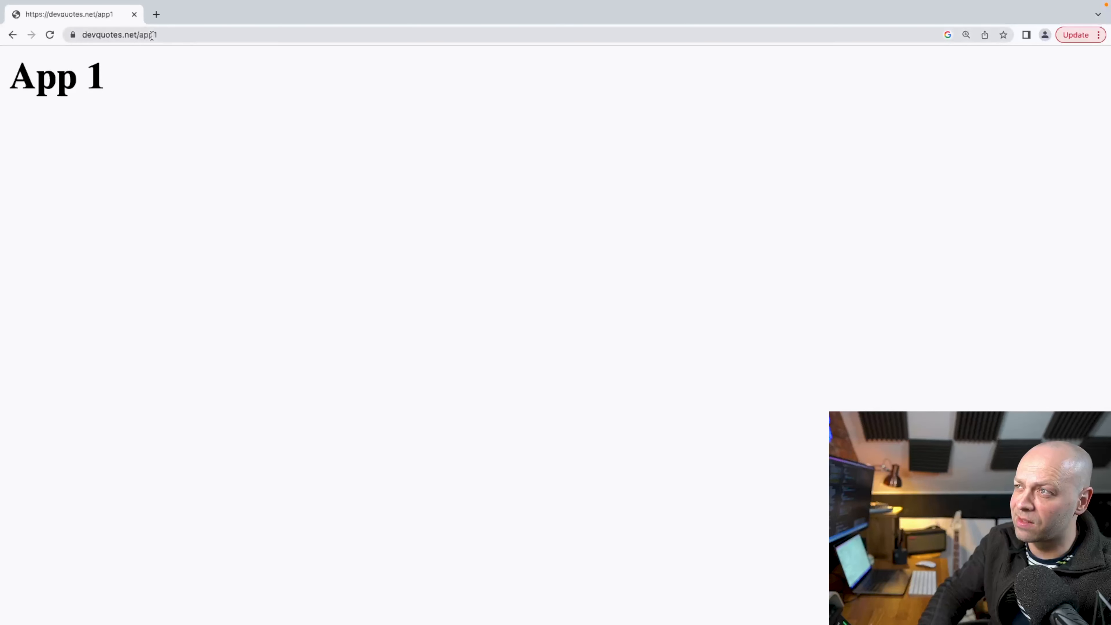
click(142, 35)
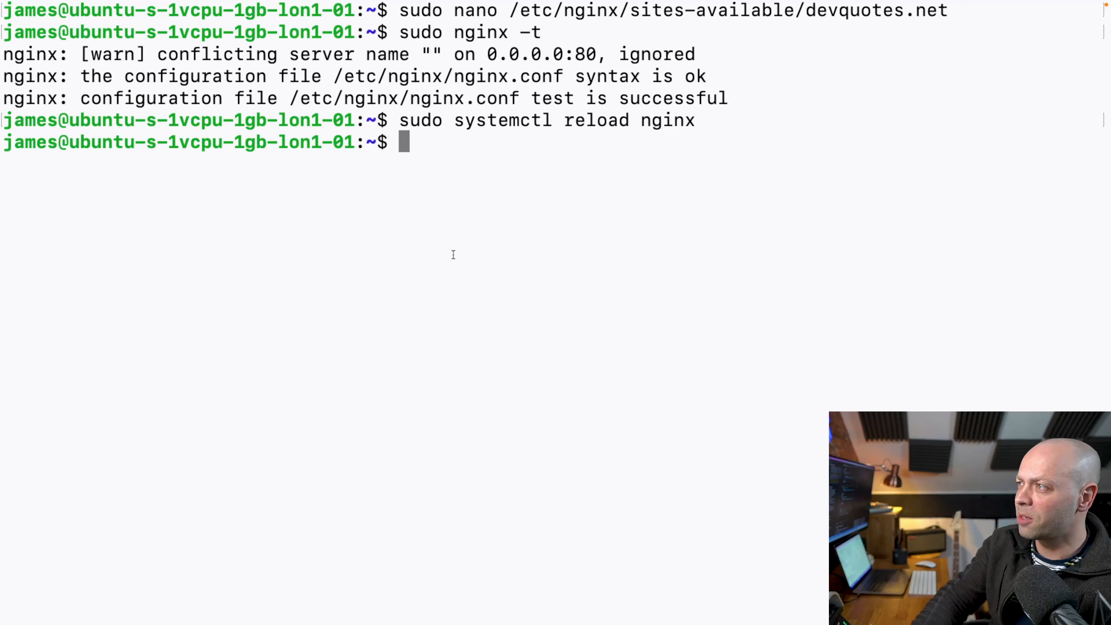
- Copy the app1 folder recursively to app2 and change into it
text(pw)
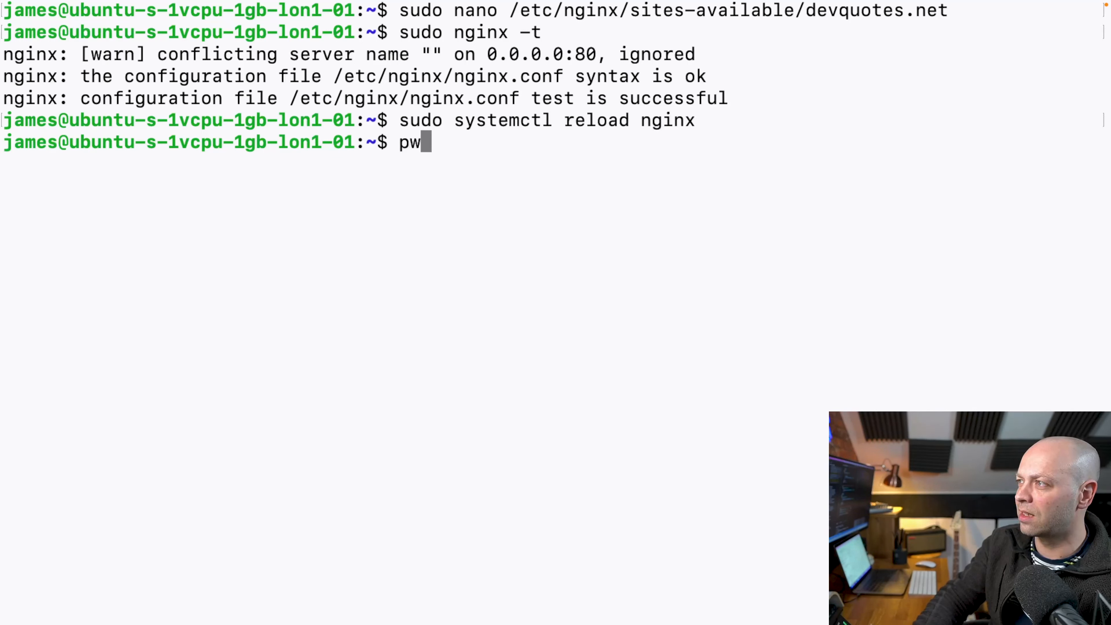
key(Return)
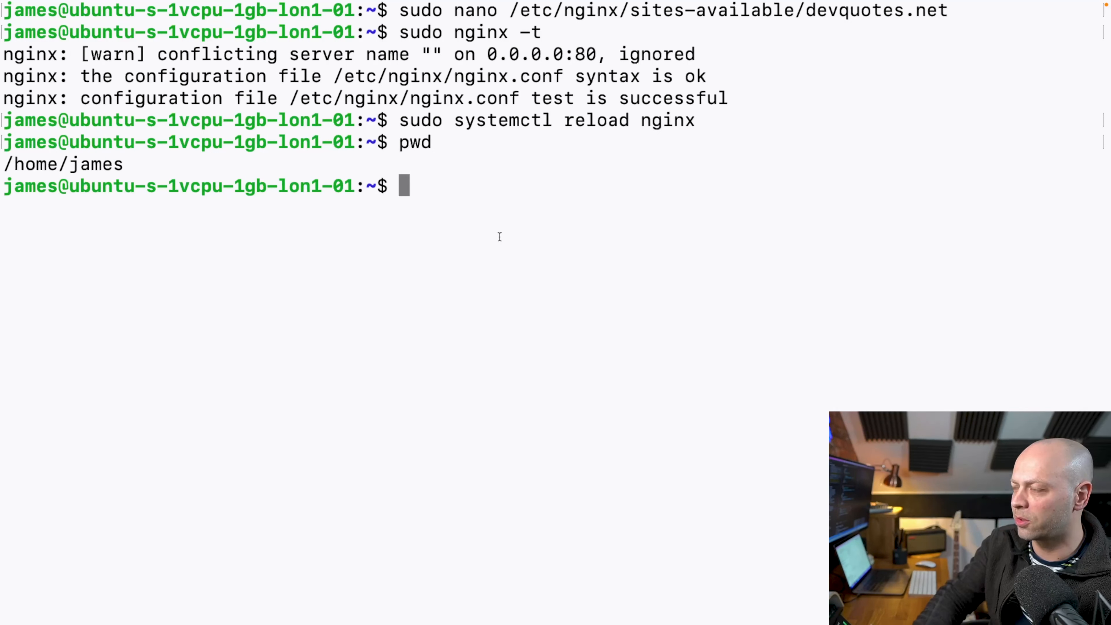
text(cp -R)
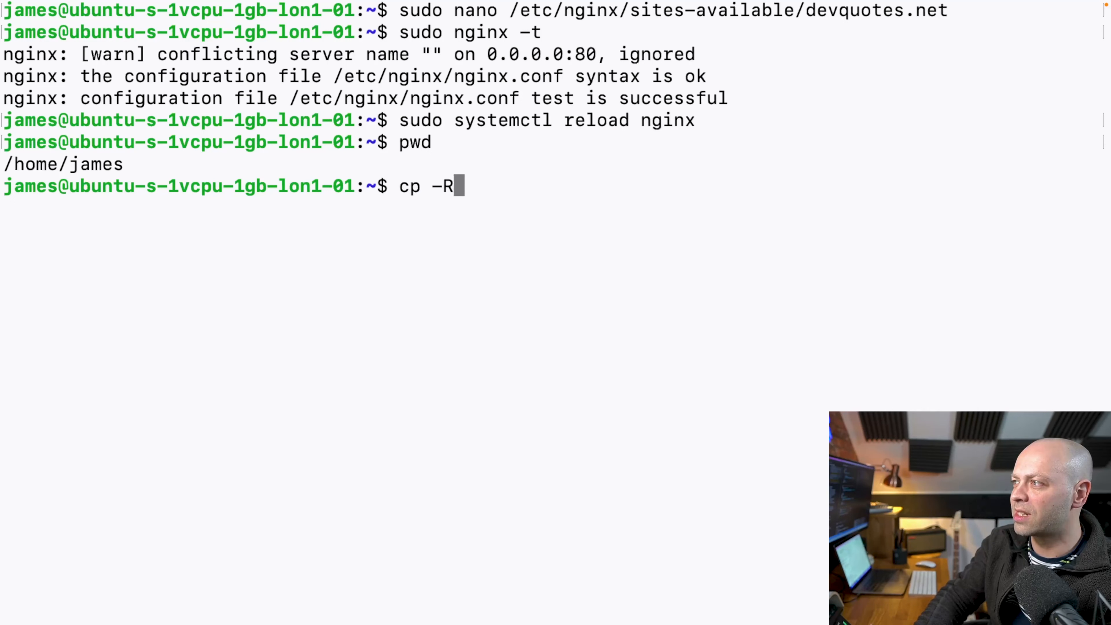
text(app1)
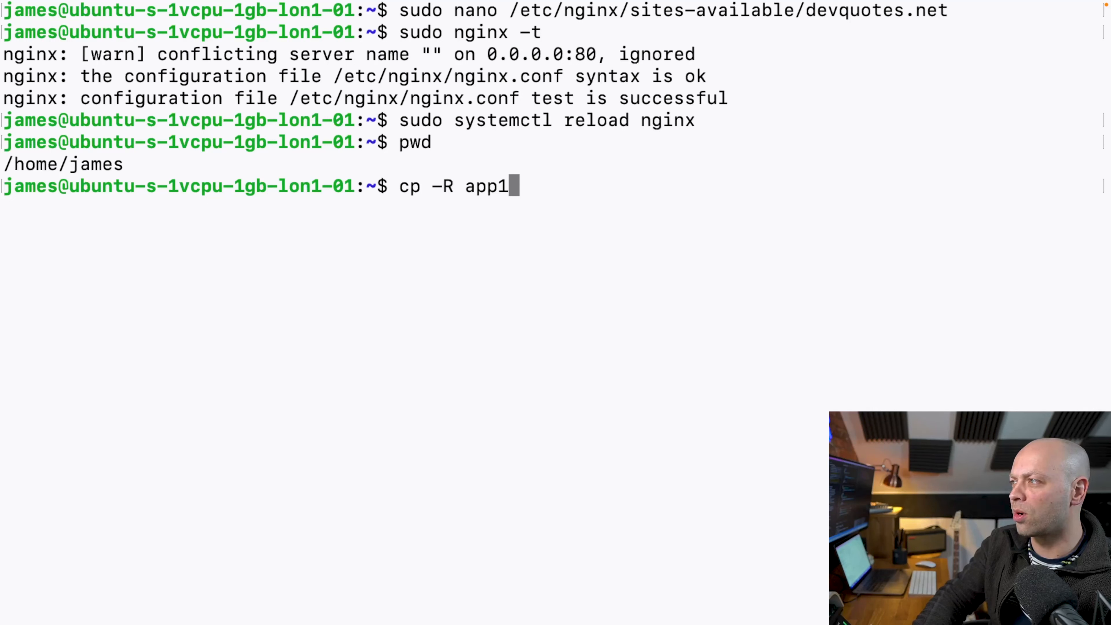
key(Return)
text(cp -R app1 app2)
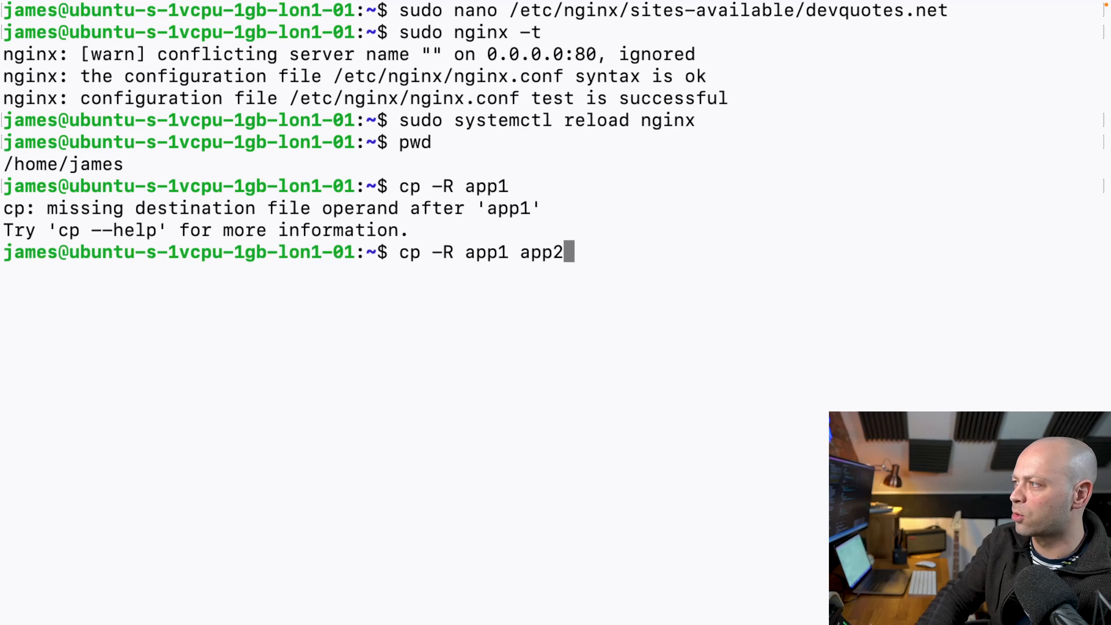
key(Return)
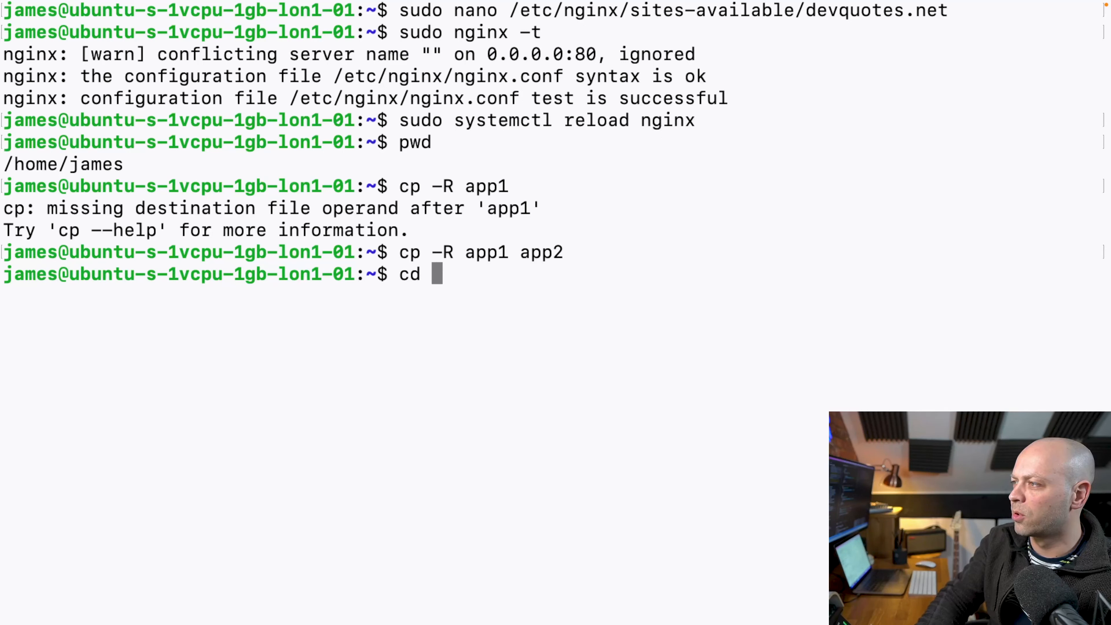
text(app2)
text(ls)
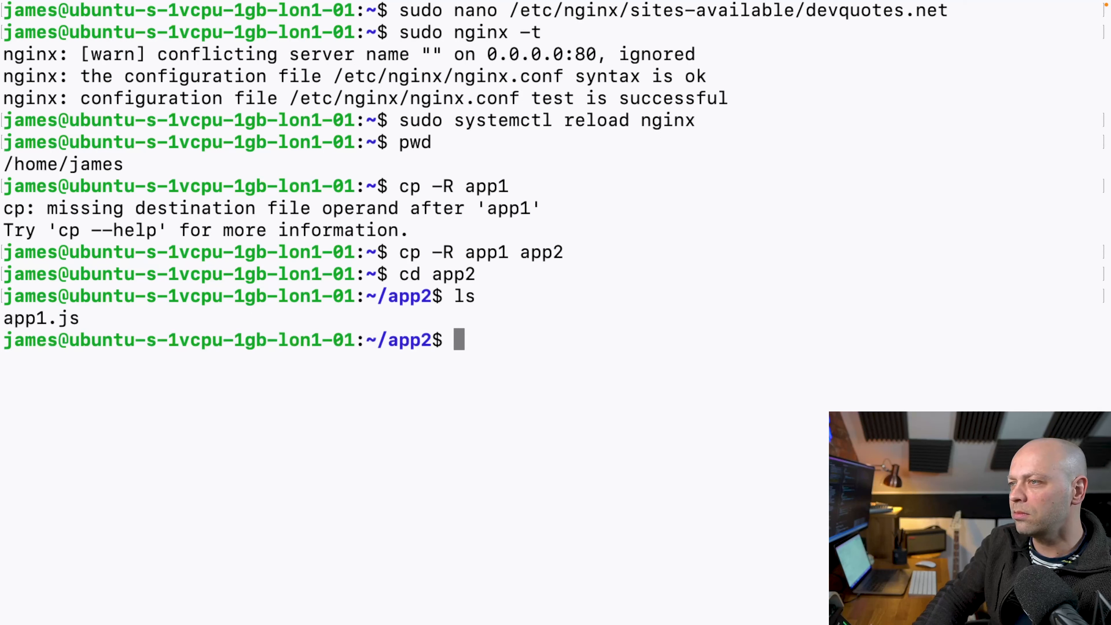
- Rename app1.js to app2.js inside app2
text(mv app1.js)
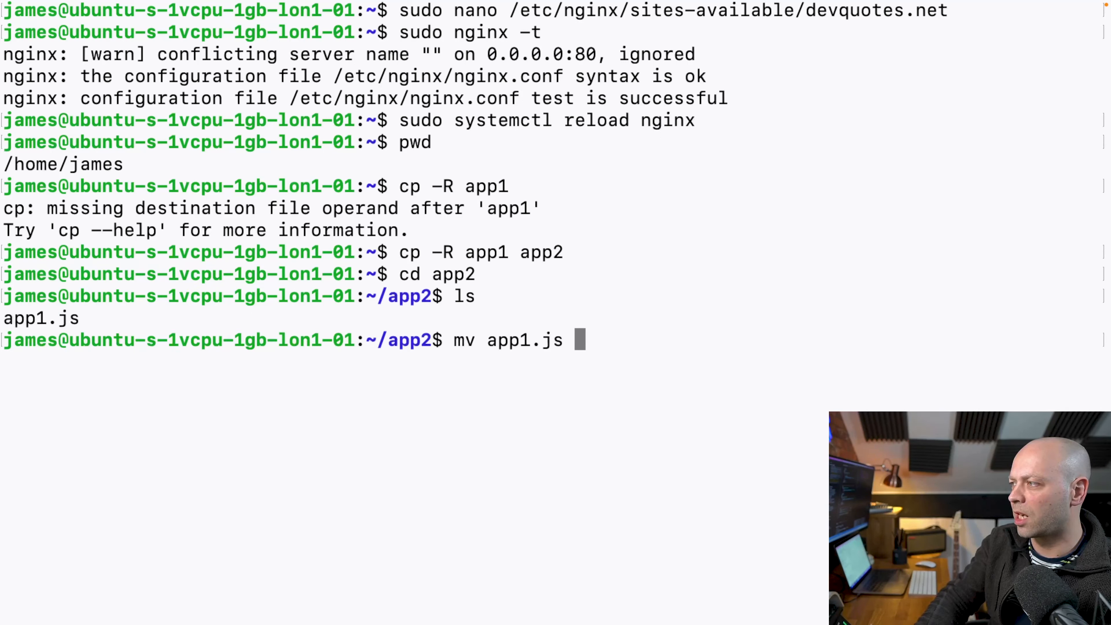
text(app2.js)
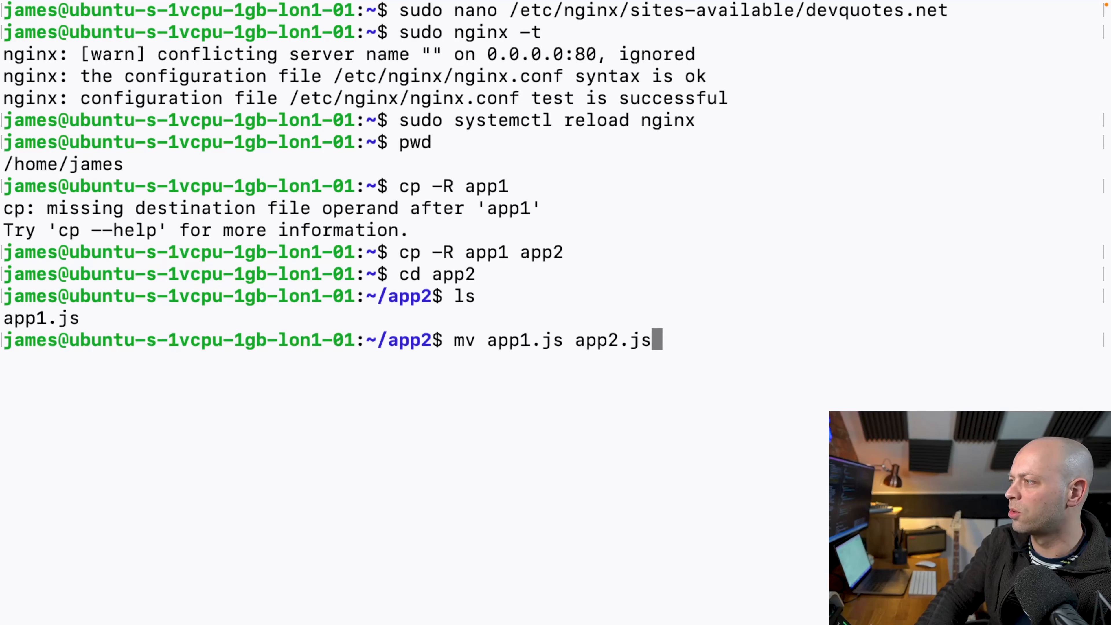
key(Return)
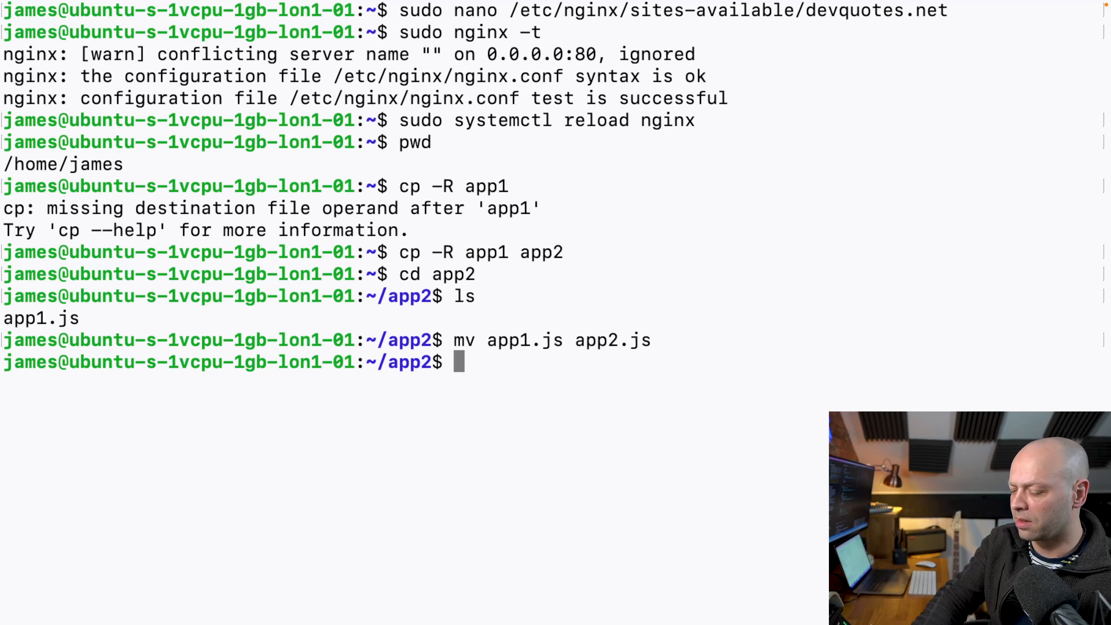
- In nano, change app2.js to listen on port 4000 and answer App 2, then save
text(nano ap)
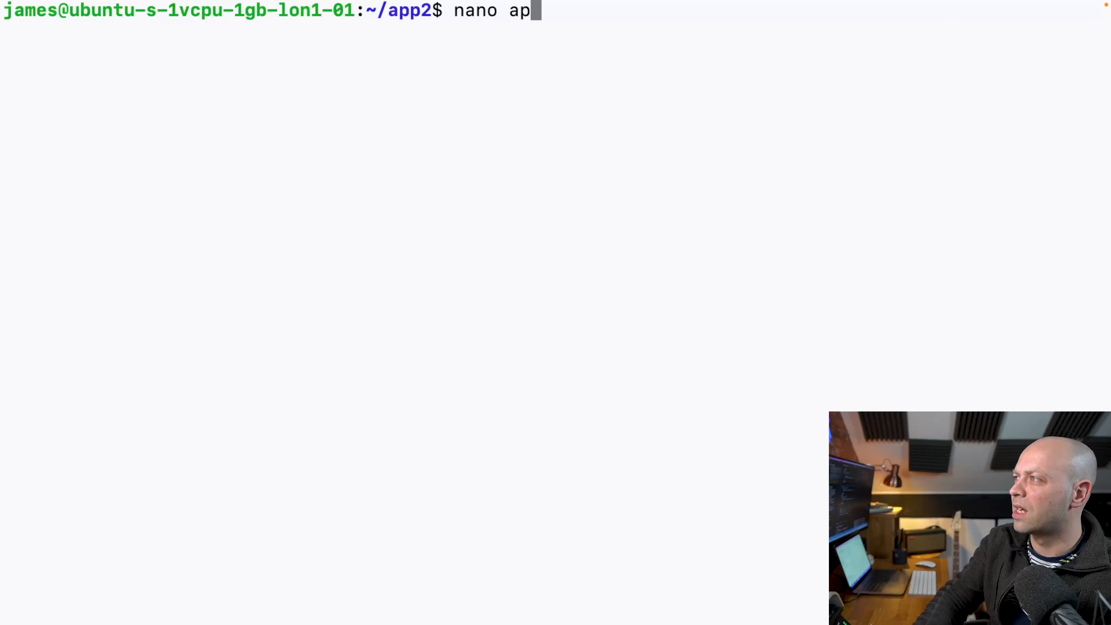
key(Return)
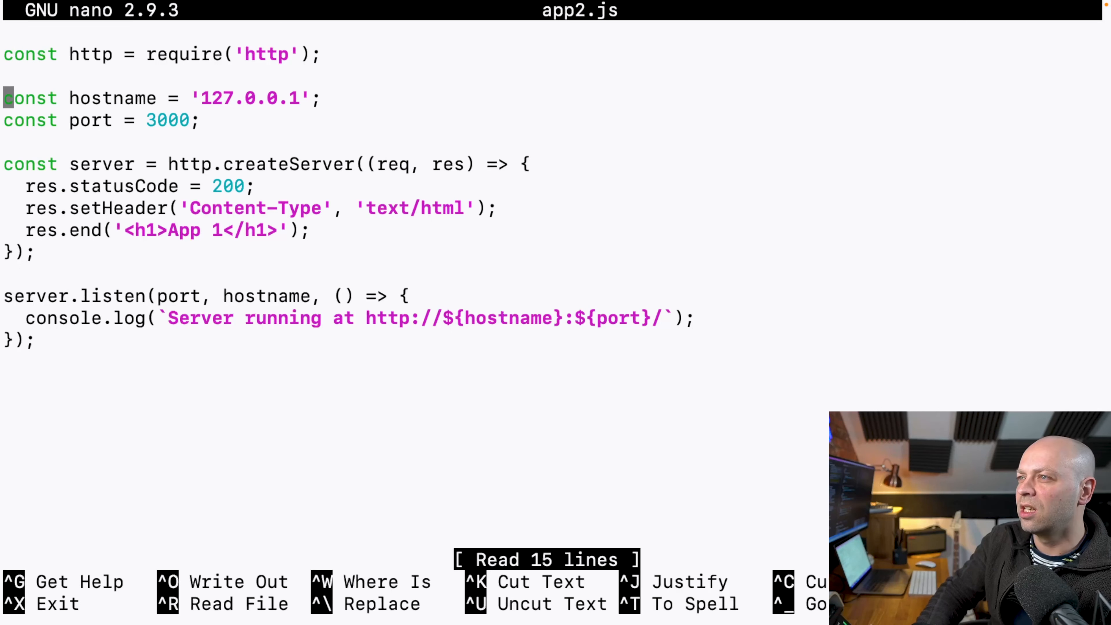
key(Down)
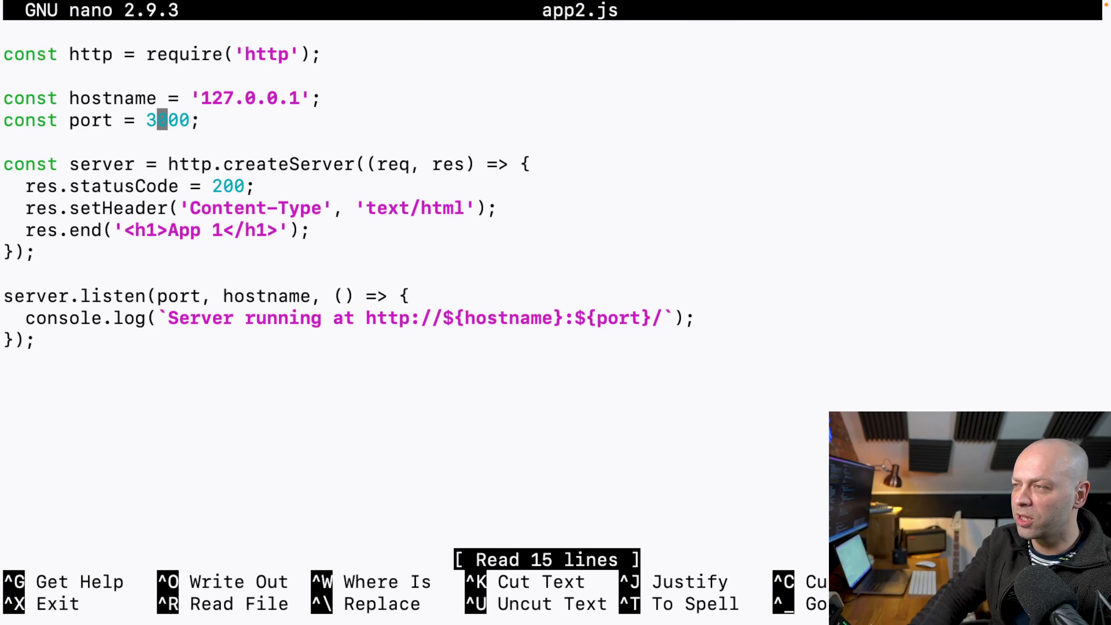
text(4)
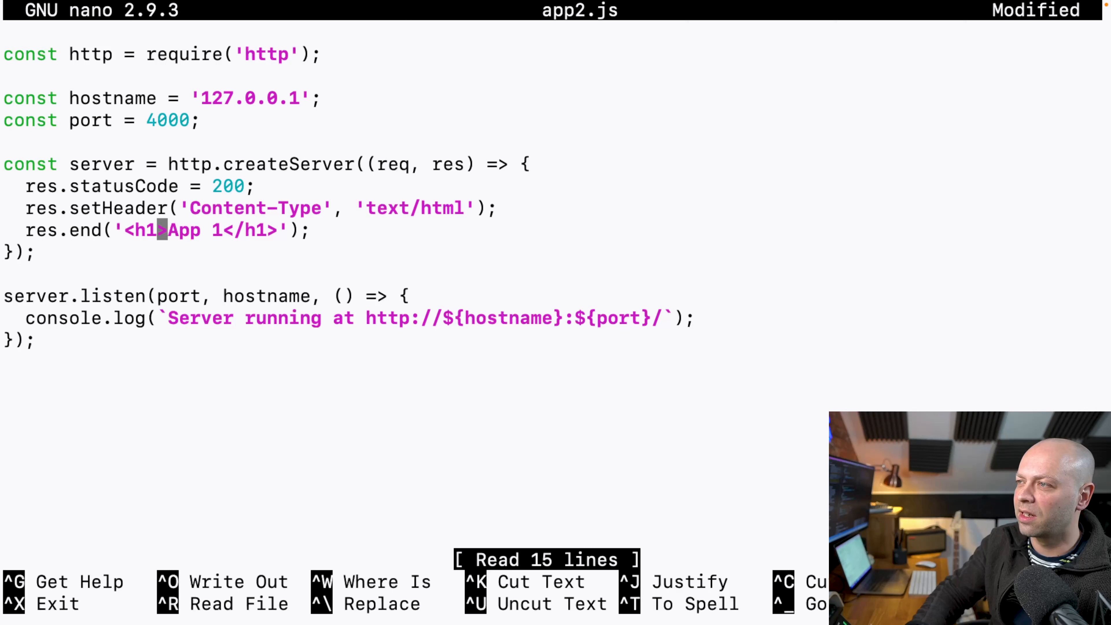
text(2)
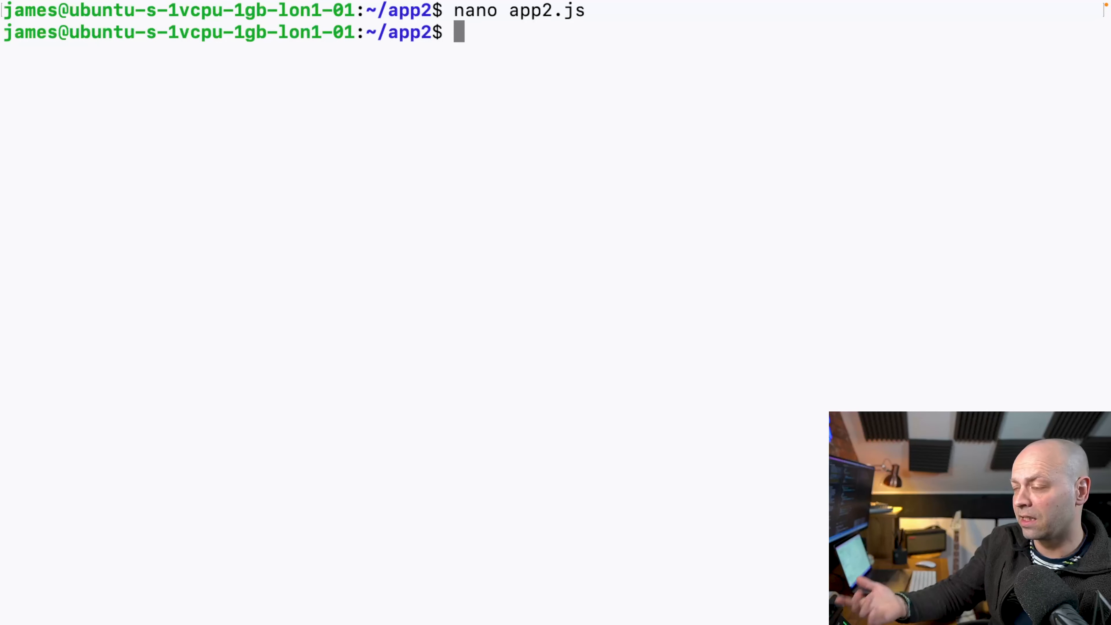
- Start app2.js as a pm2-managed process
text(pm2)
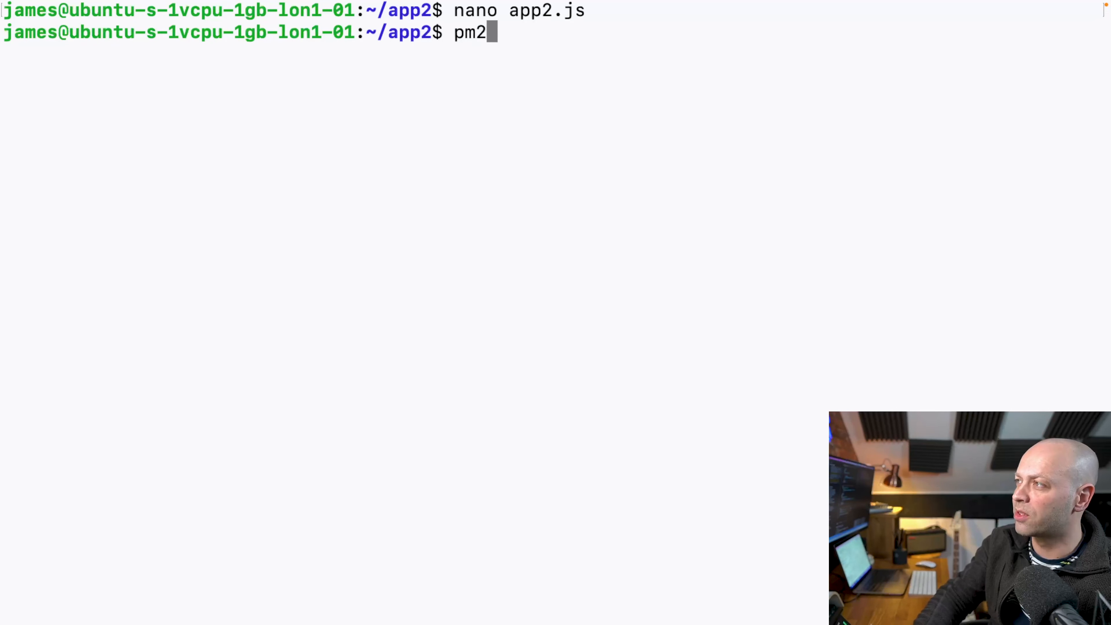
text(star)
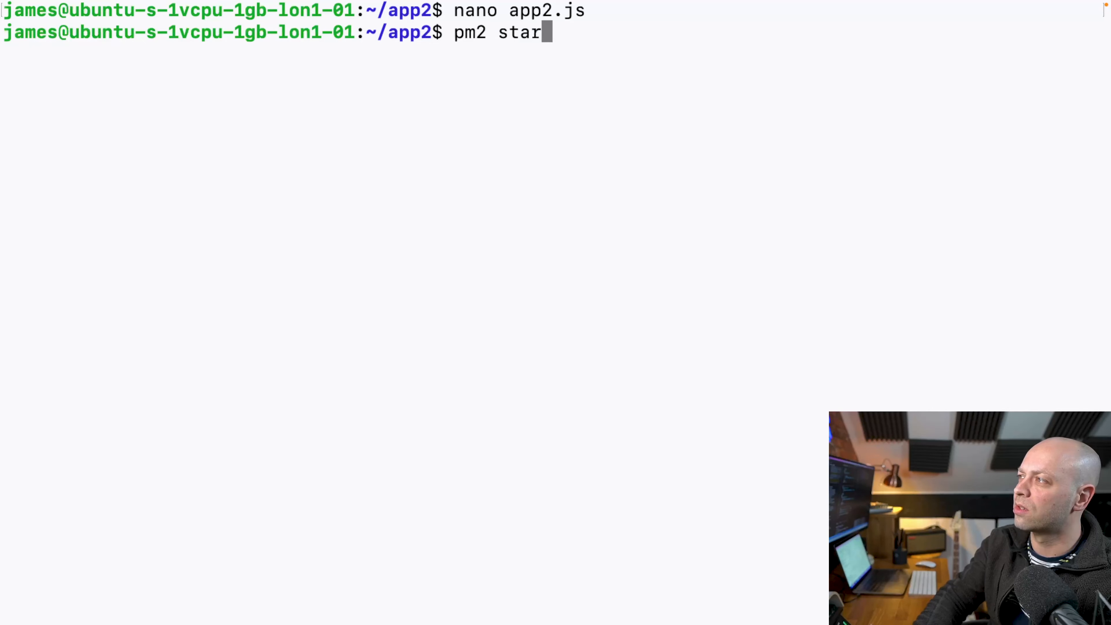
text(t app2.js)
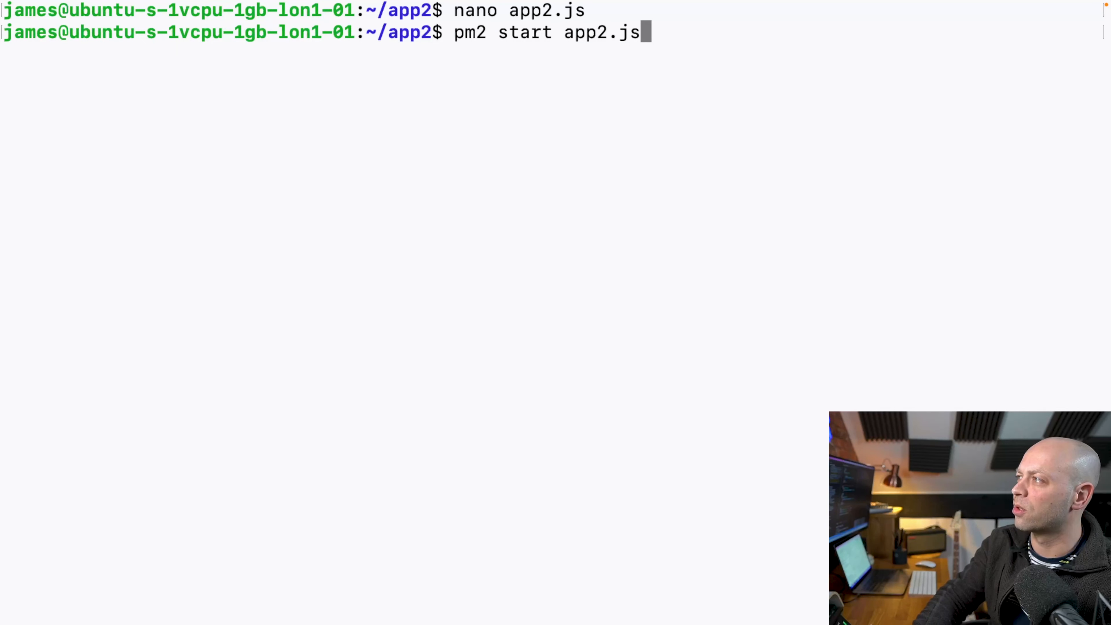
key(Return)
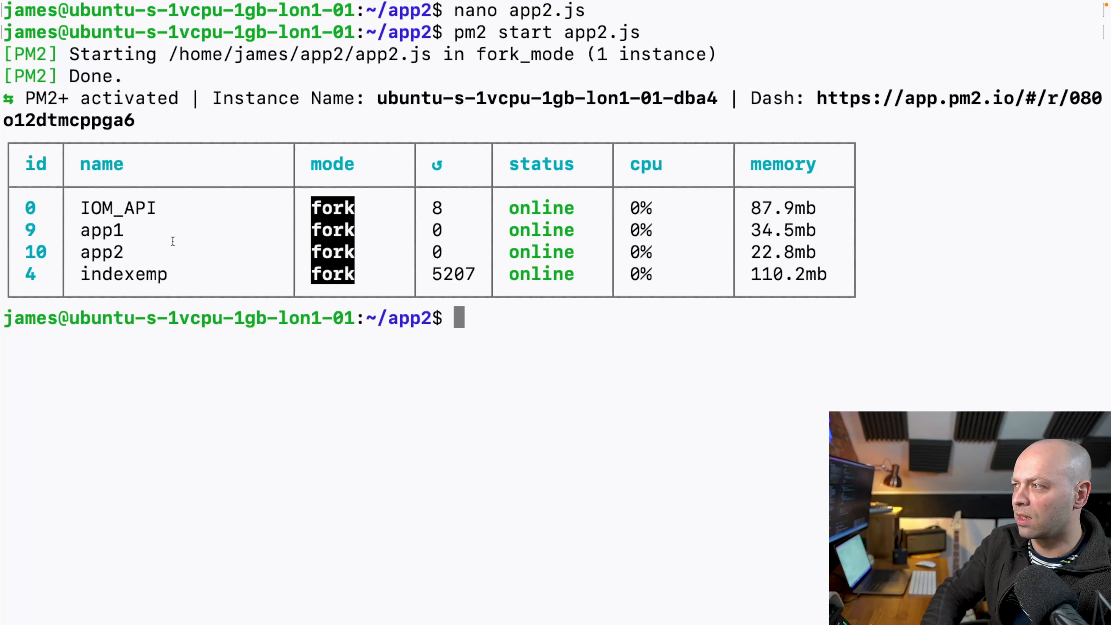
mouse_move(486, 313)
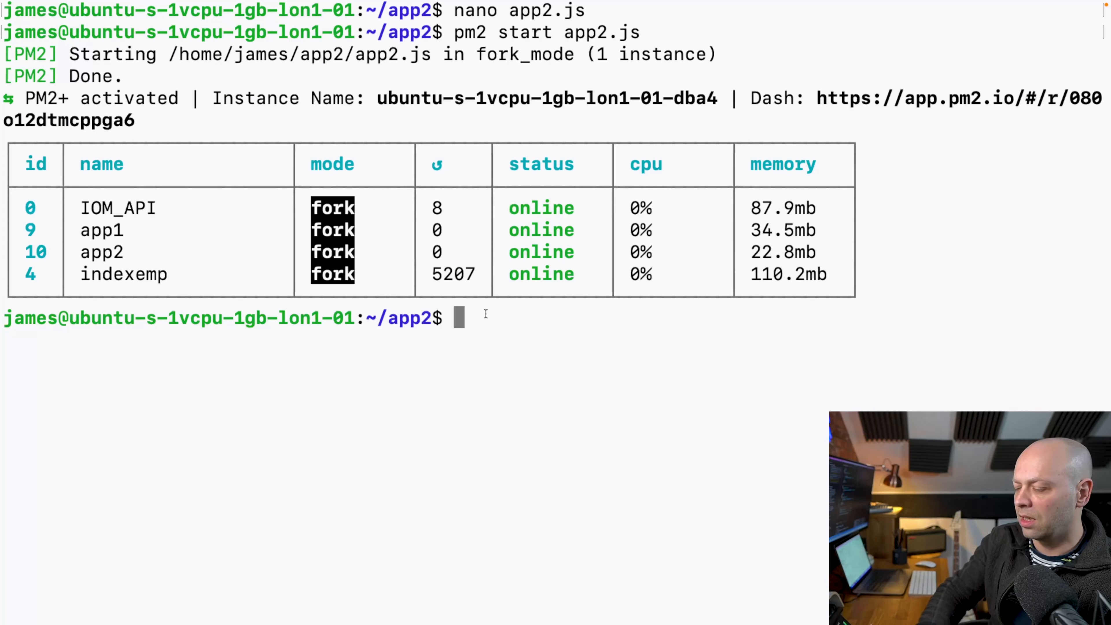
- Run pm2 list (after a mistyped pm list) showing app1 and app2 online
text(pm list)
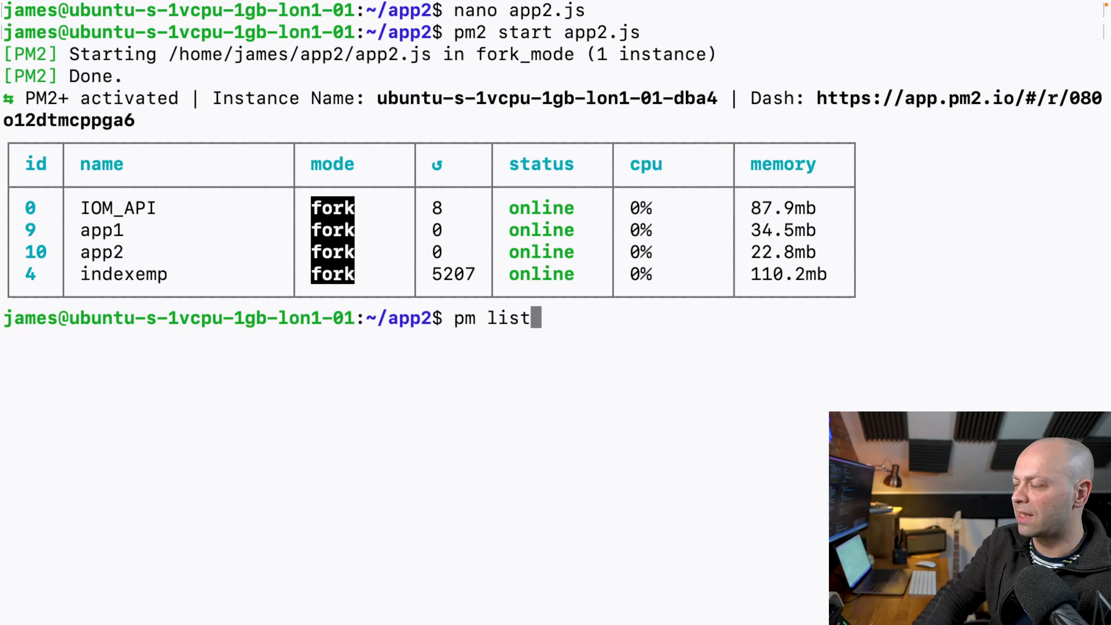
key(Return)
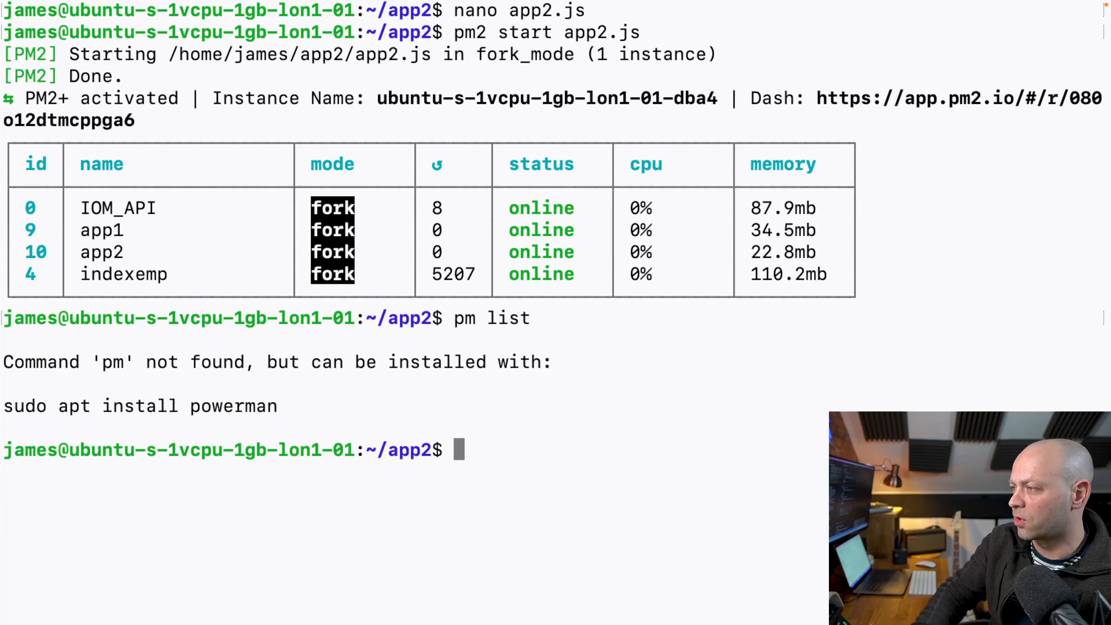
text(pm2 list)
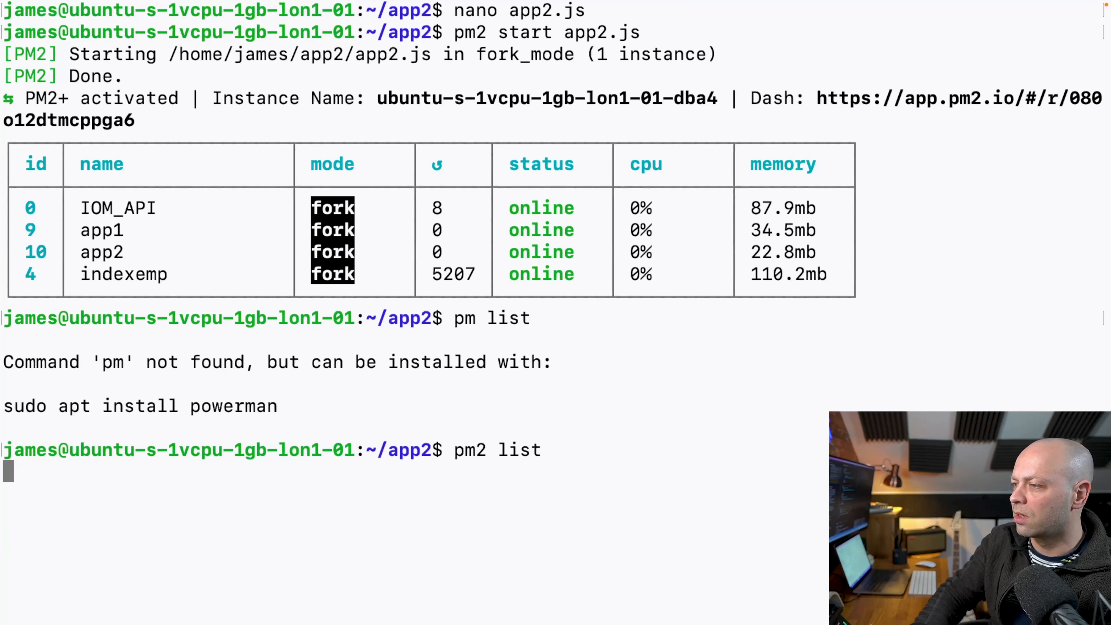
key(Return)
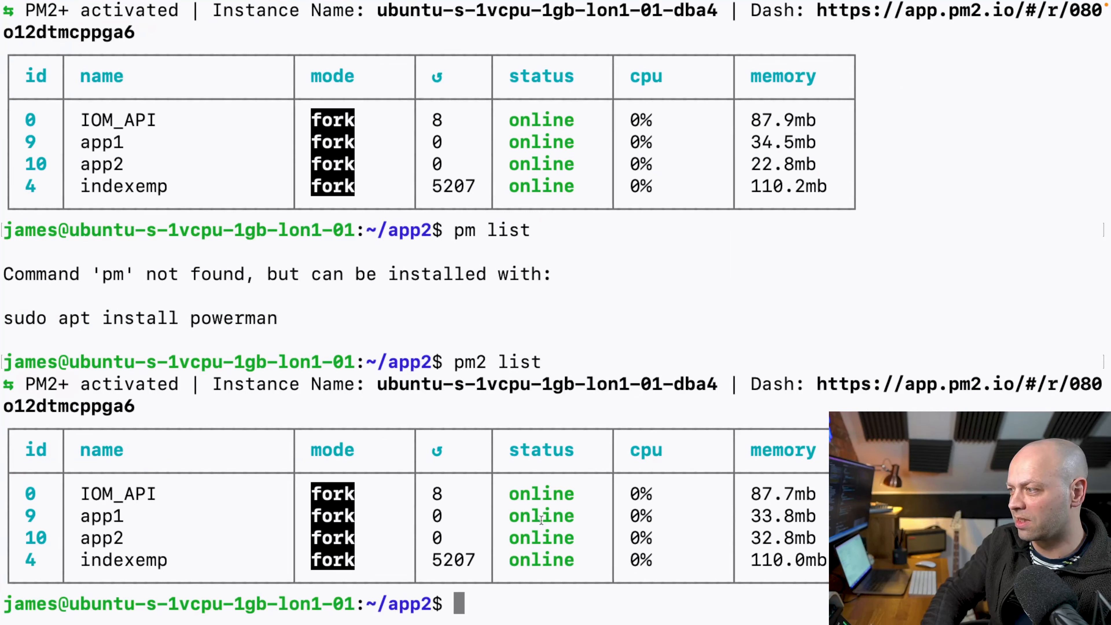
mouse_move(539, 523)
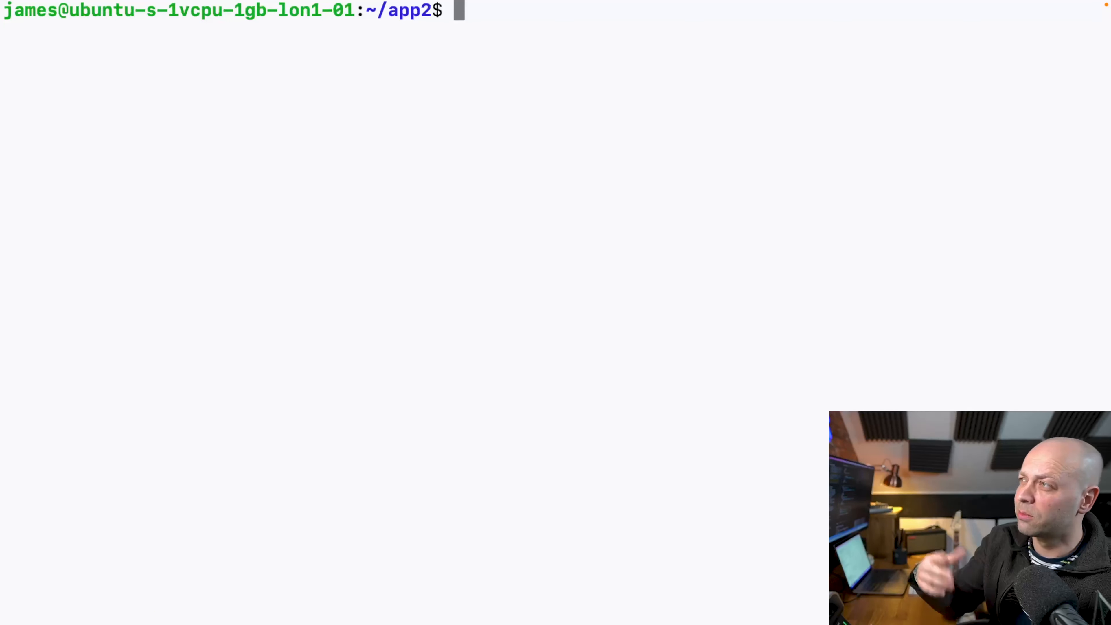
- Recall history to reopen the devquotes.net nginx site file in nano
text(pm list)
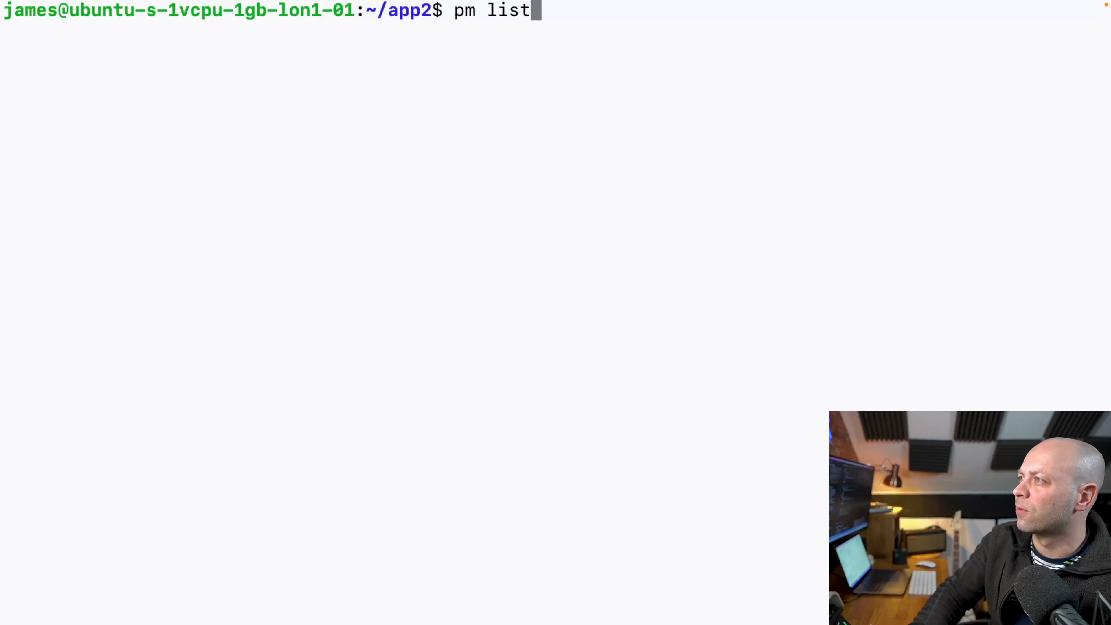
text(cp -R app1 app2)
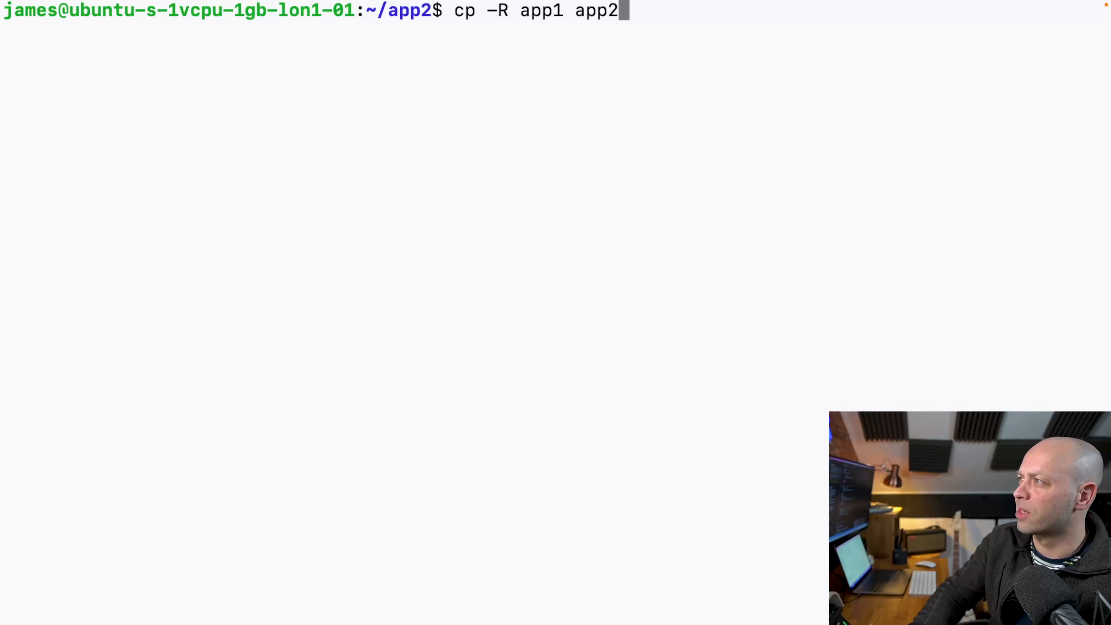
text(sudo nano /etc/nginx/sites-available/devquotes.net)
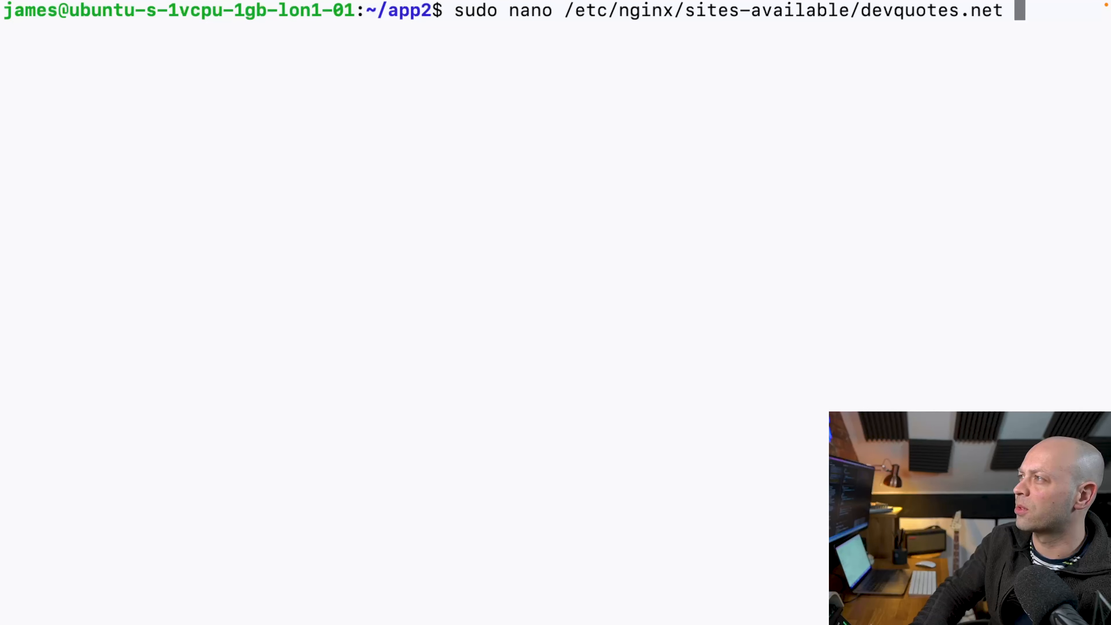
key(Return)
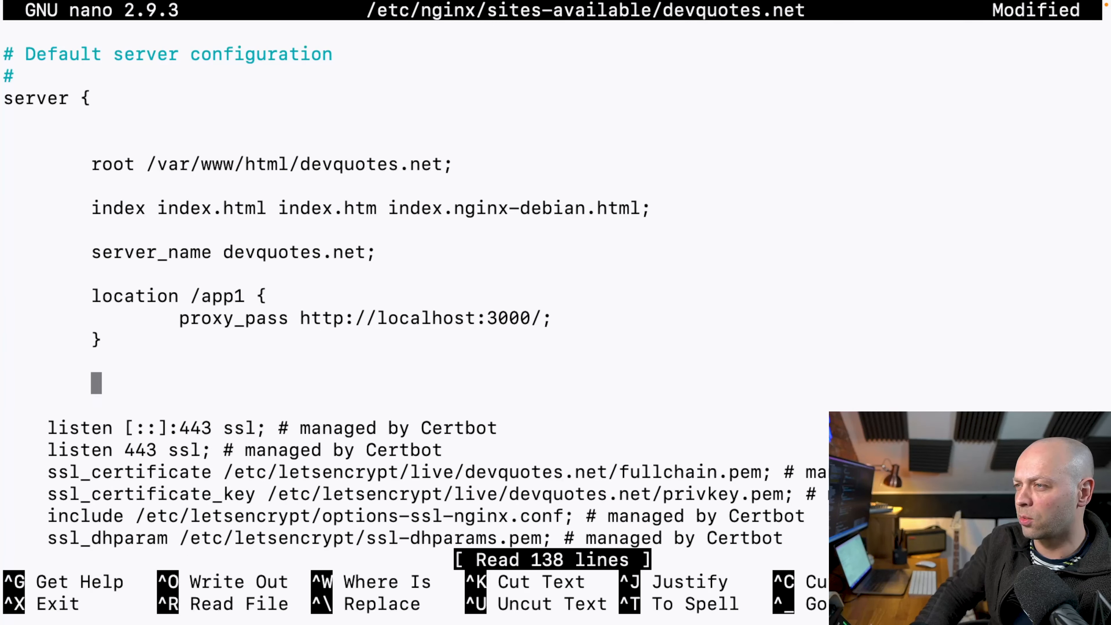
text(location /app2 {)
text(})
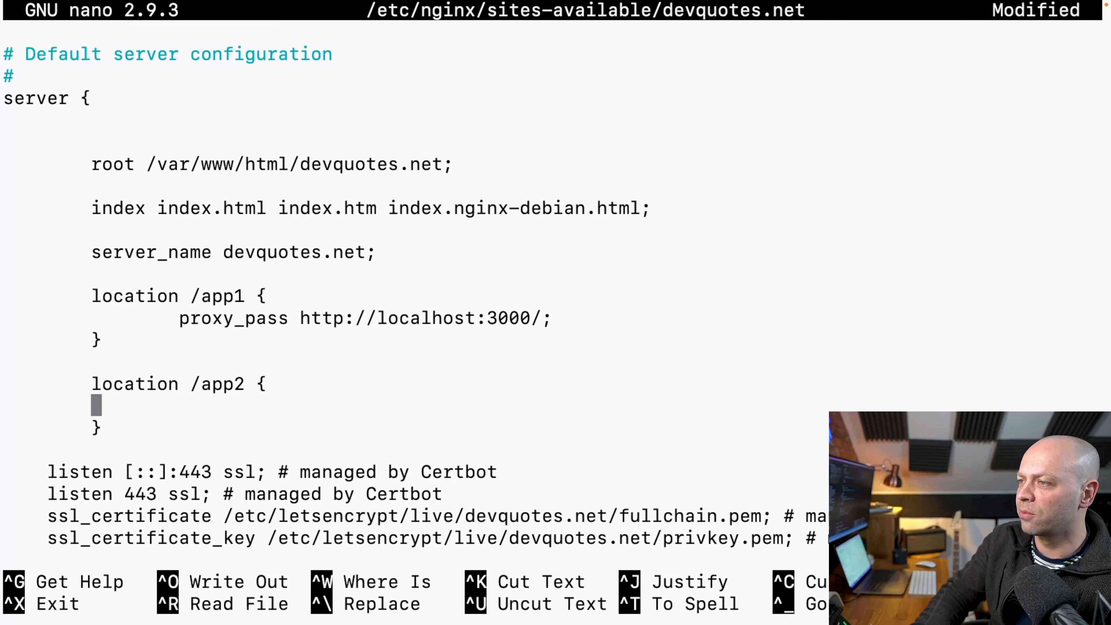
text(proxy)
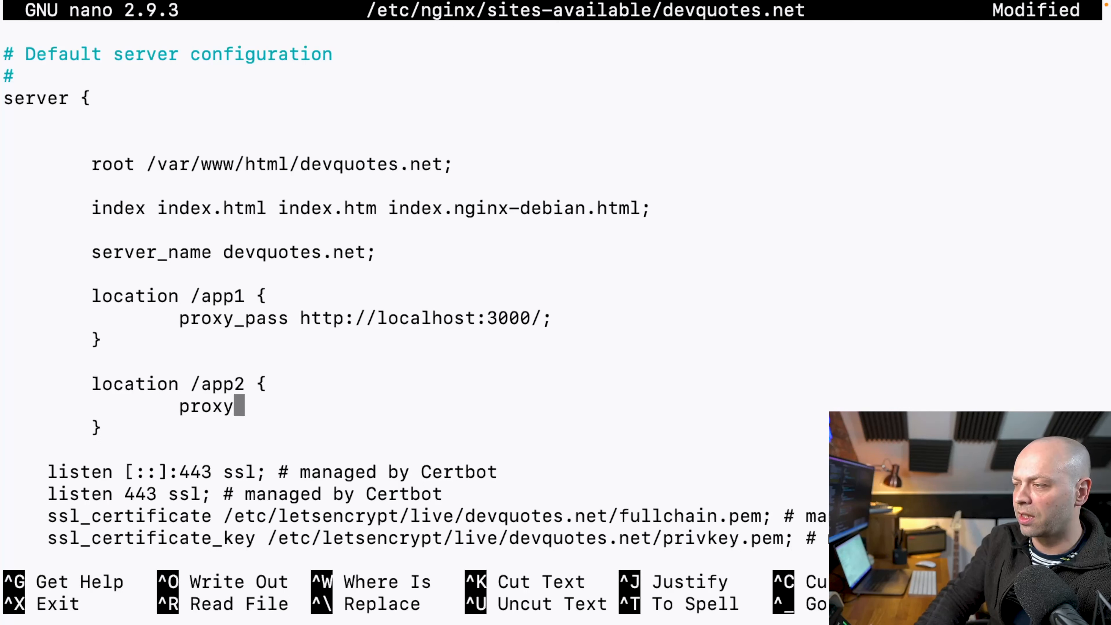
text(_pass http://)
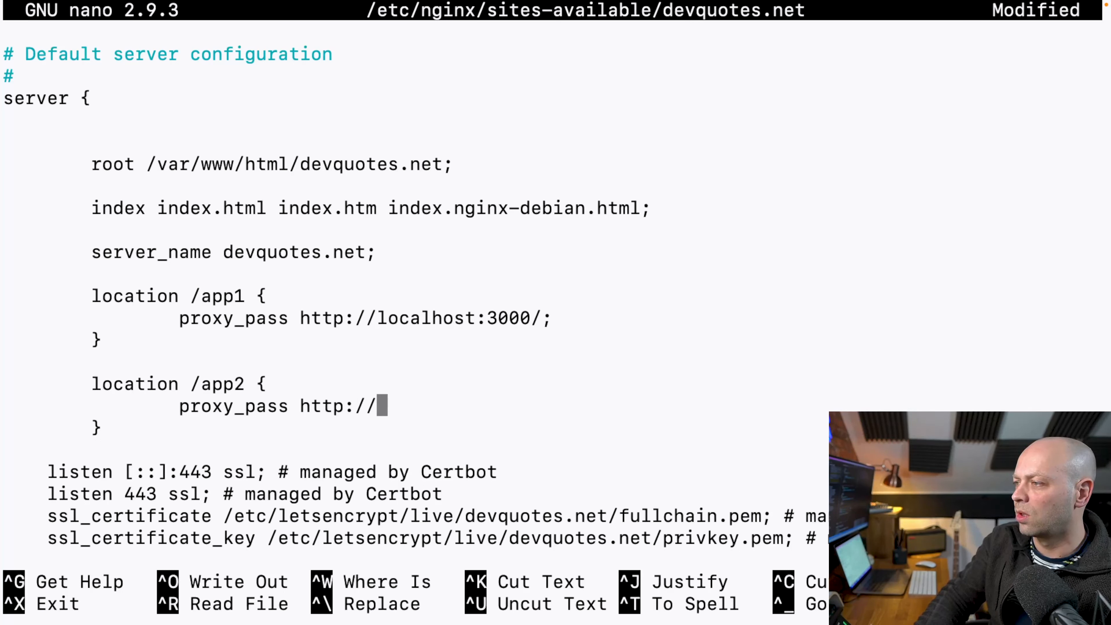
text(localhost:)
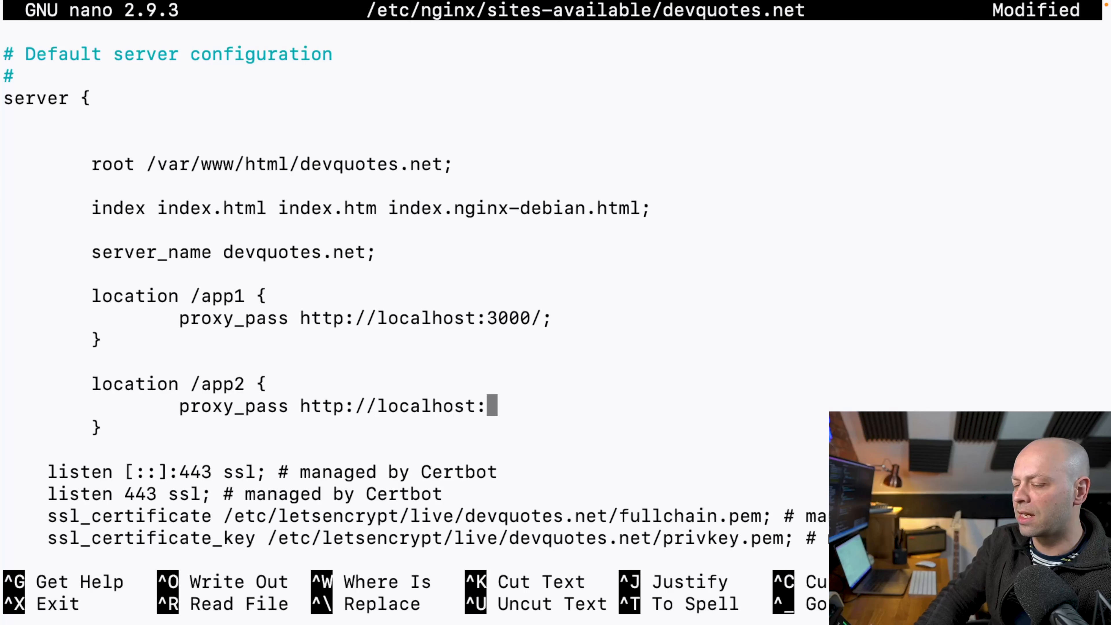
text(4000)
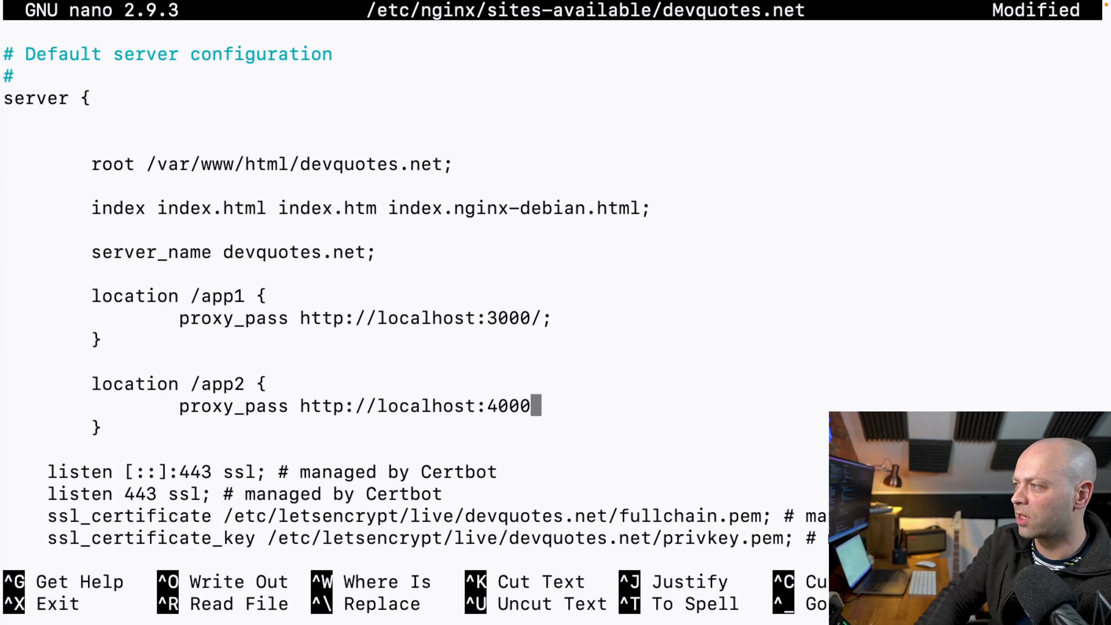
text(/;)
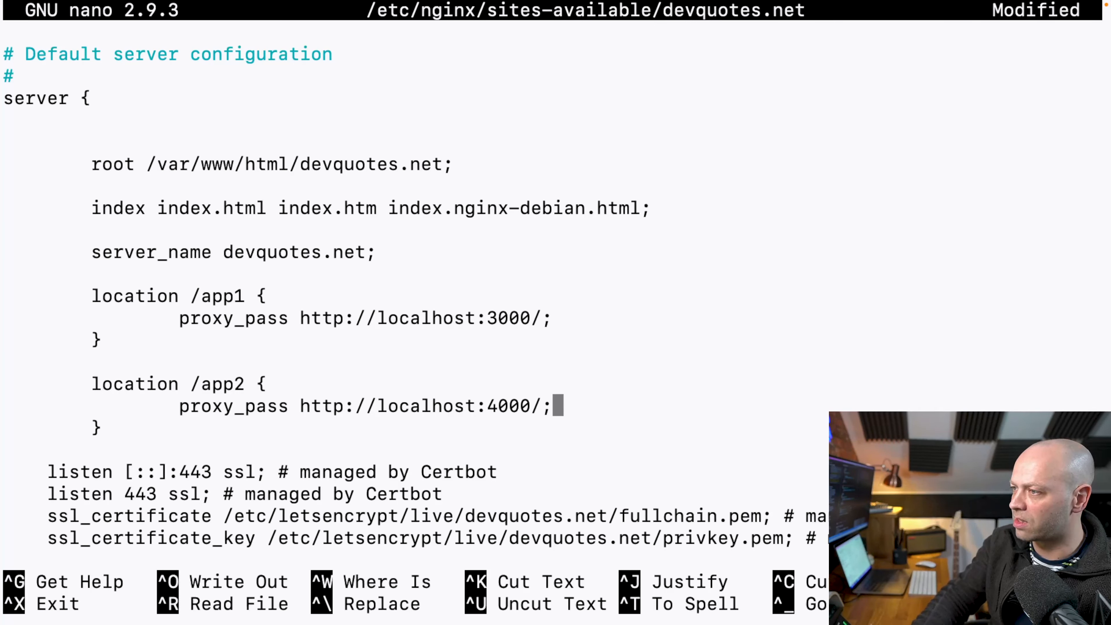
key(ctrl+o)
text(sudo nginx -t)
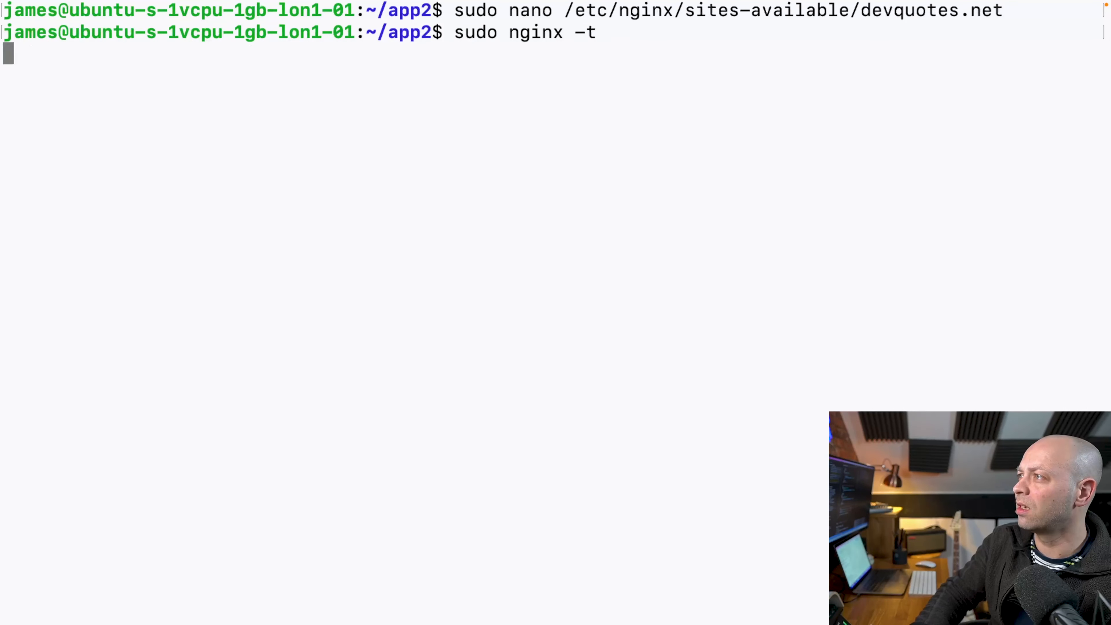
- Run 'sudo nginx -t' confirming syntax ok and test successful, then recall the previous command
key(Return)
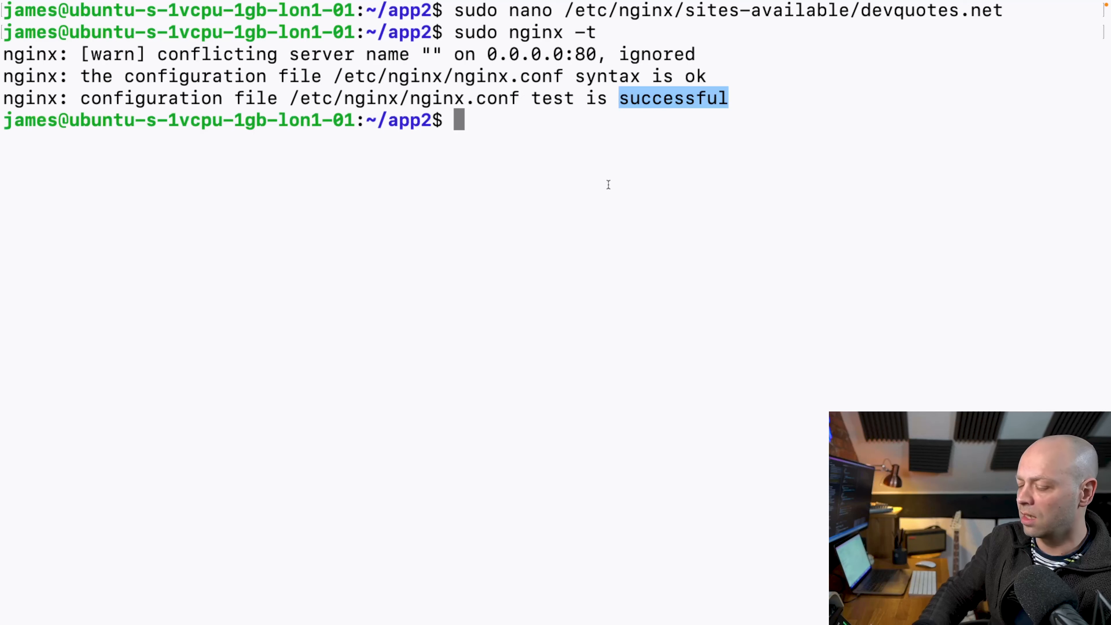
text(mv app1.js app2.js)
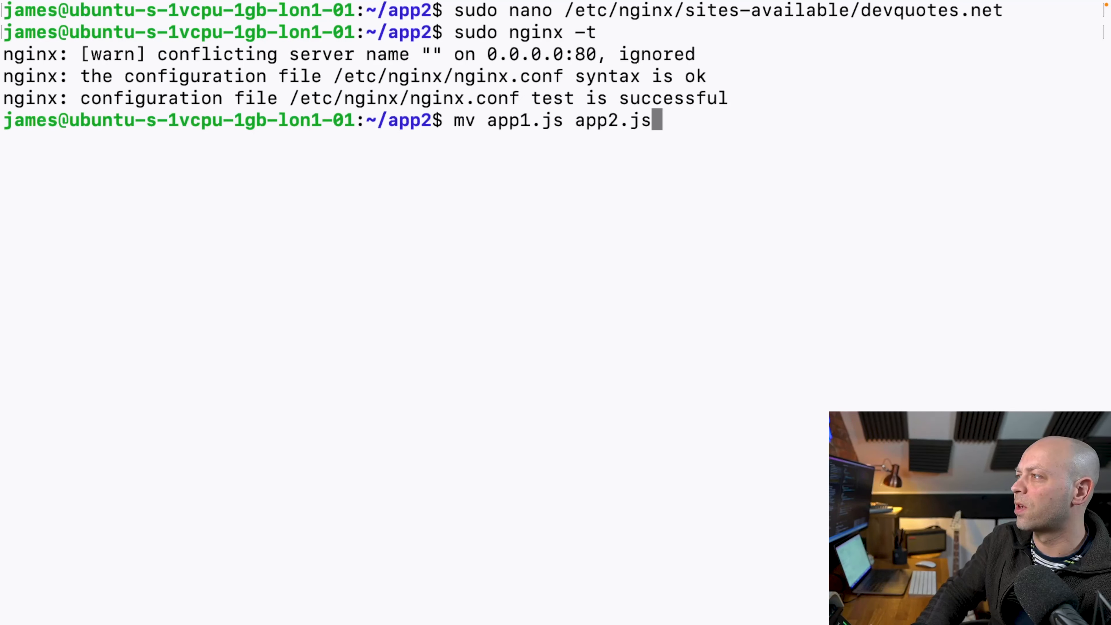
key(Up)
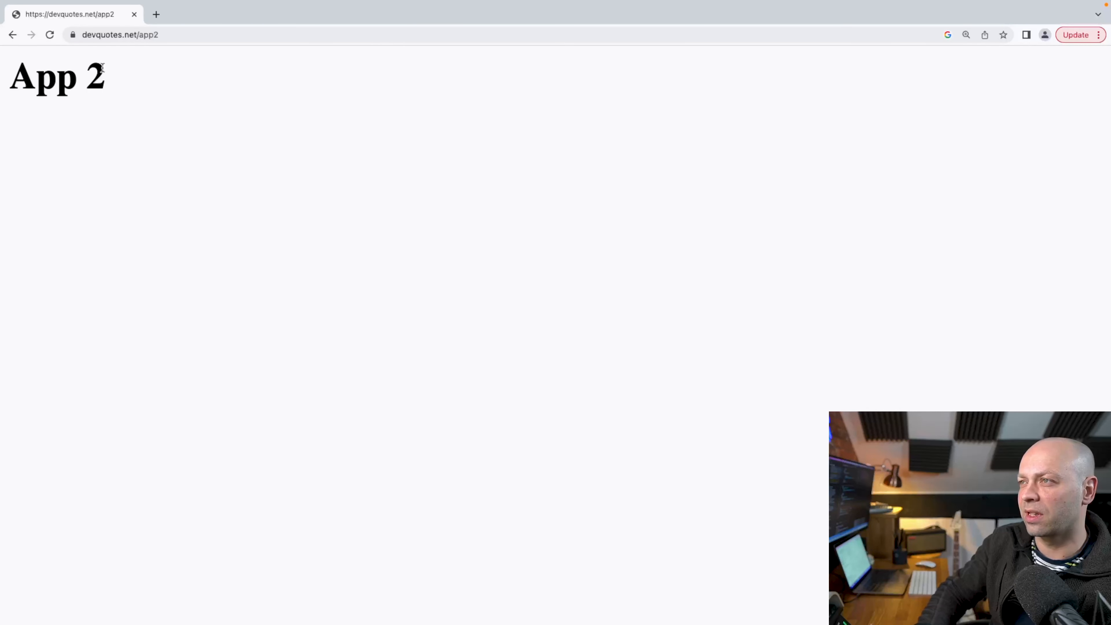
mouse_move(103, 146)
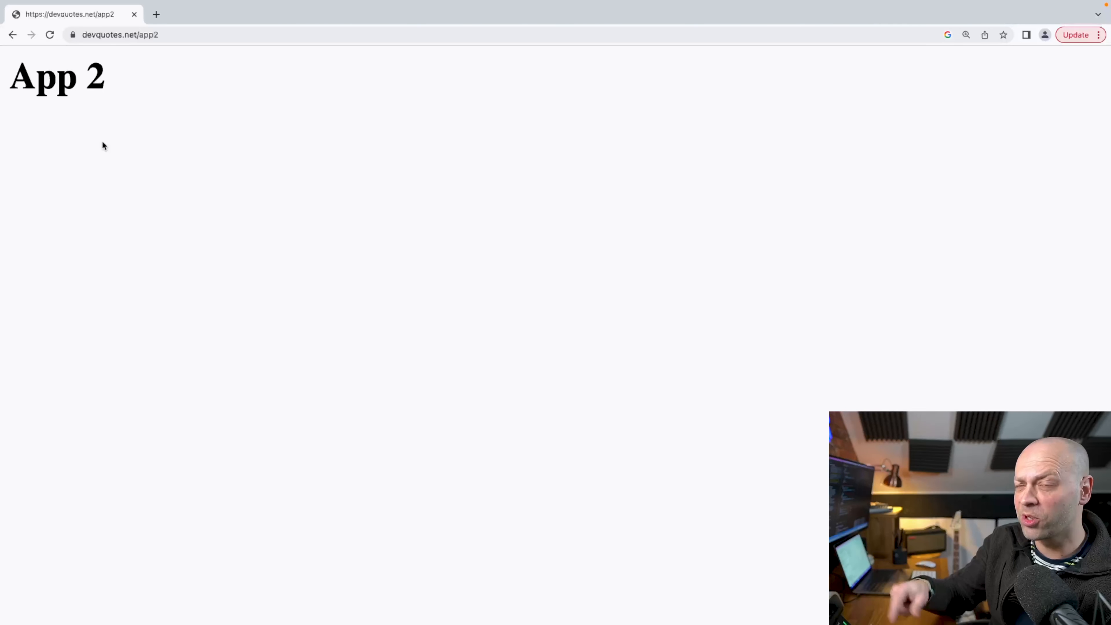
mouse_move(174, 79)
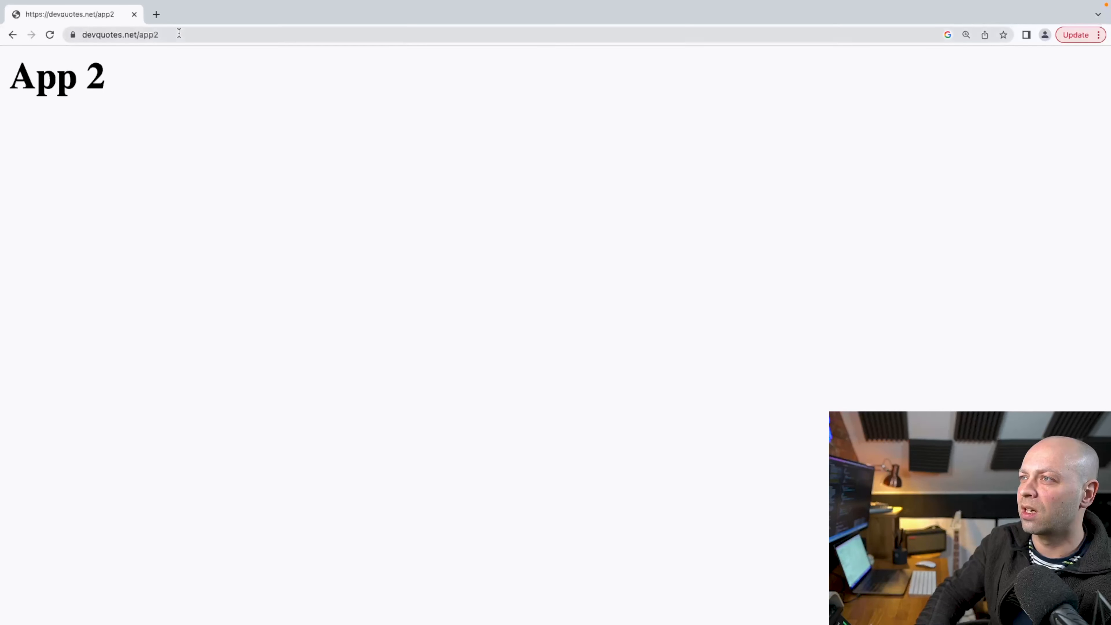
- Load devquotes.net/app1 after /app2, confirming both App 1 and App 2 headings appear
click(12, 34)
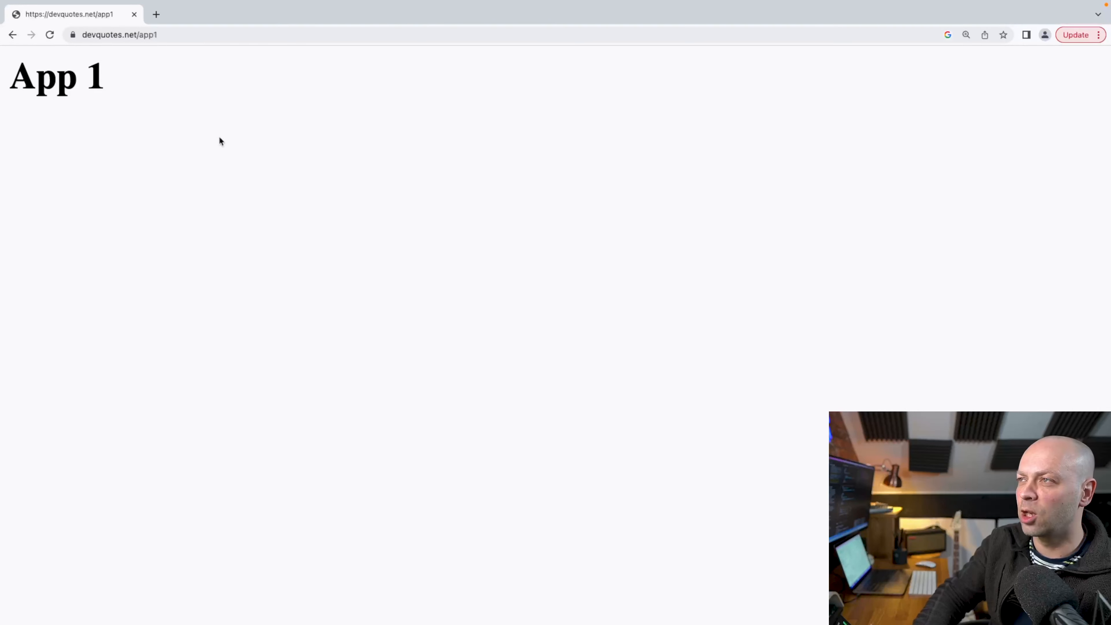
mouse_move(242, 182)
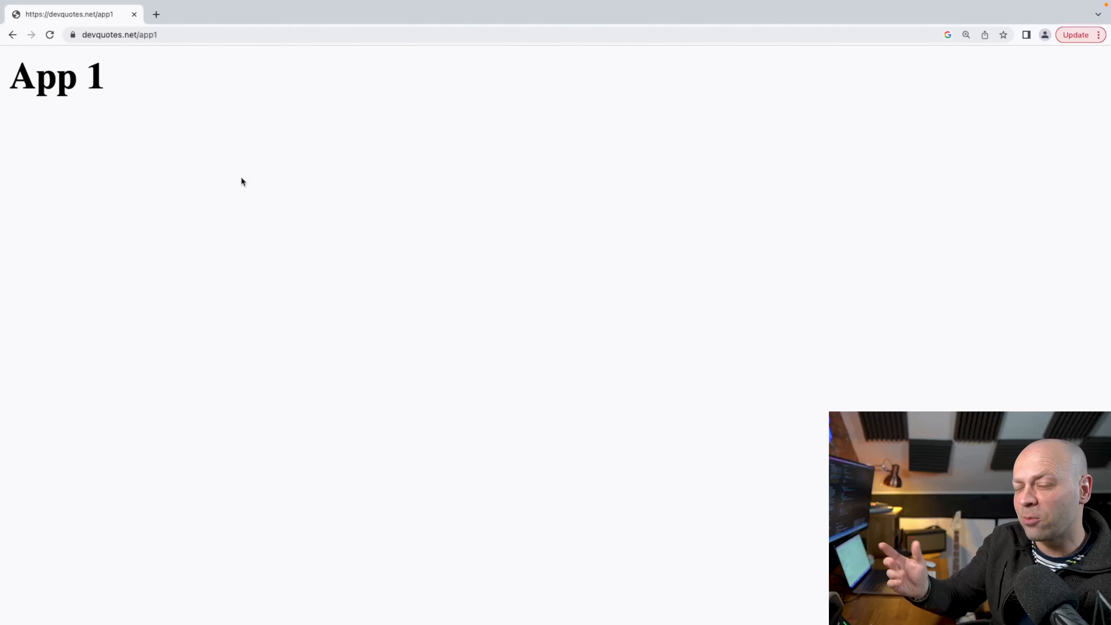